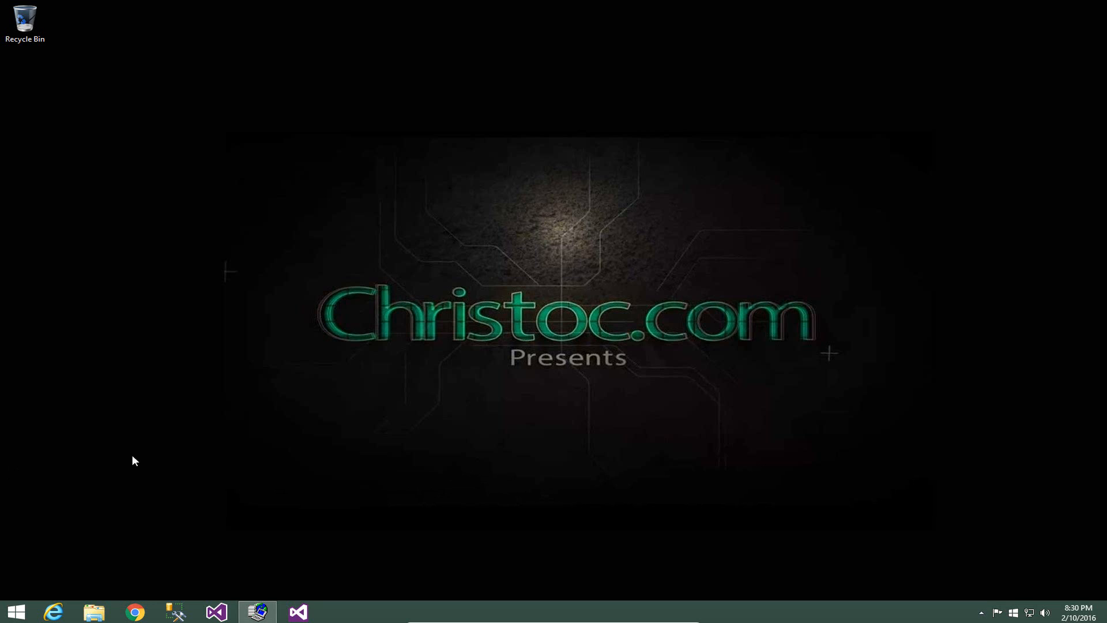
{"action": "mouse_move", "coordinate": [203, 485]}
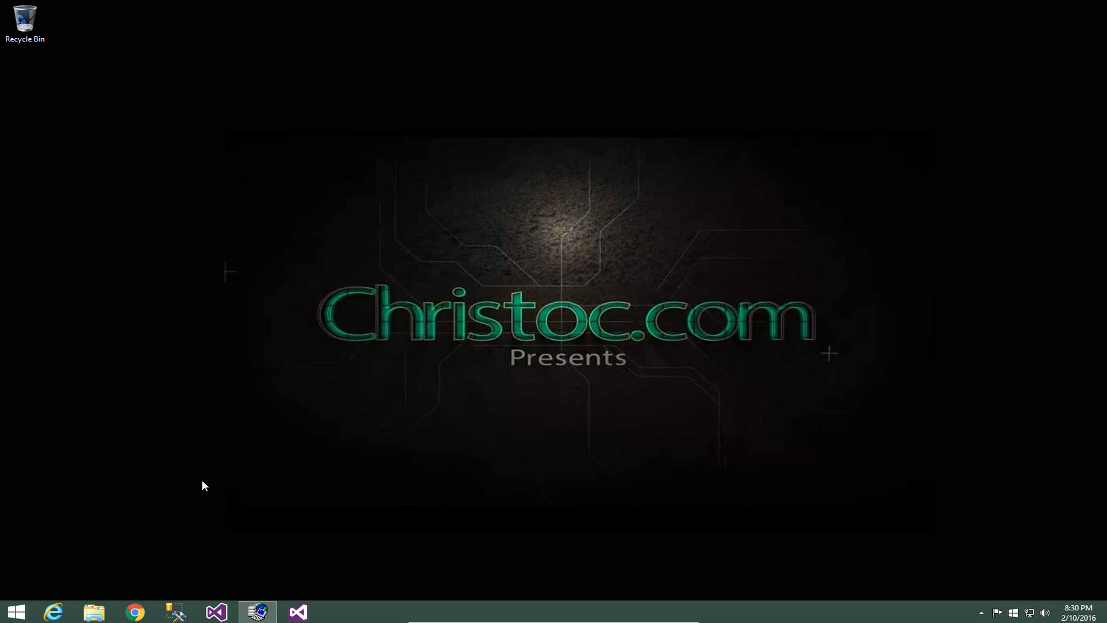
{"action": "mouse_move", "coordinate": [255, 503]}
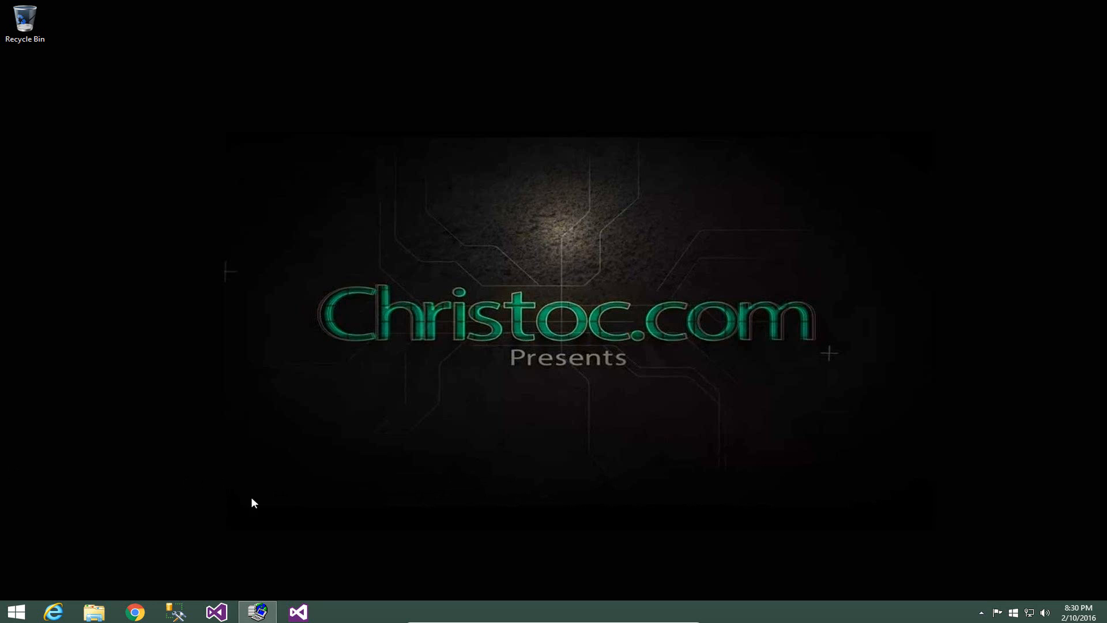
{"action": "mouse_move", "coordinate": [303, 534]}
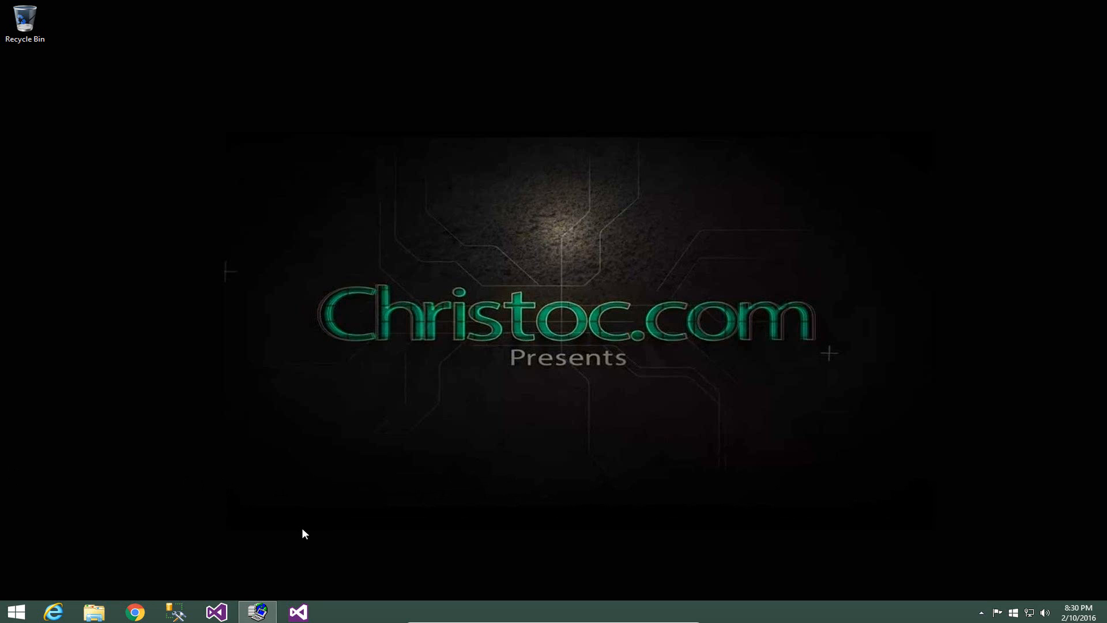
{"action": "mouse_move", "coordinate": [150, 577]}
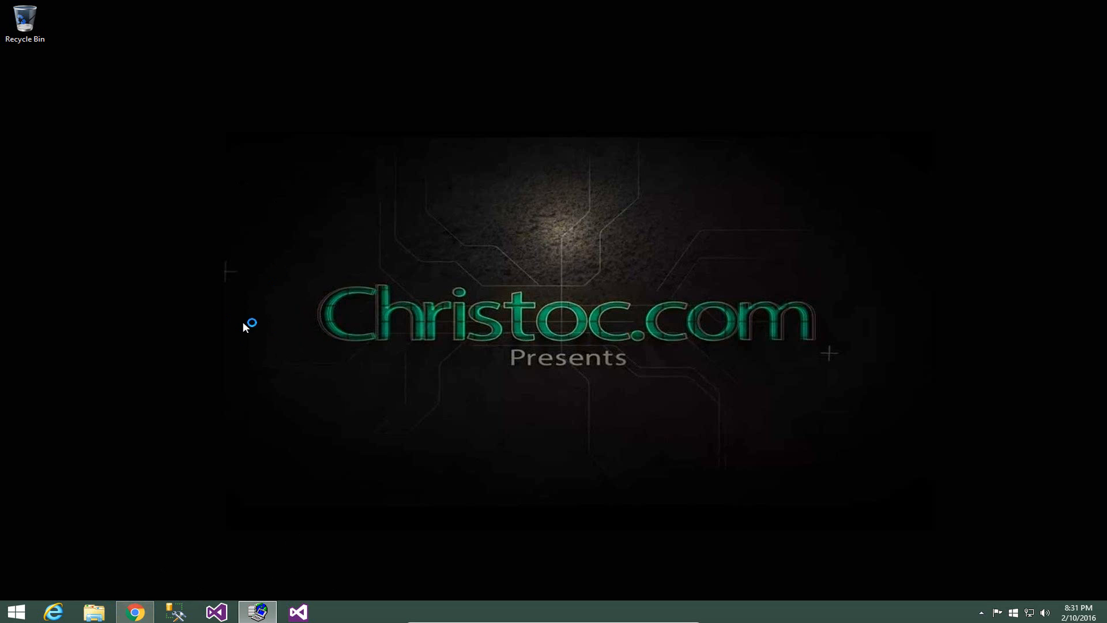
Start loading dnndev.me in Chrome and launch Visual Studio 2015
{"action": "left_click", "coordinate": [134, 612]}
{"action": "type", "text": "dnndev.me"}
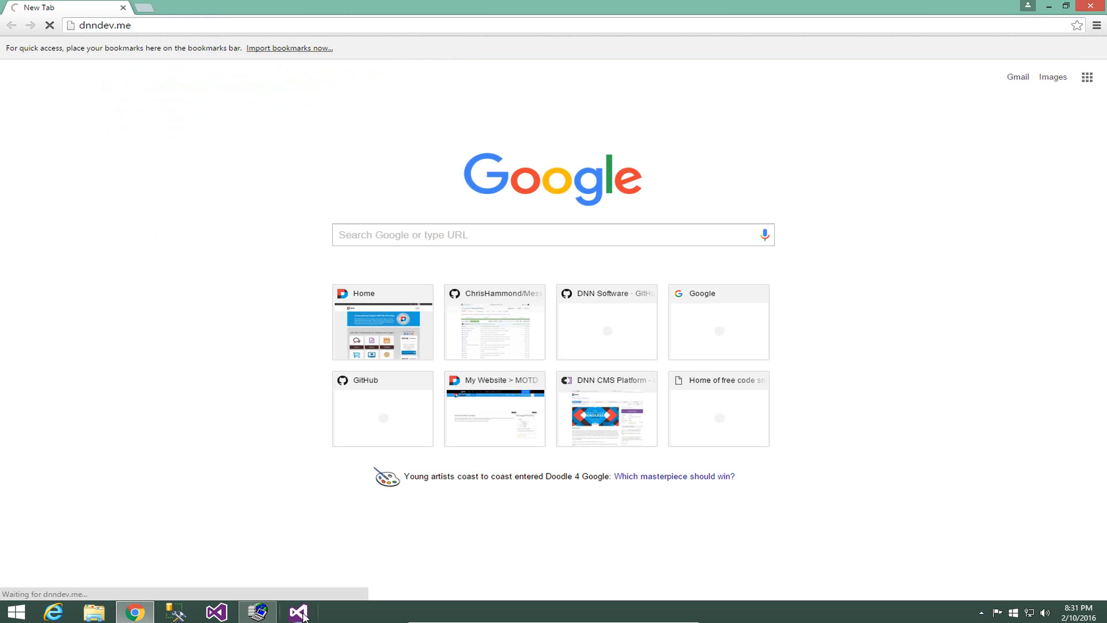
{"action": "left_click", "coordinate": [297, 611]}
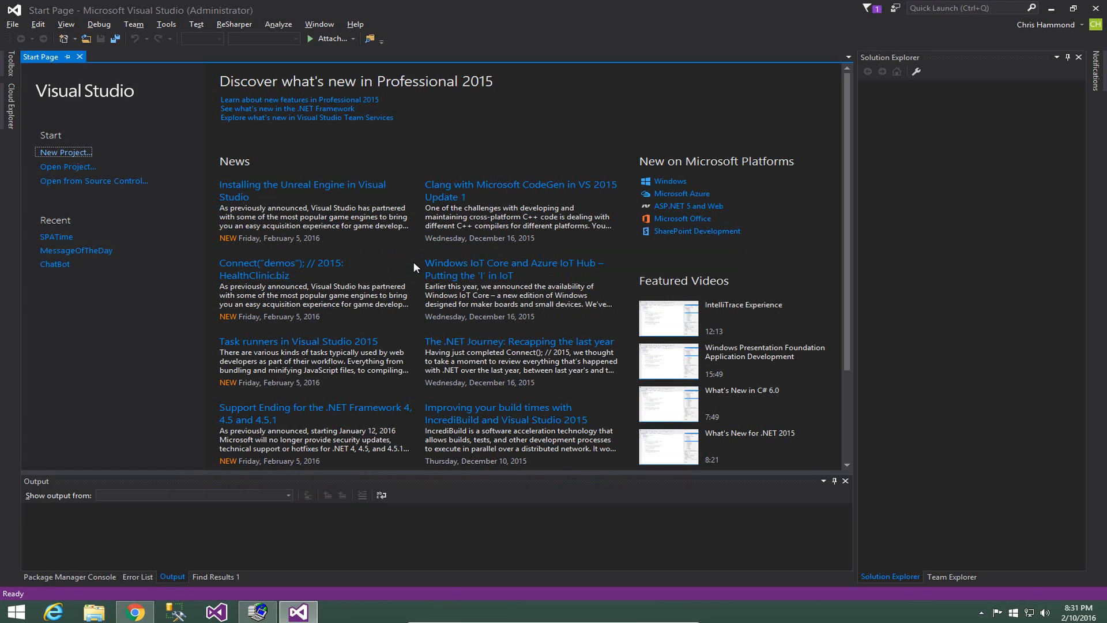
{"action": "mouse_move", "coordinate": [157, 183]}
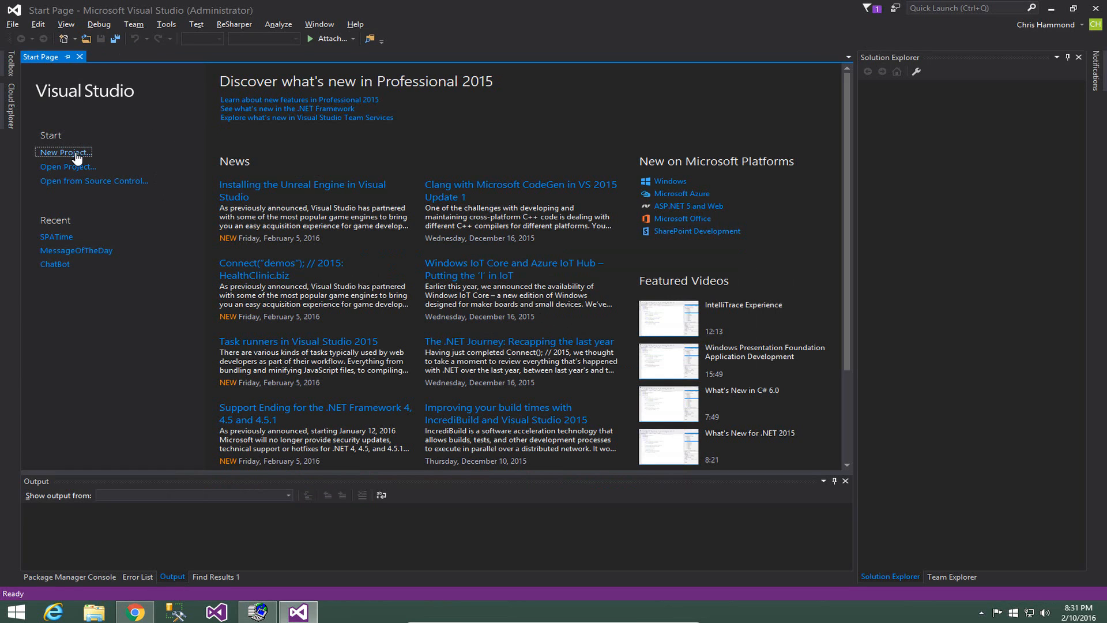
Open the New Project dialog with the Visual C# DotNetNuke templates listed
{"action": "left_click", "coordinate": [63, 152]}
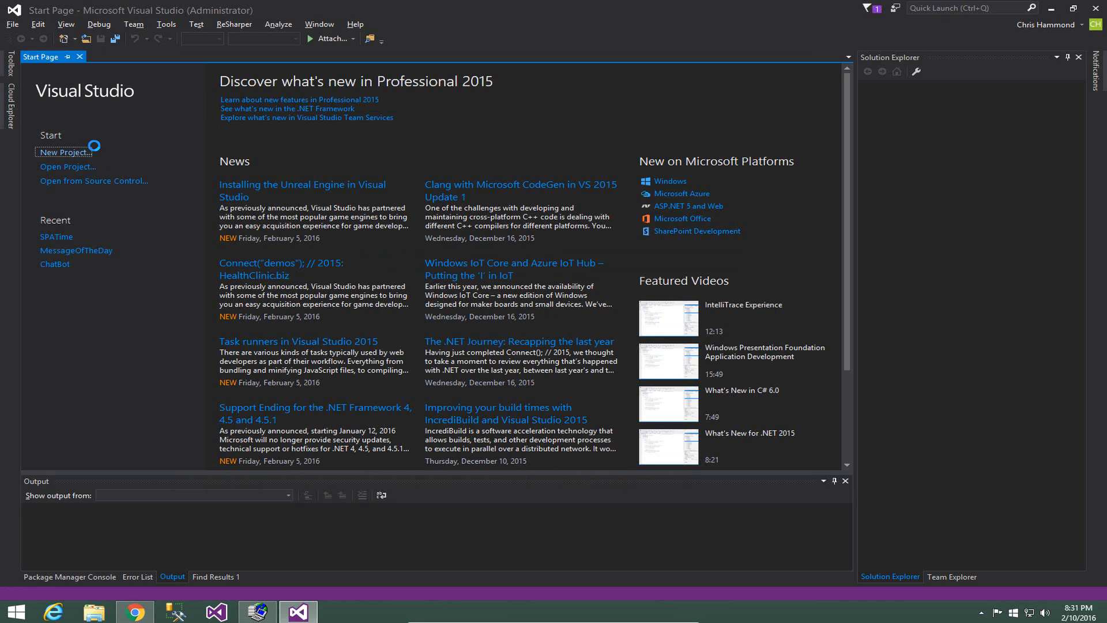
{"action": "left_click", "coordinate": [64, 152]}
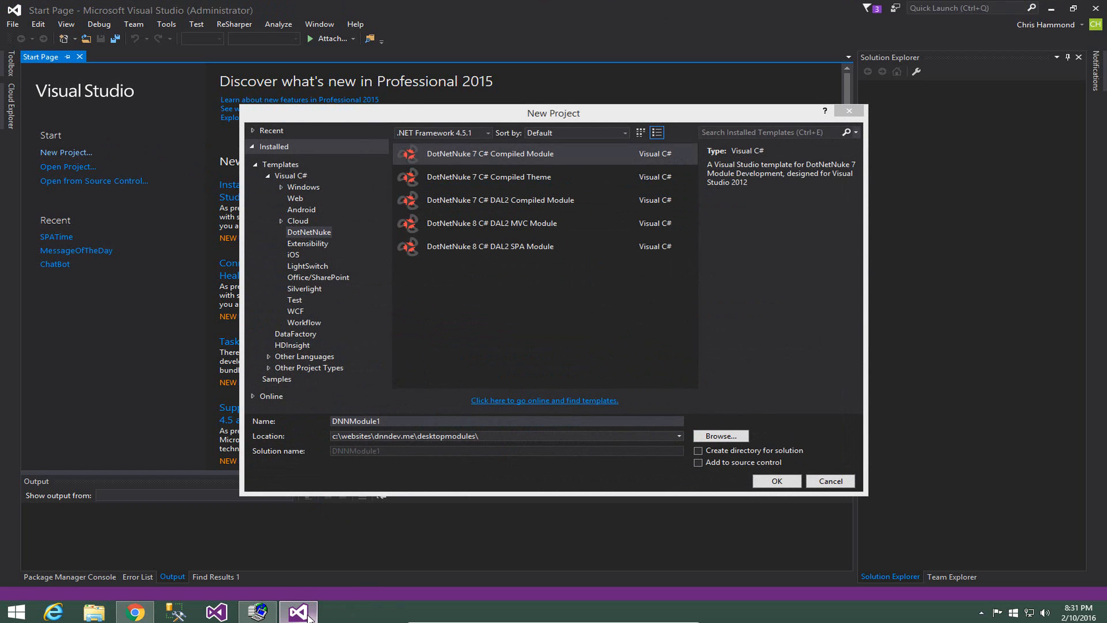
{"action": "right_click", "coordinate": [297, 611]}
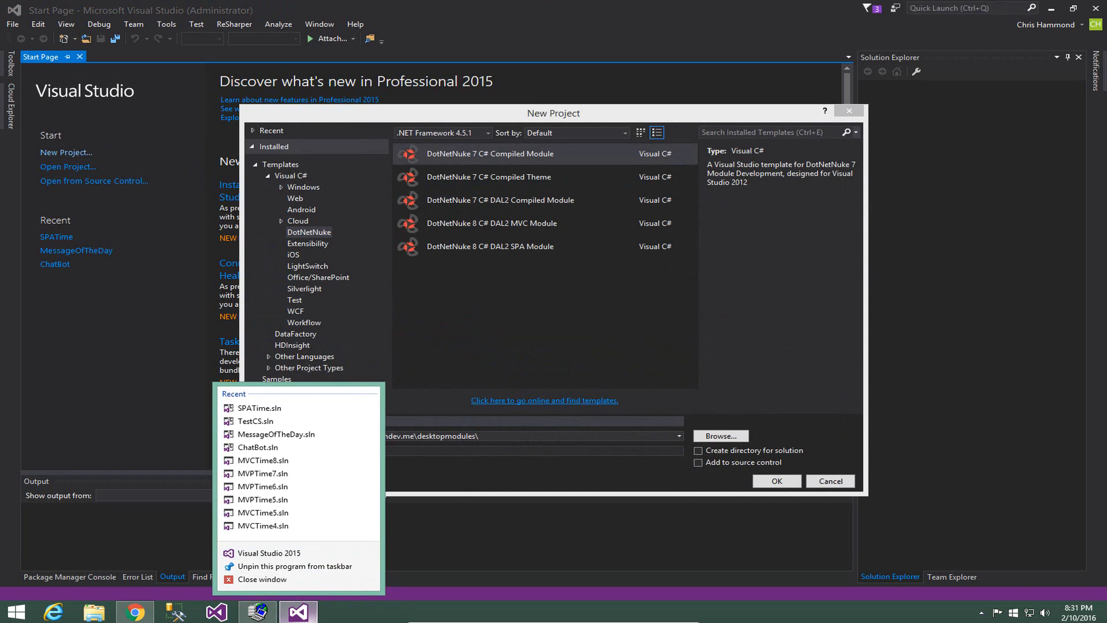
{"action": "mouse_move", "coordinate": [325, 617]}
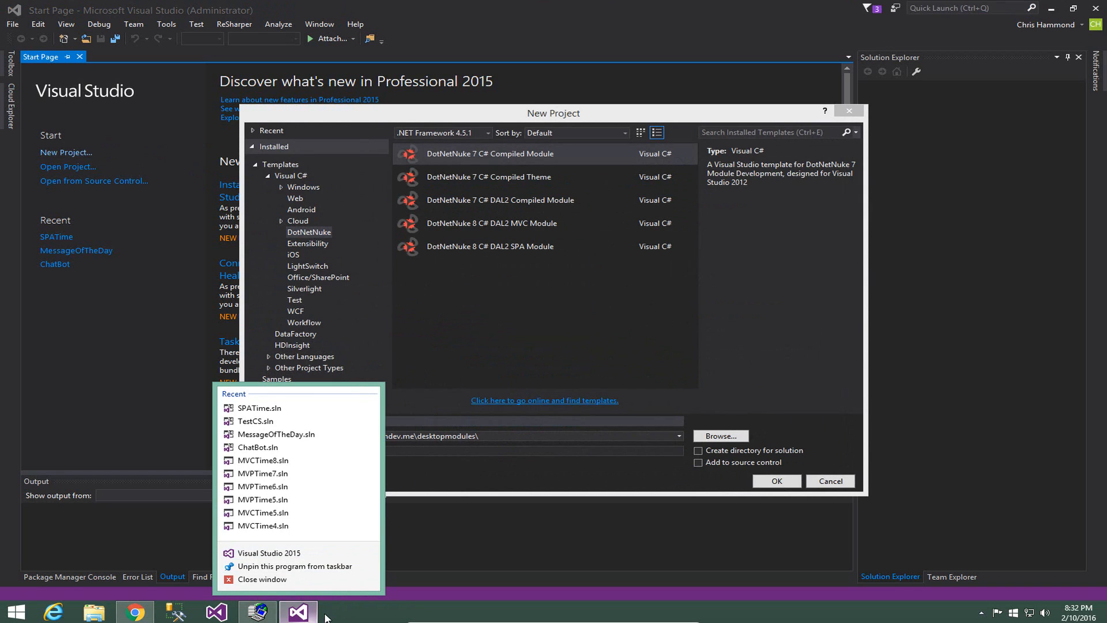
{"action": "mouse_move", "coordinate": [299, 611]}
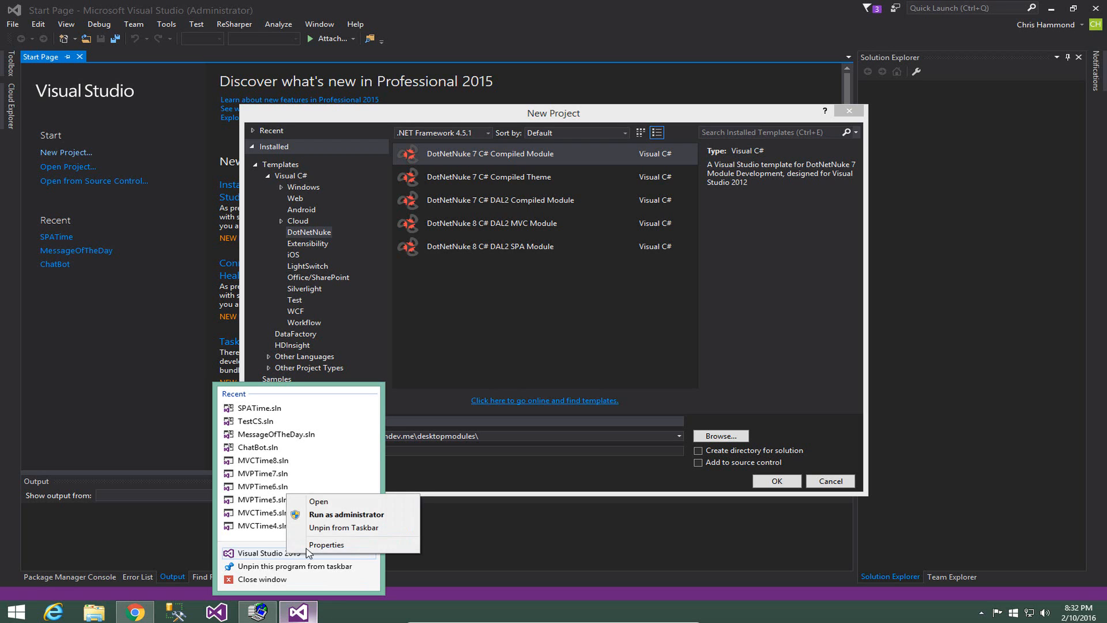
{"action": "left_click", "coordinate": [327, 544]}
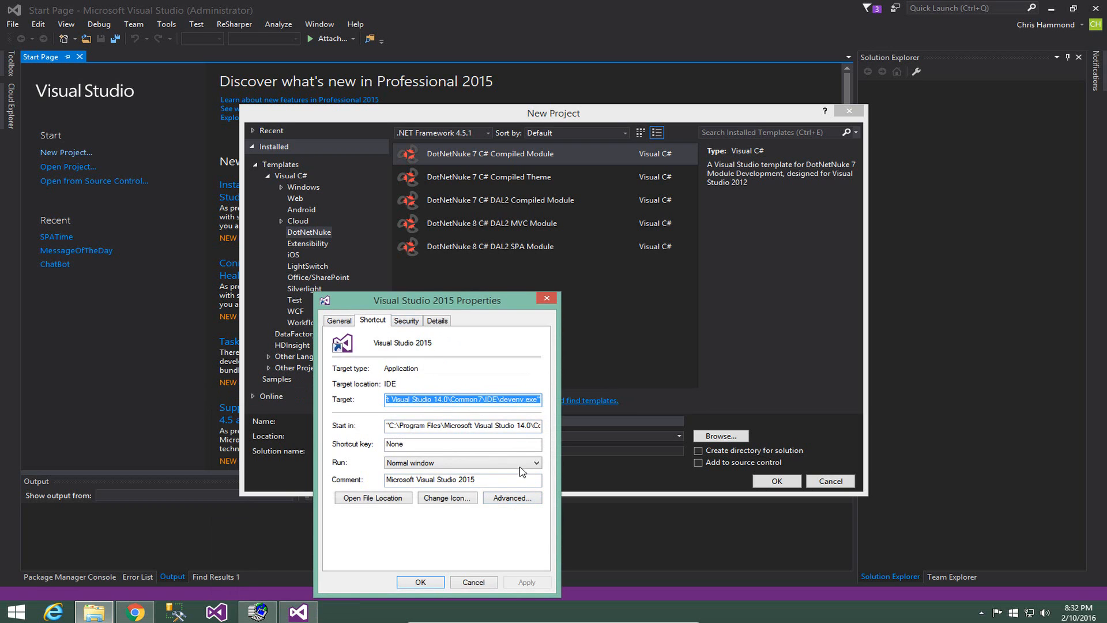
{"action": "left_click", "coordinate": [512, 498]}
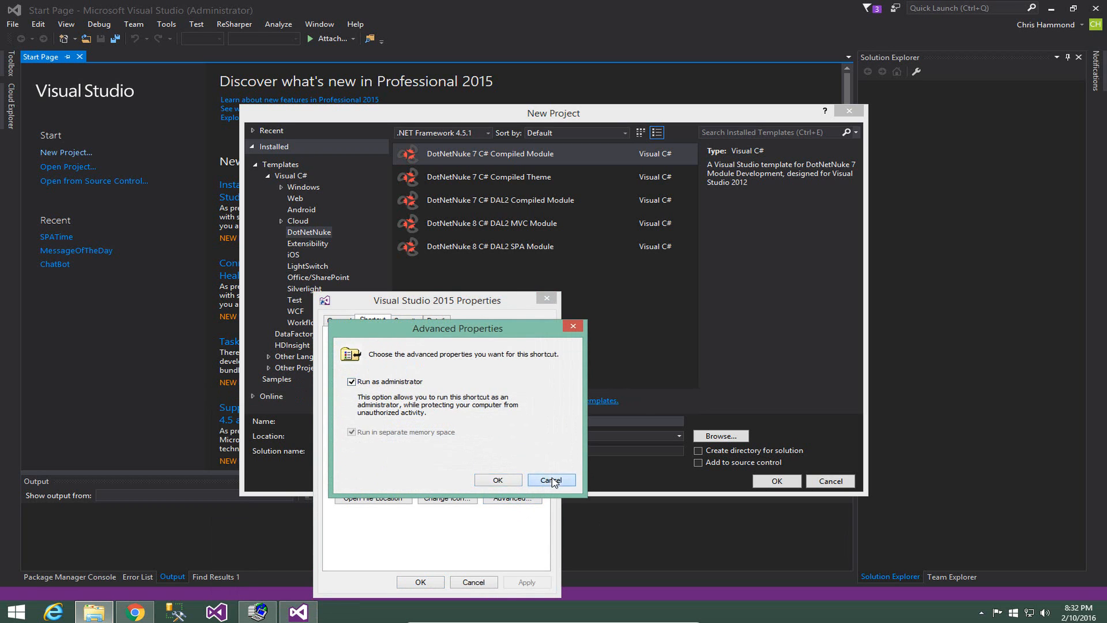
{"action": "left_click", "coordinate": [550, 480]}
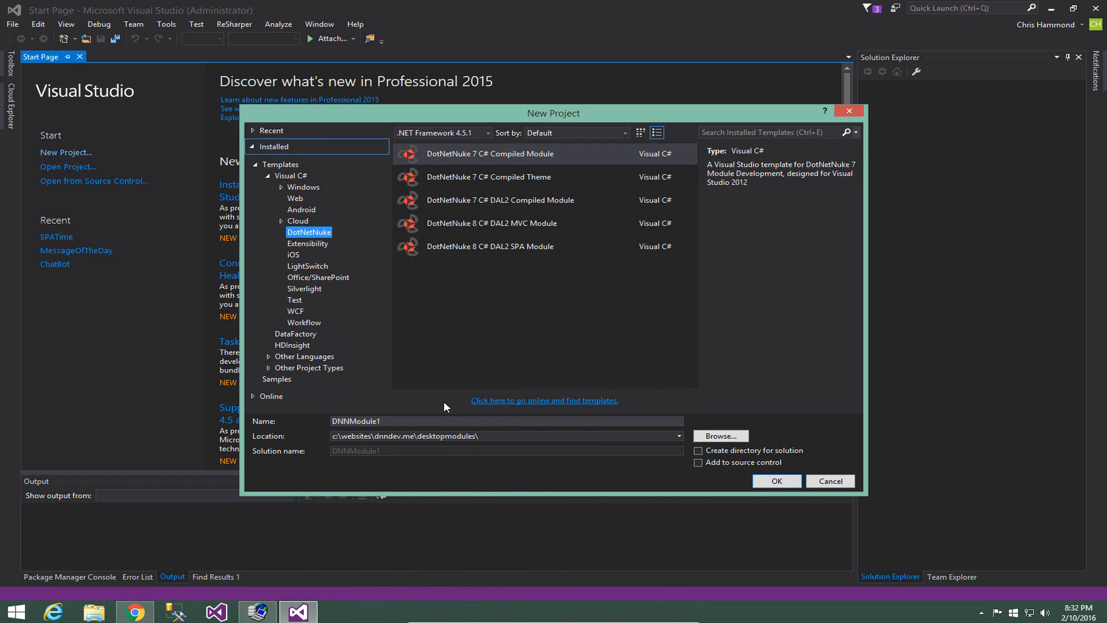
{"action": "mouse_move", "coordinate": [466, 372]}
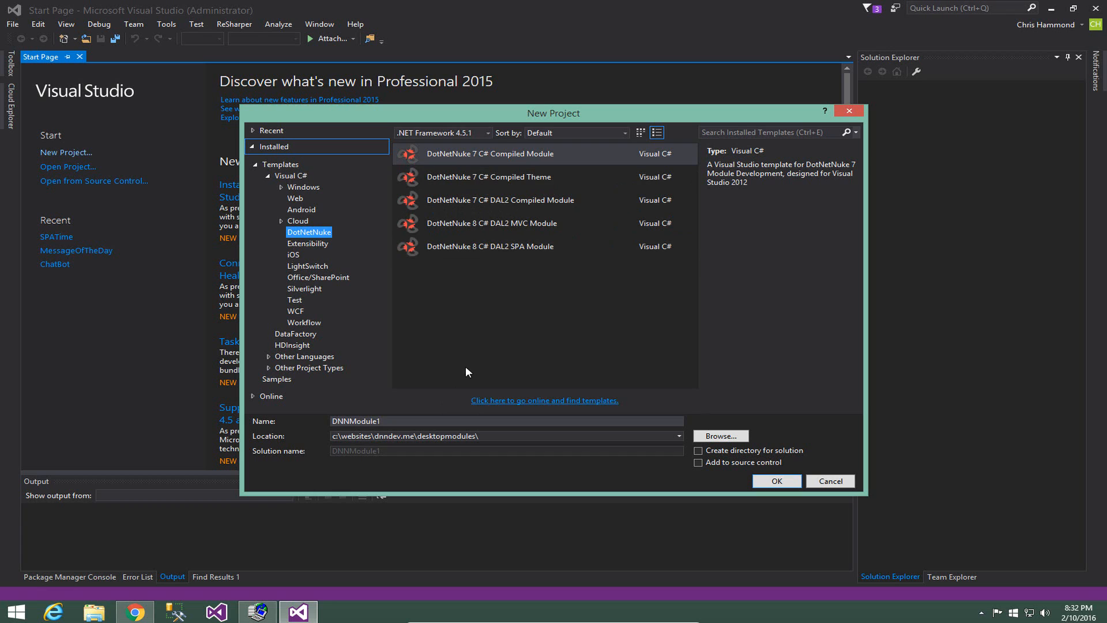
Create project 'TaskList' from the DotNetNuke 8 C# DAL2 MVC Module template under desktopmodules\MVC
{"action": "left_click", "coordinate": [490, 223]}
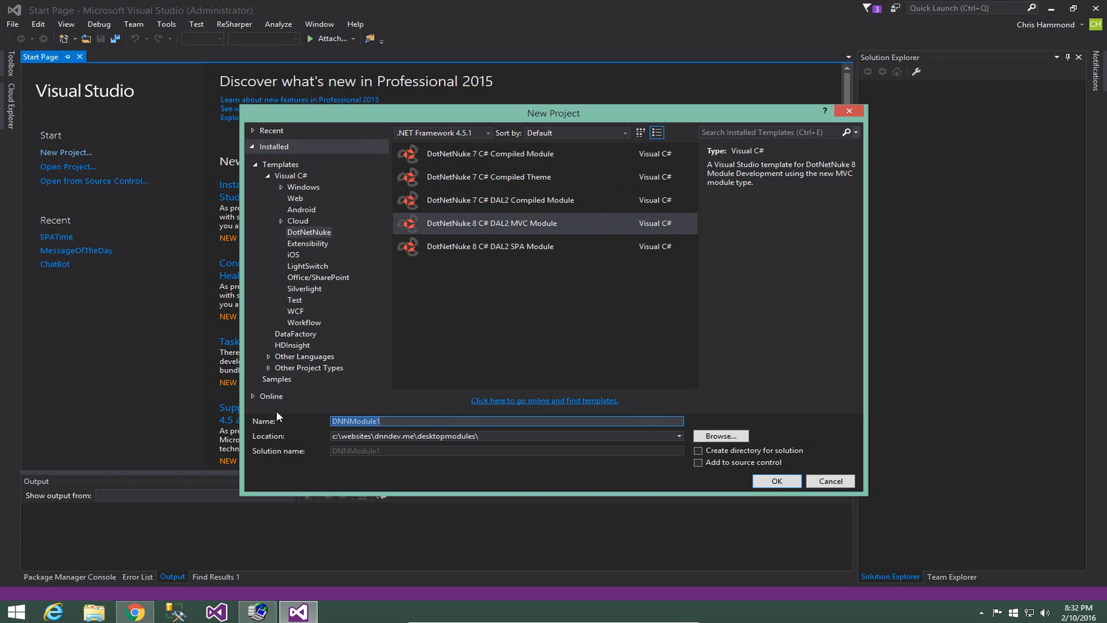
{"action": "type", "text": "TaskList"}
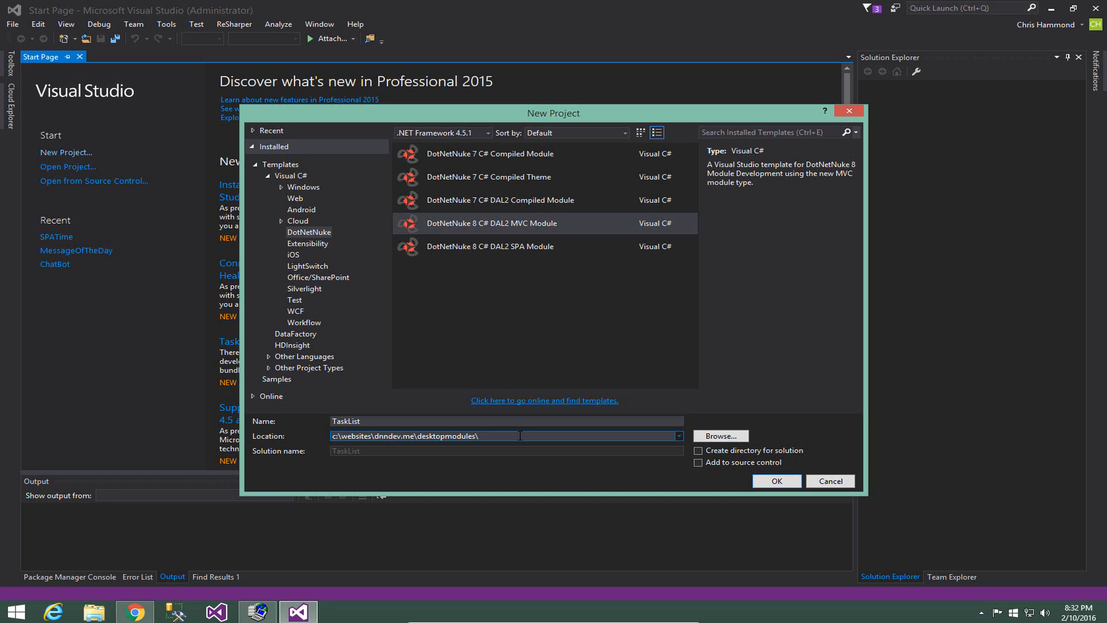
{"action": "type", "text": "<VC"}
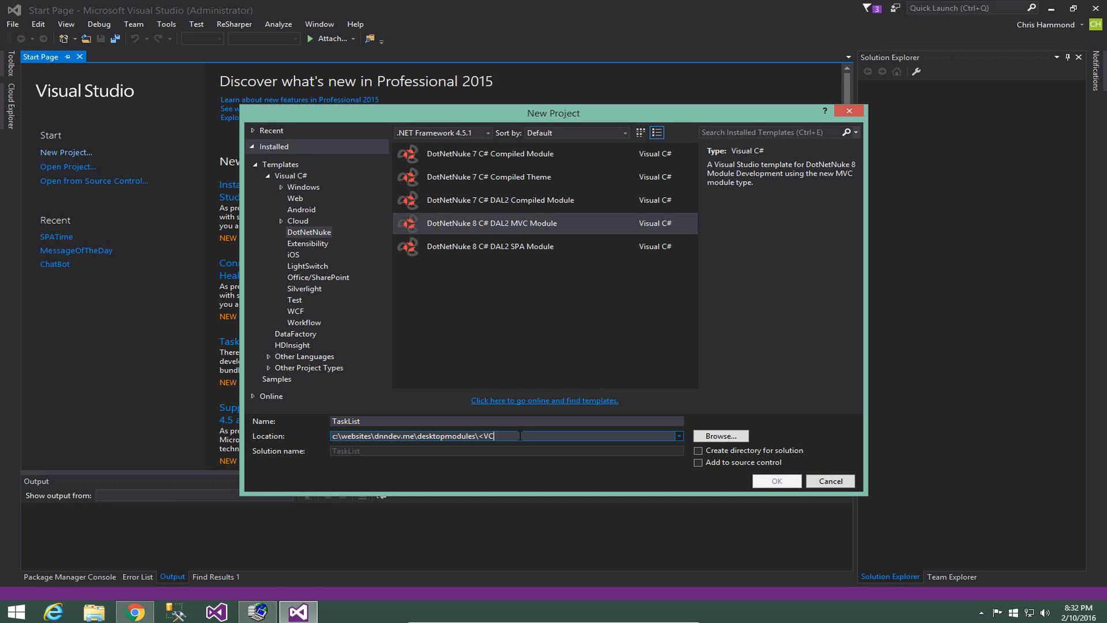
{"action": "type", "text": "MVC\\"}
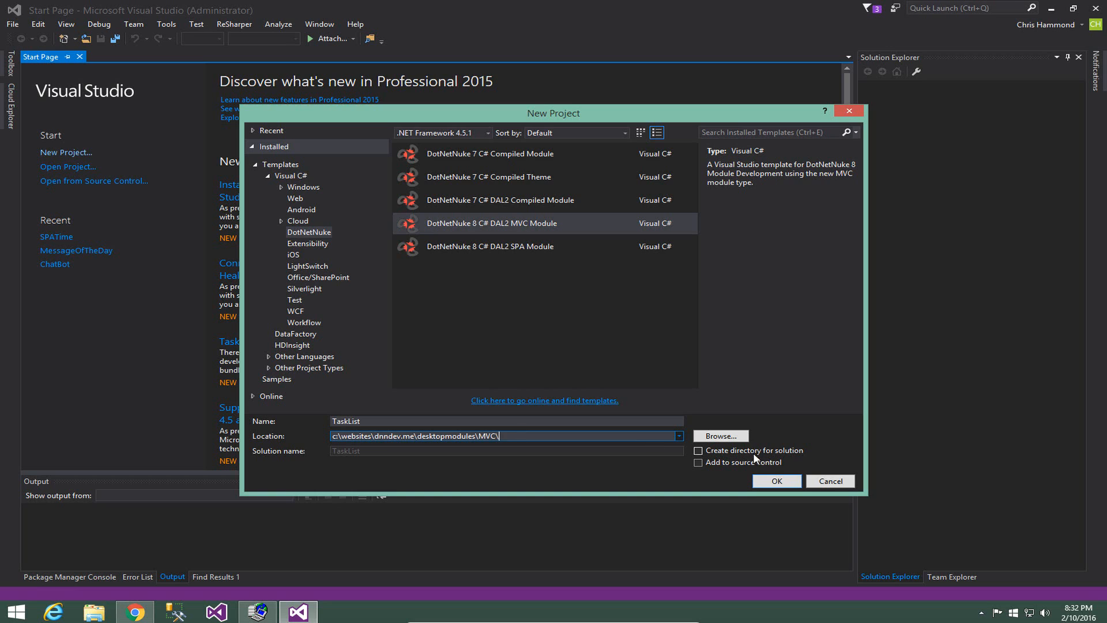
{"action": "mouse_move", "coordinate": [795, 456]}
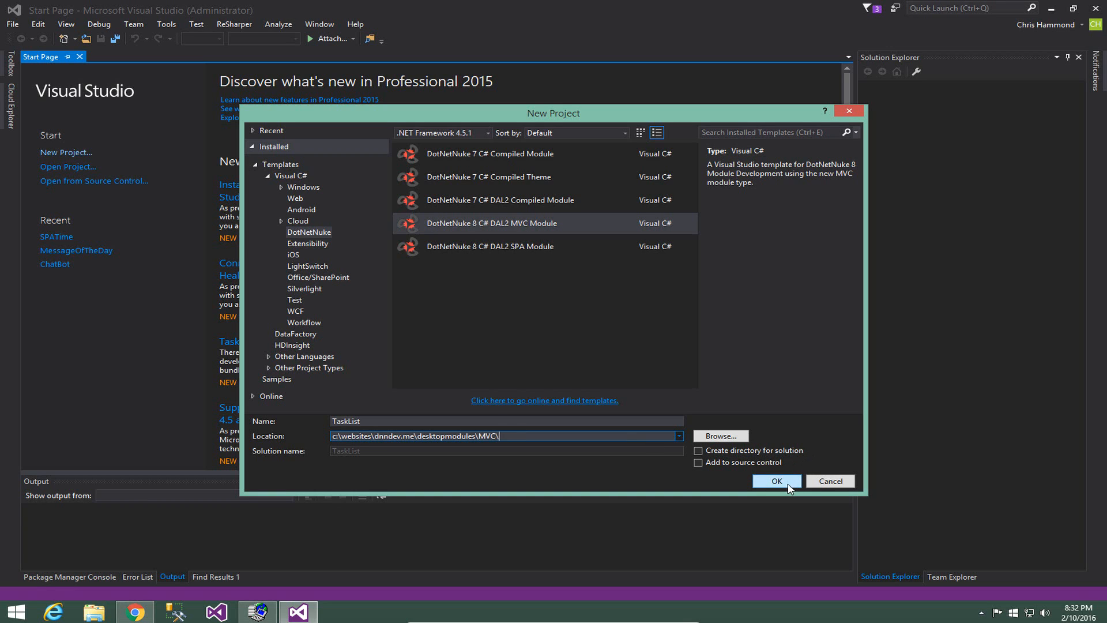
{"action": "left_click", "coordinate": [776, 481]}
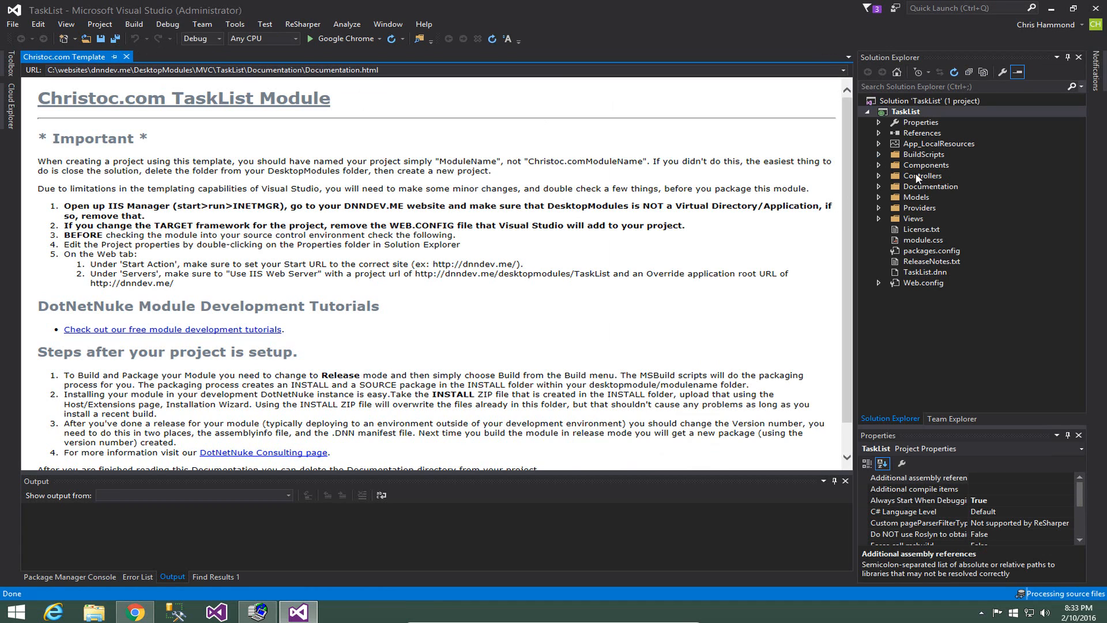
Expand the Documentation folder and close the Christoc.com template documentation page
{"action": "left_click", "coordinate": [879, 185]}
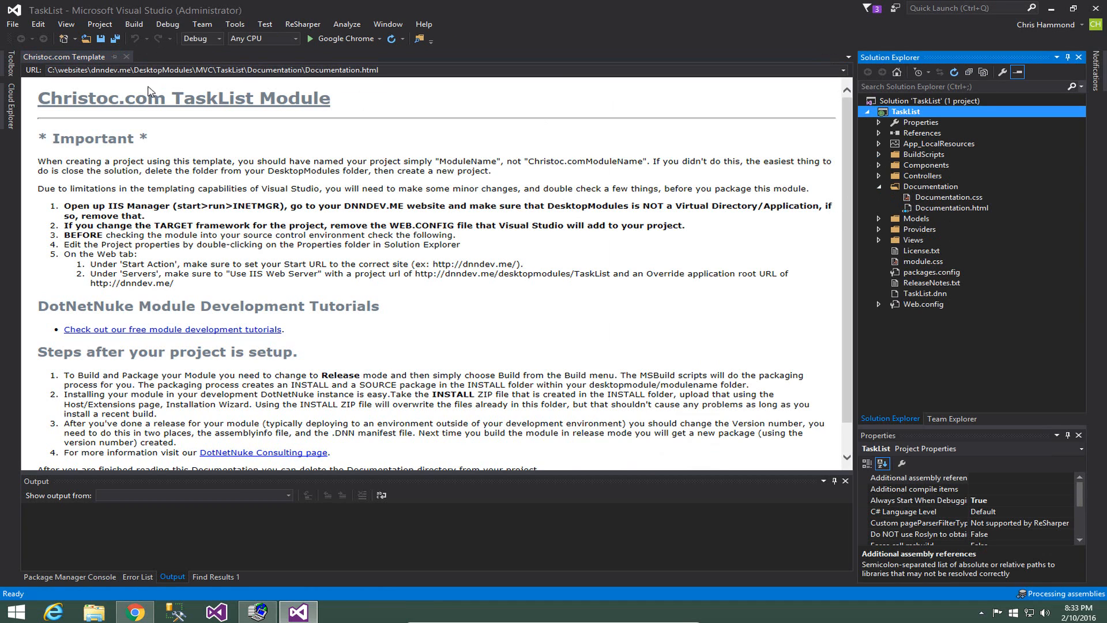
{"action": "left_click", "coordinate": [126, 57]}
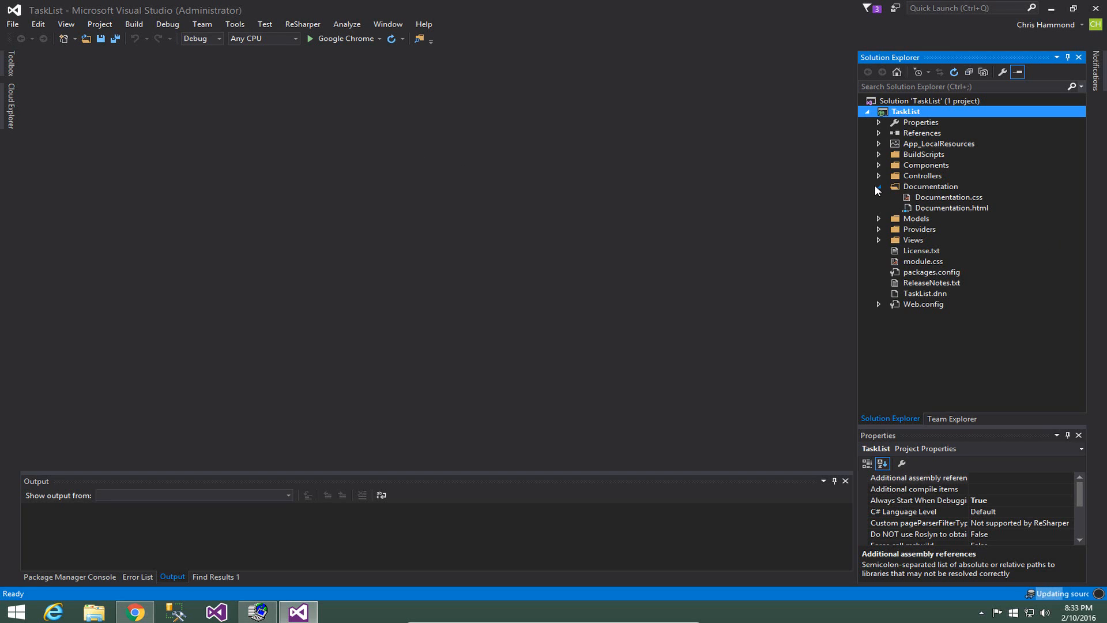
Collapse Documentation, browse the Item, Settings and Shared views, then collapse Views
{"action": "left_click", "coordinate": [879, 186]}
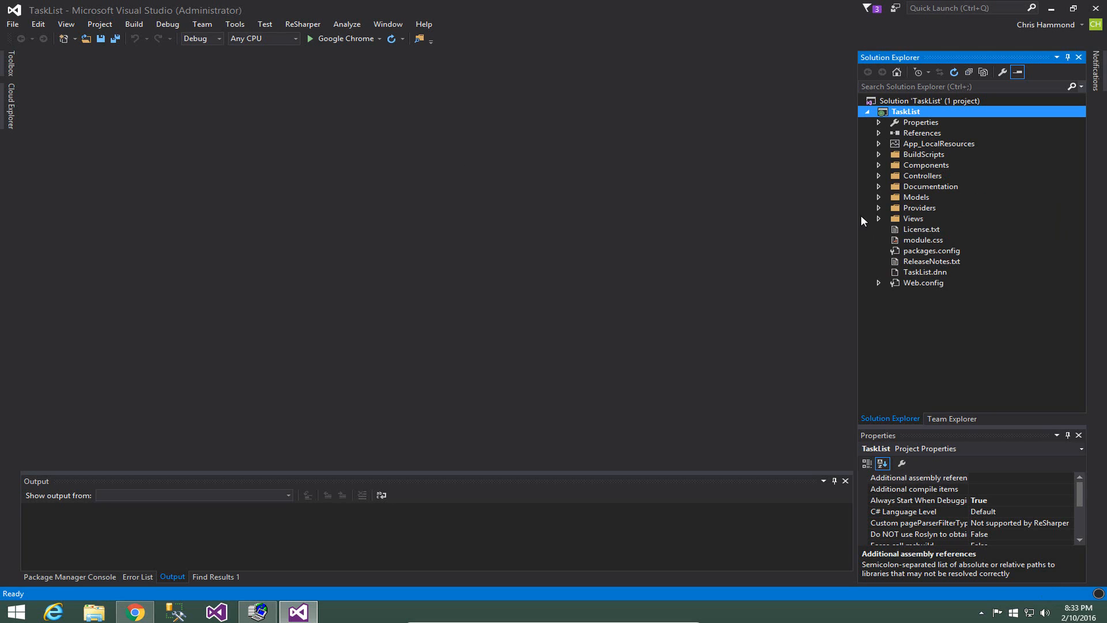
{"action": "mouse_move", "coordinate": [922, 261]}
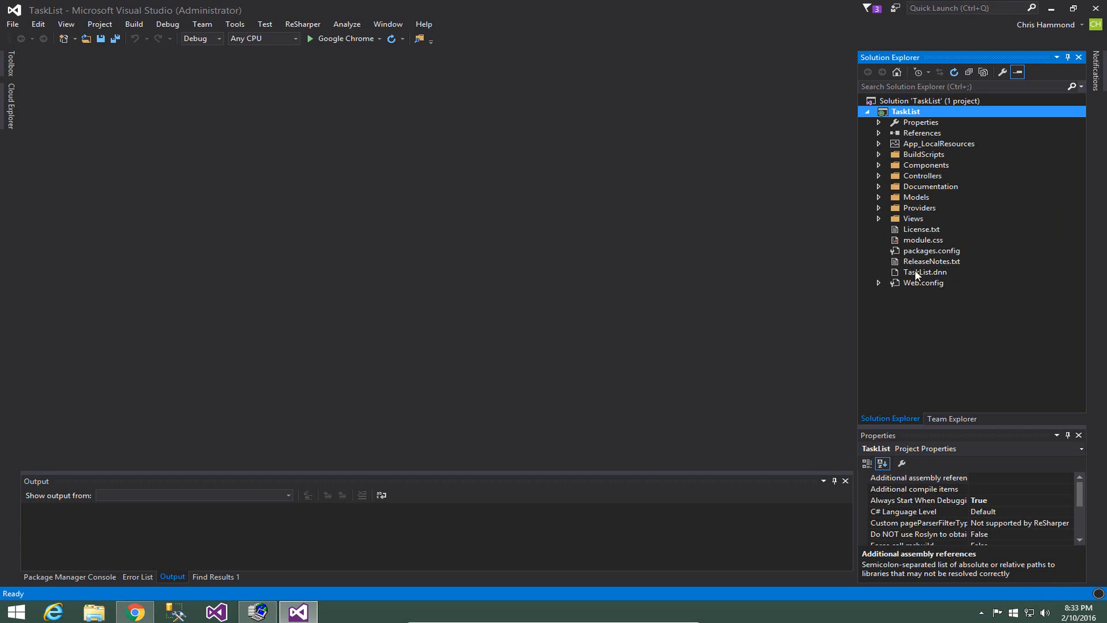
{"action": "mouse_move", "coordinate": [943, 293]}
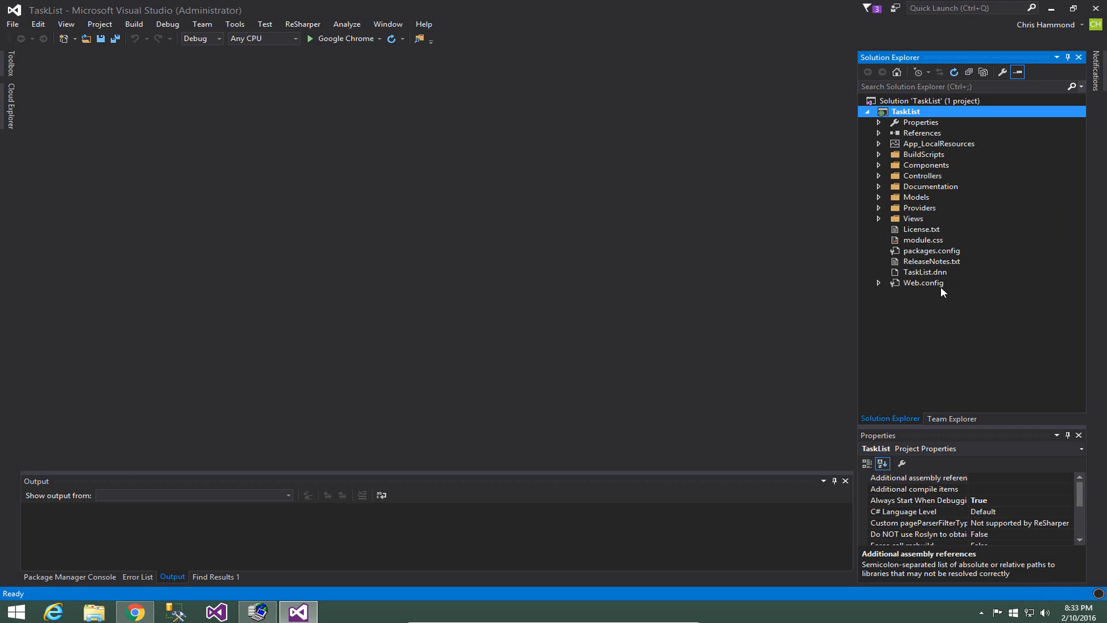
{"action": "mouse_move", "coordinate": [909, 229]}
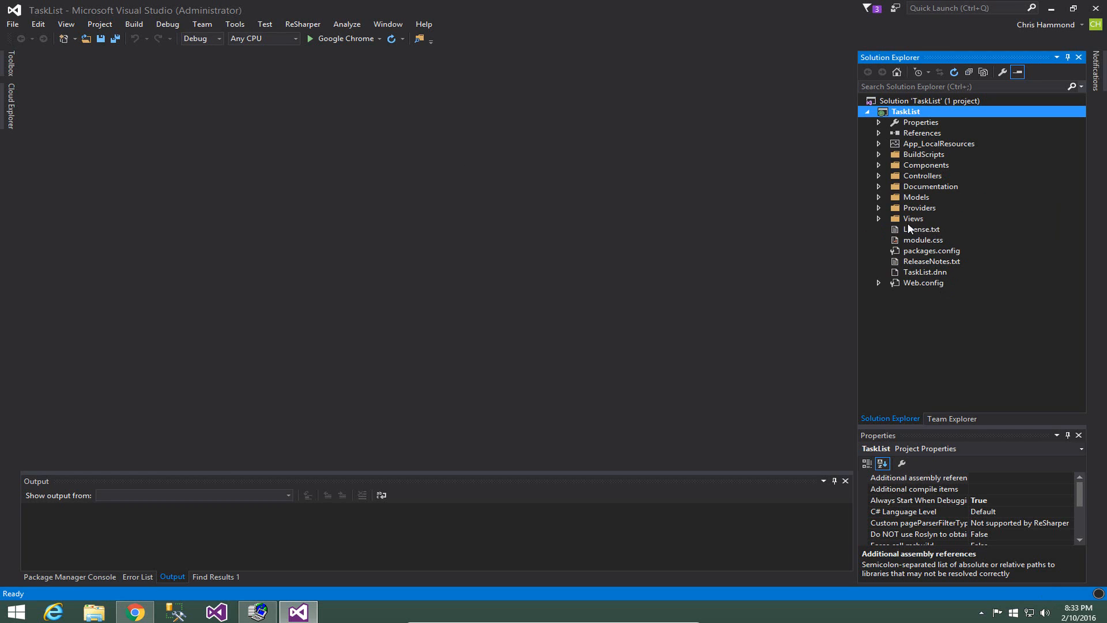
{"action": "left_click", "coordinate": [880, 218]}
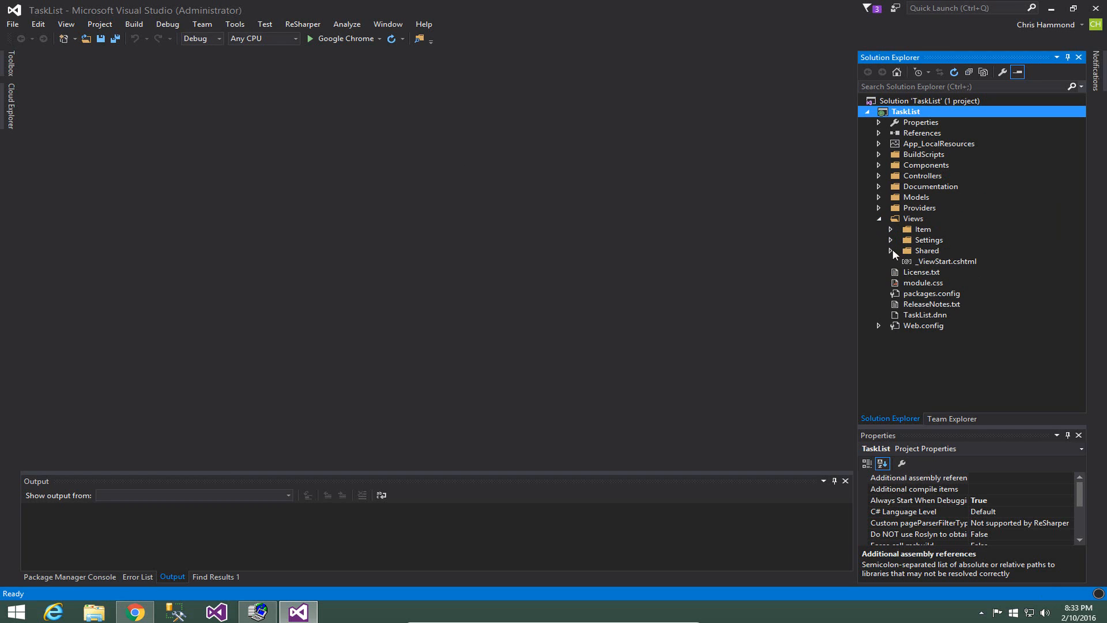
{"action": "left_click", "coordinate": [892, 229]}
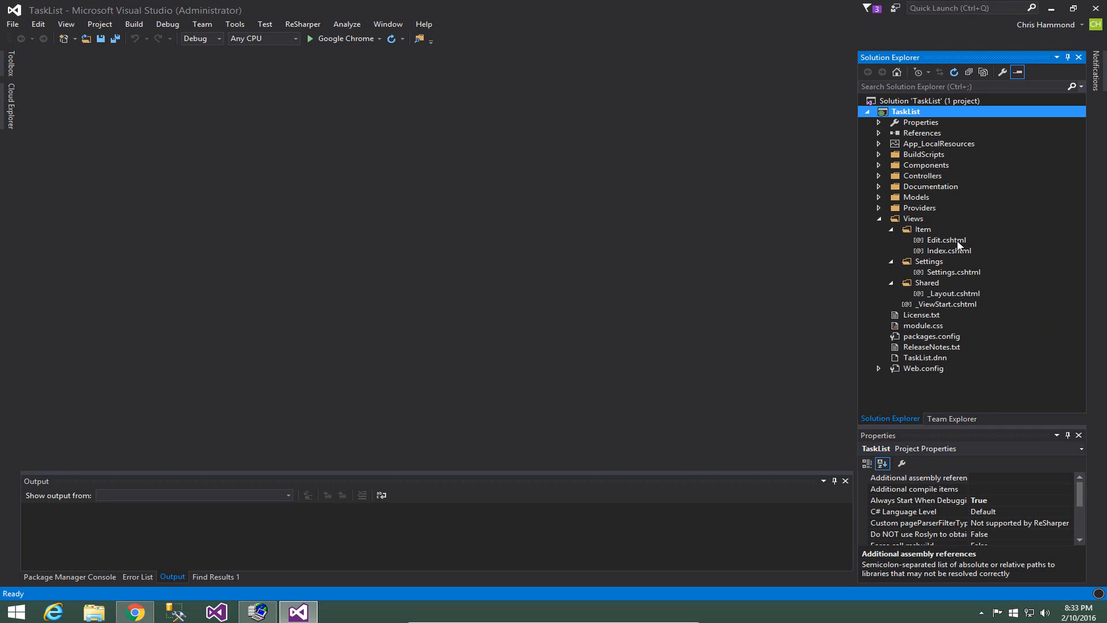
{"action": "mouse_move", "coordinate": [965, 252]}
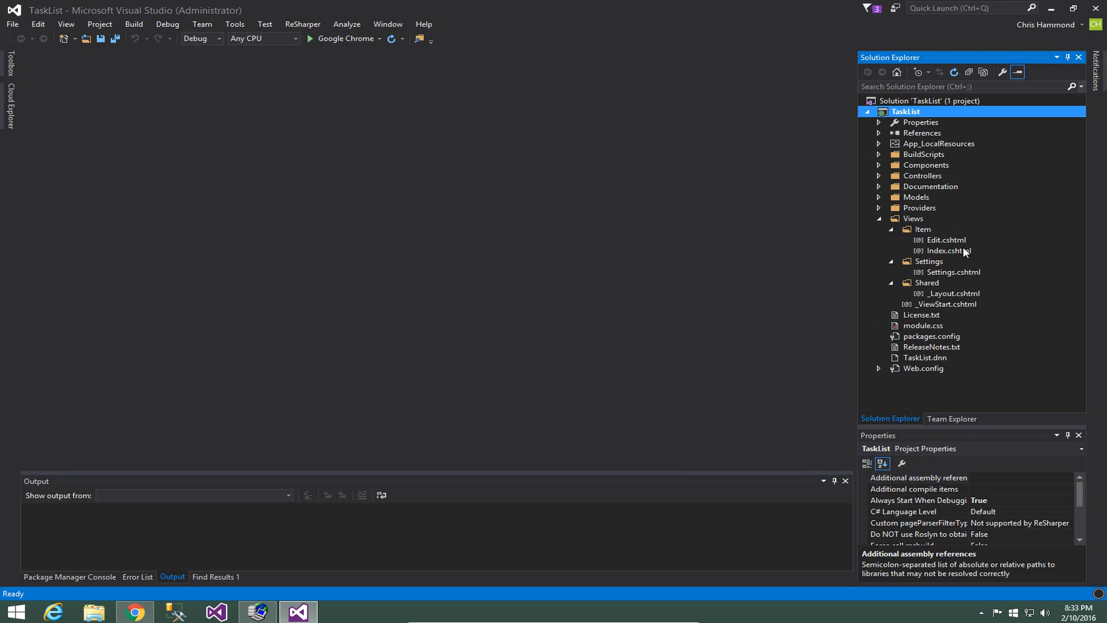
{"action": "mouse_move", "coordinate": [959, 252]}
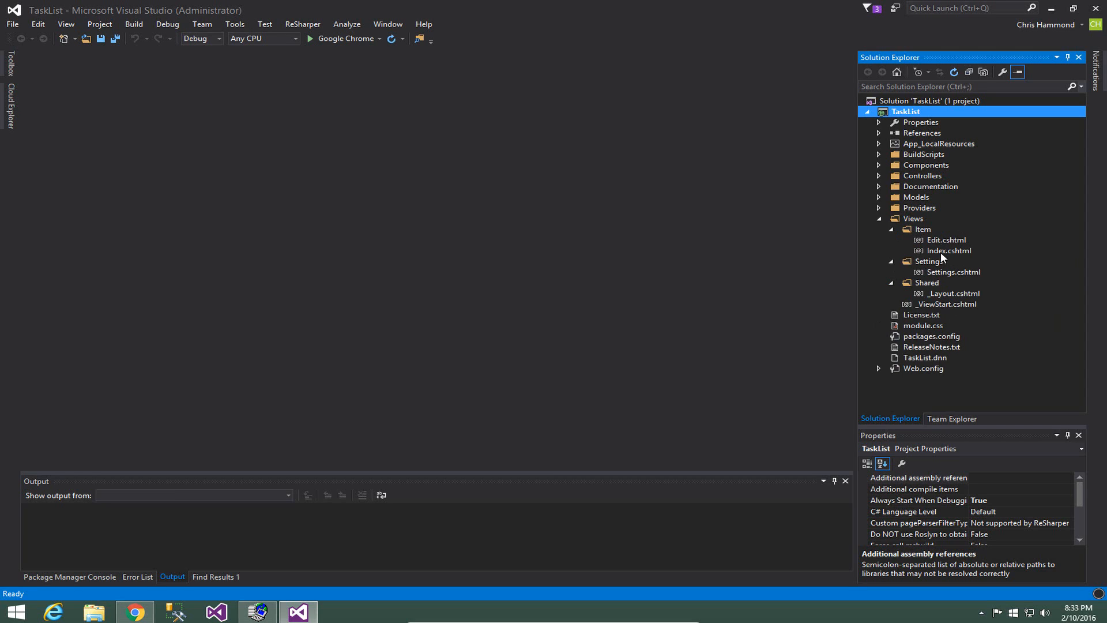
{"action": "mouse_move", "coordinate": [922, 261]}
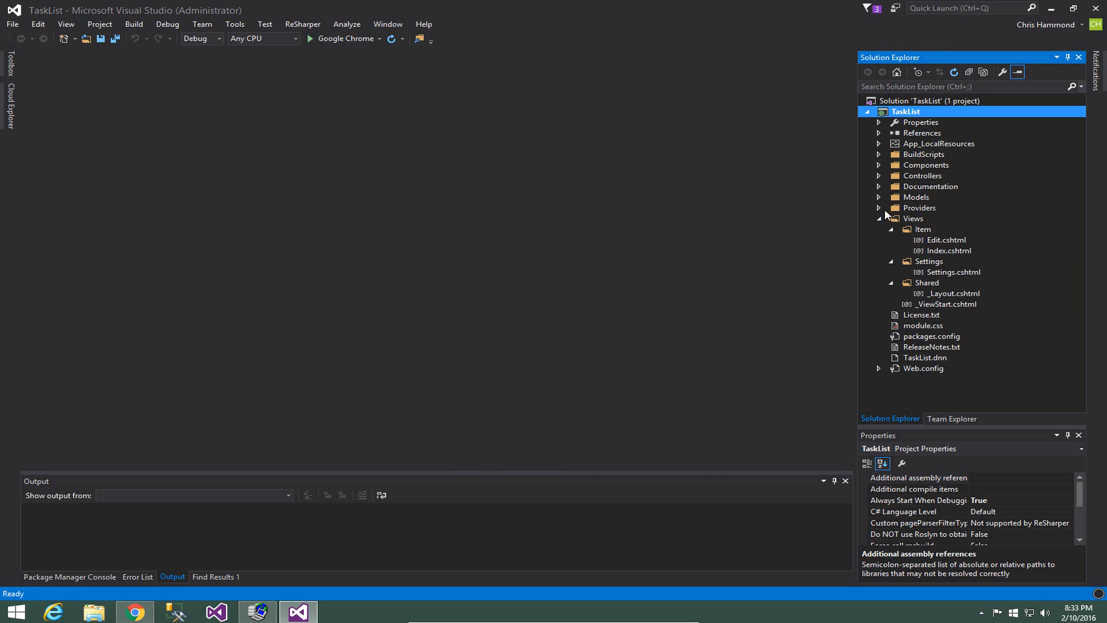
{"action": "left_click", "coordinate": [890, 219]}
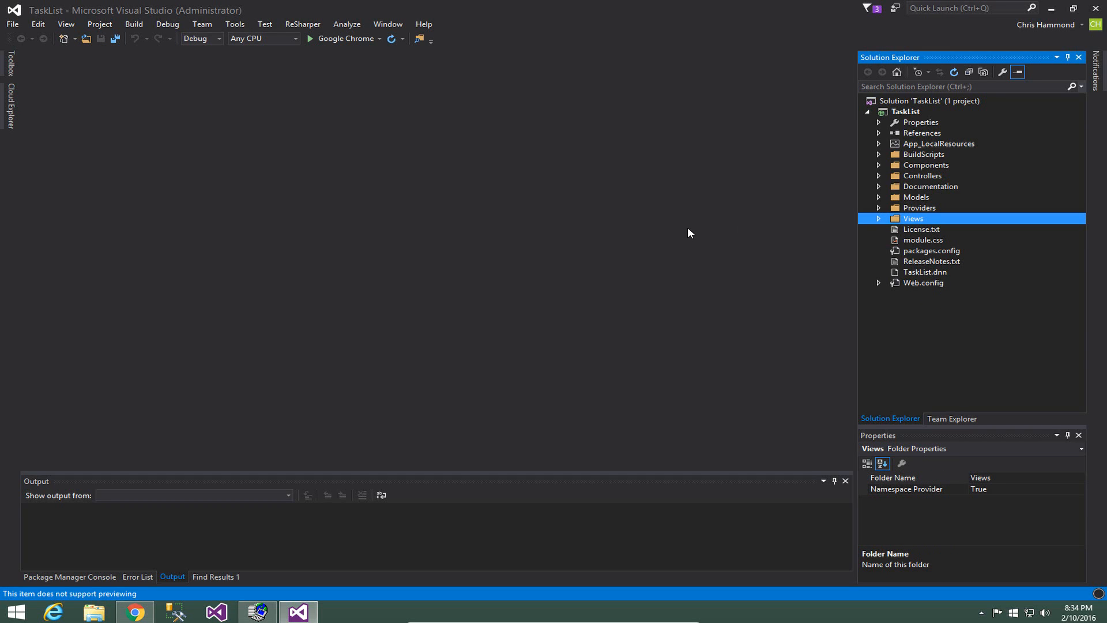
{"action": "mouse_move", "coordinate": [375, 161]}
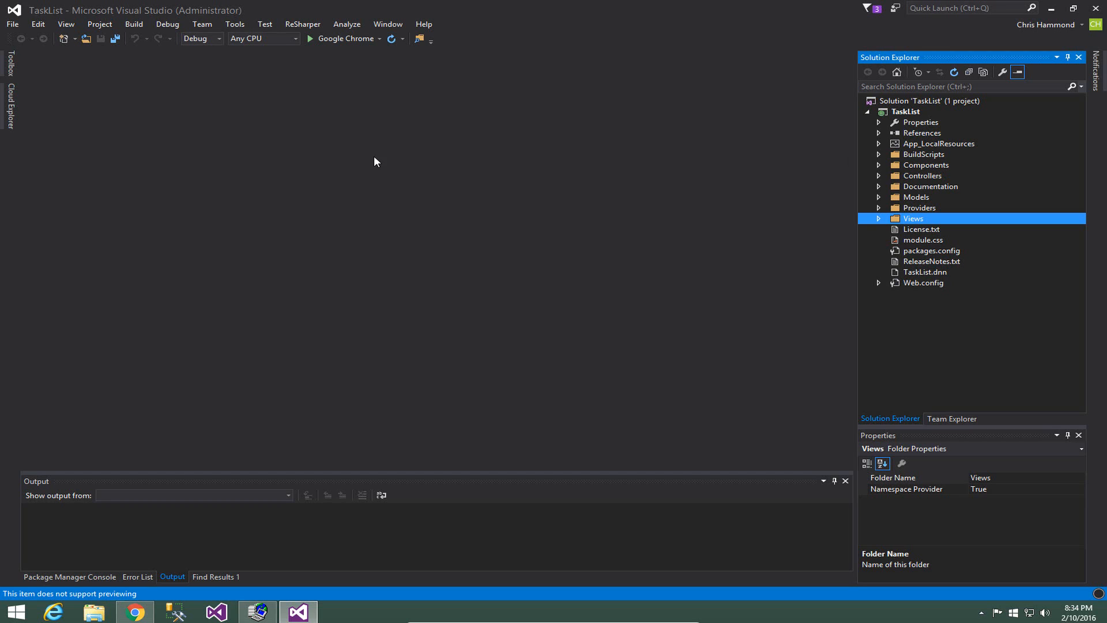
{"action": "mouse_move", "coordinate": [630, 176]}
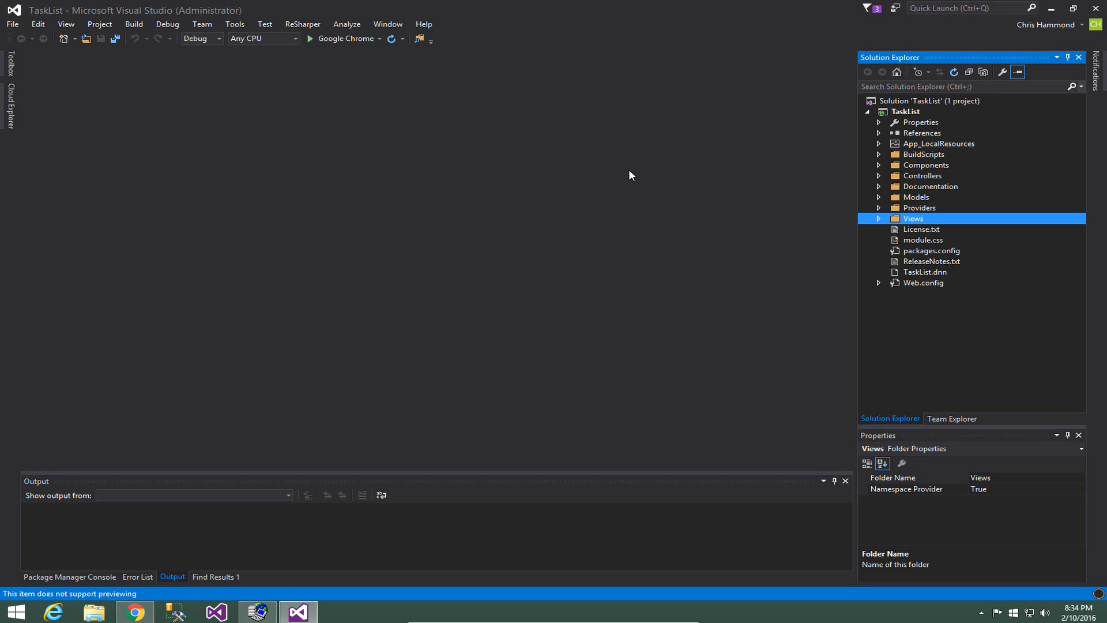
Build TaskList successfully in Debug, then switch the solution configuration to Release
{"action": "left_click", "coordinate": [133, 23]}
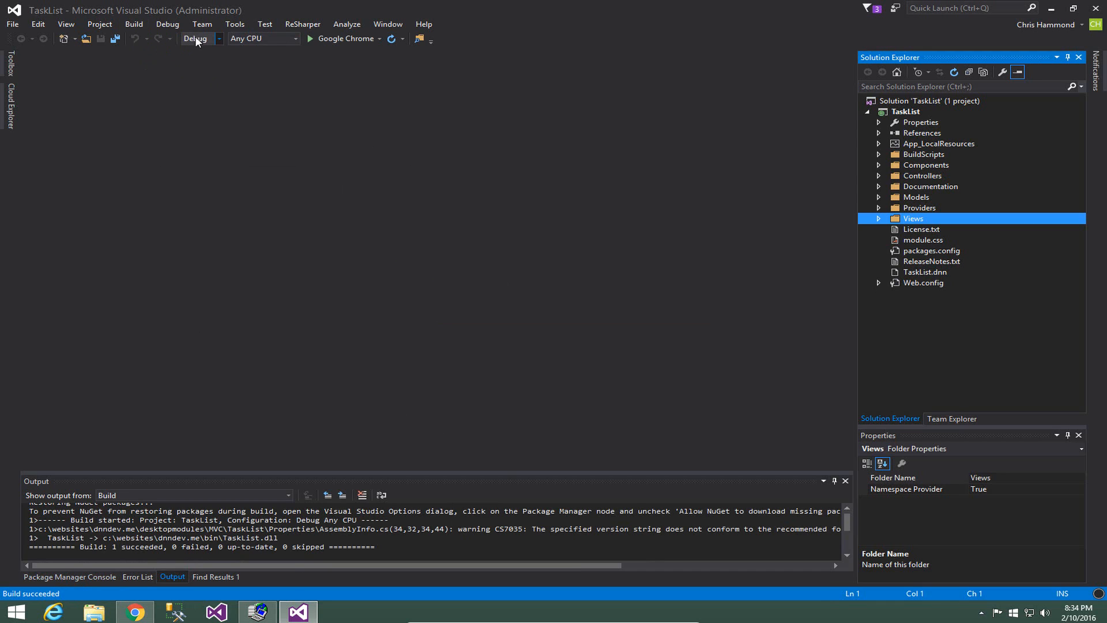
{"action": "left_click", "coordinate": [200, 38]}
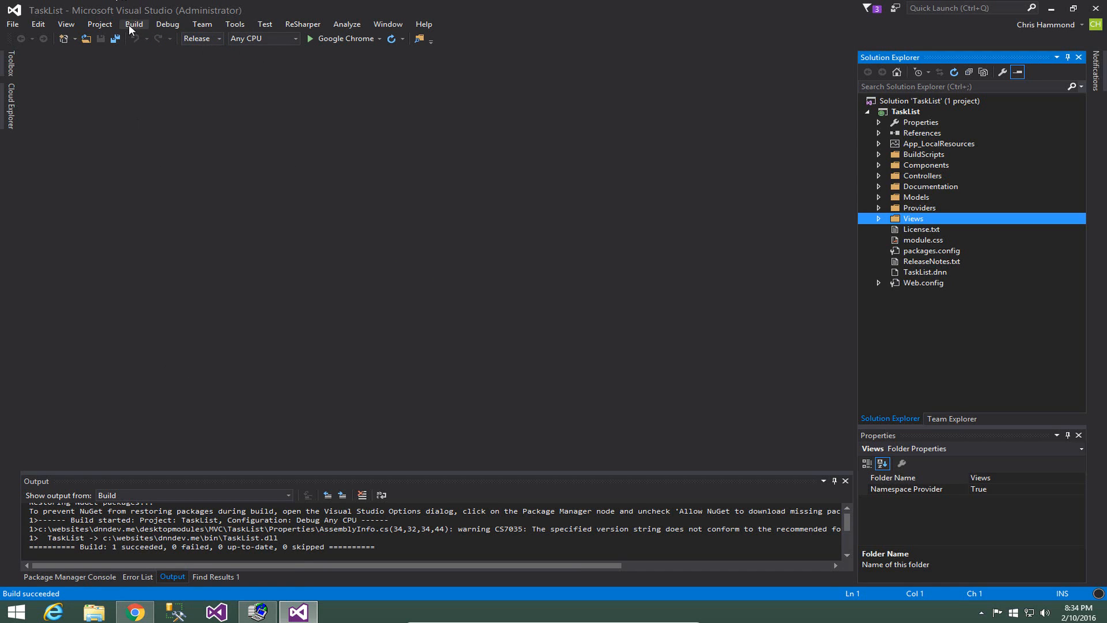
{"action": "left_click", "coordinate": [134, 23]}
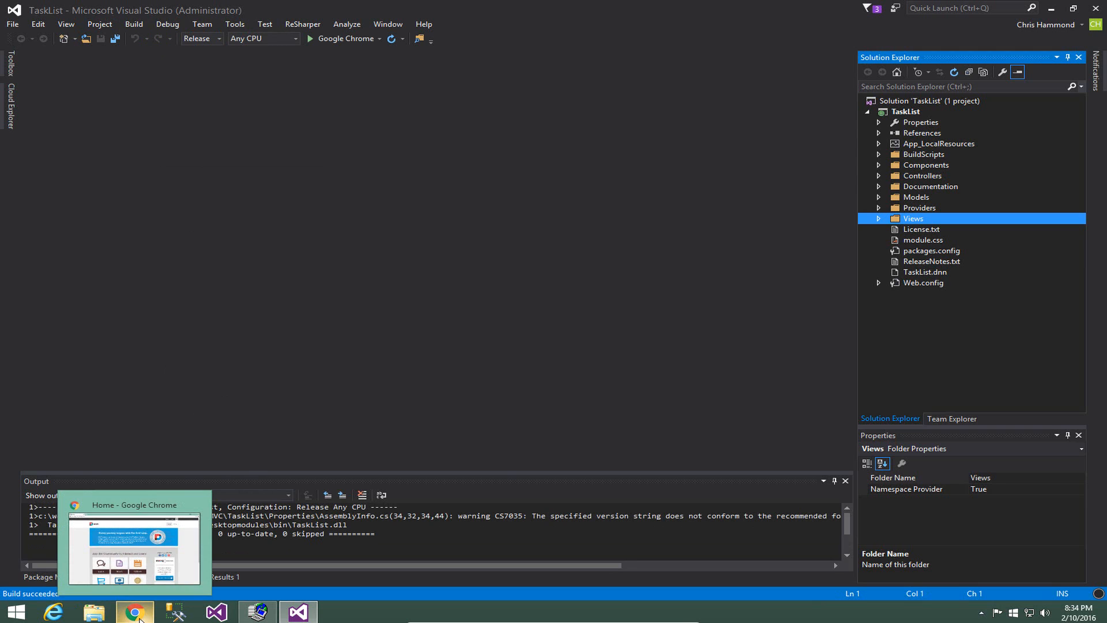
Bring the dnndev.me site forward in Chrome and open its User Log In form
{"action": "left_click", "coordinate": [133, 611]}
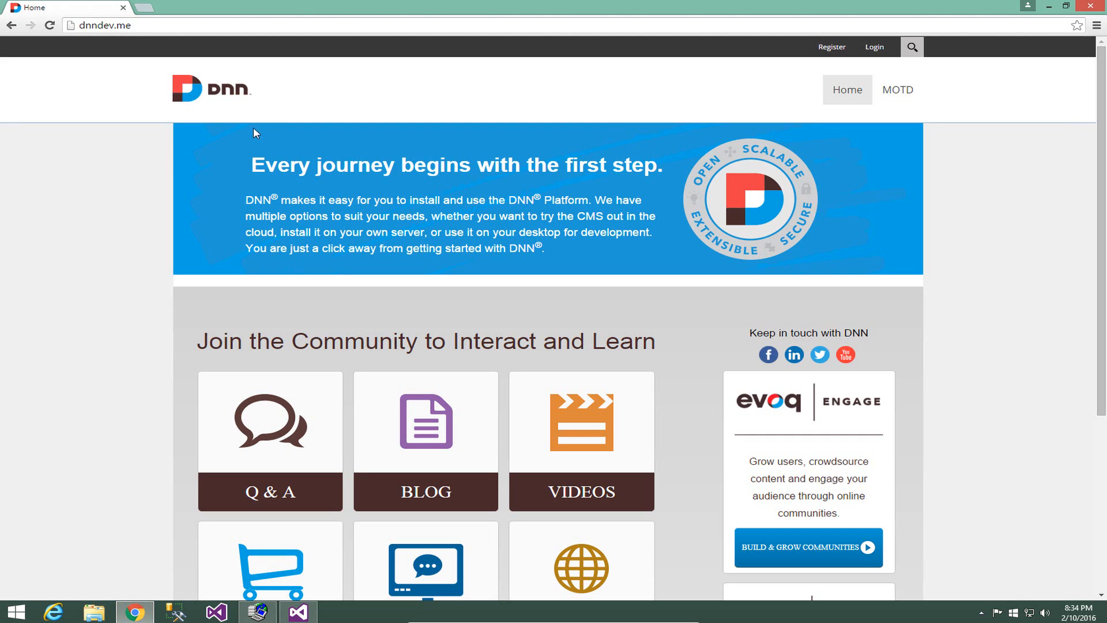
{"action": "left_click", "coordinate": [232, 90]}
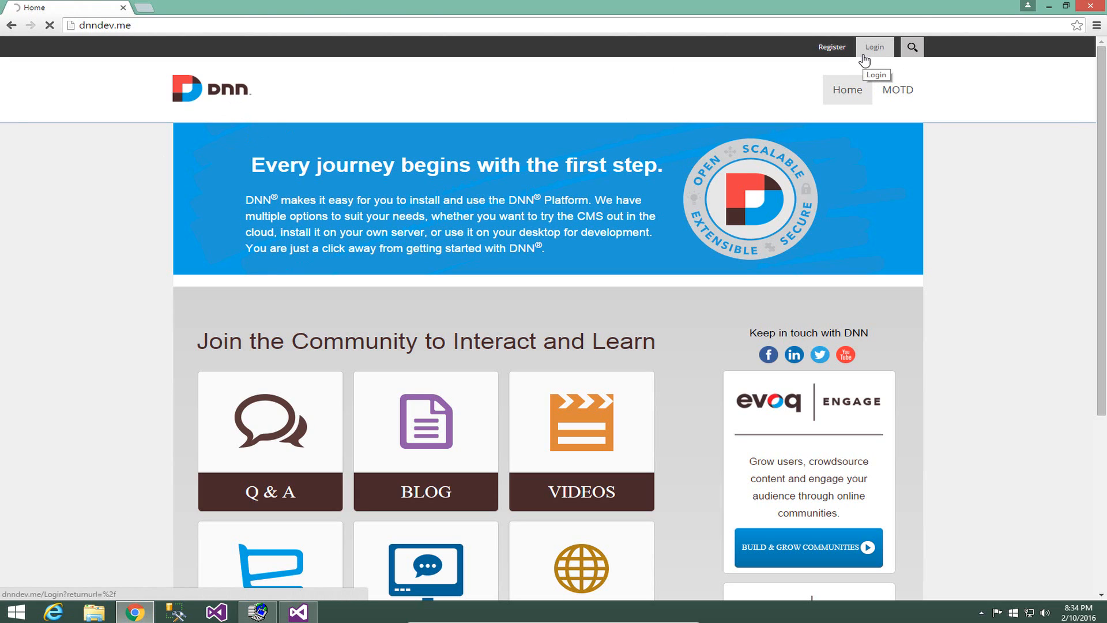
{"action": "left_click", "coordinate": [874, 47]}
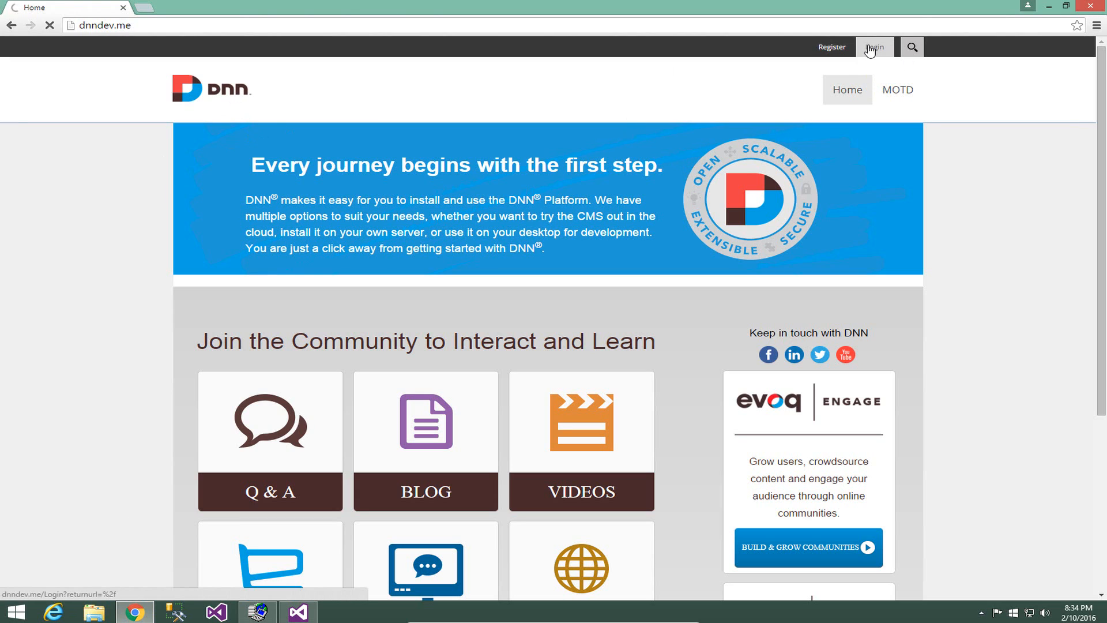
{"action": "mouse_move", "coordinate": [875, 47]}
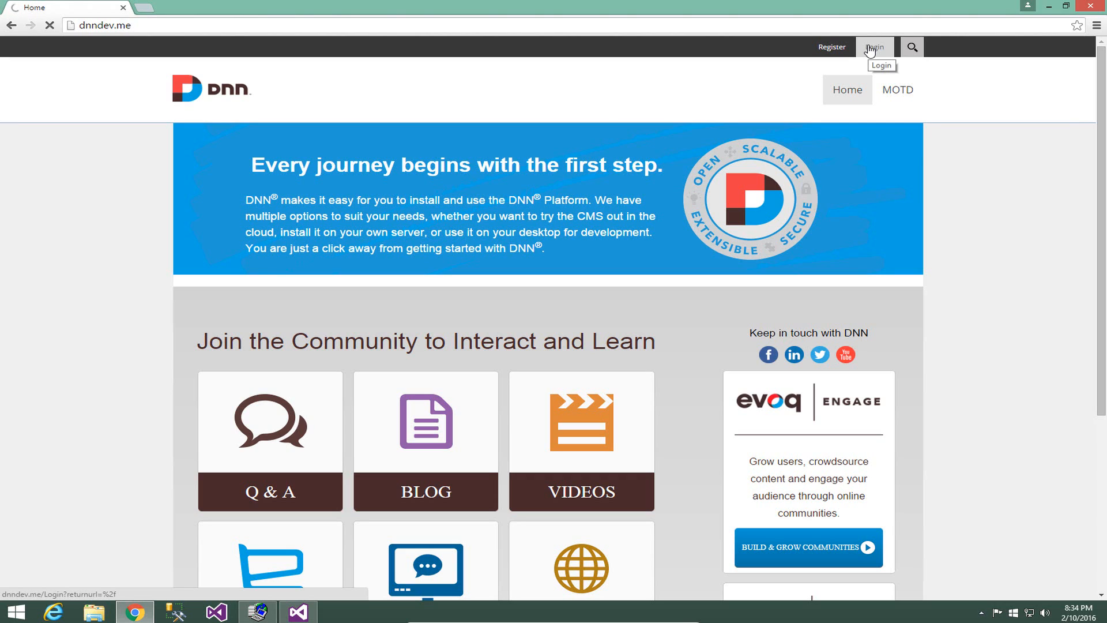
{"action": "left_click", "coordinate": [875, 47]}
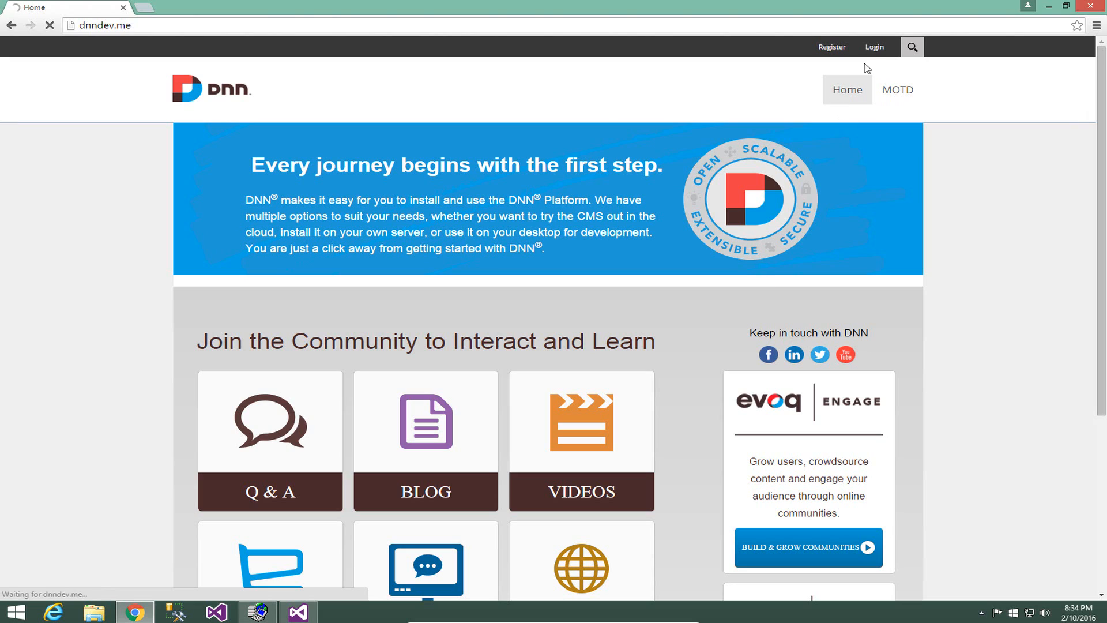
{"action": "left_click", "coordinate": [875, 47]}
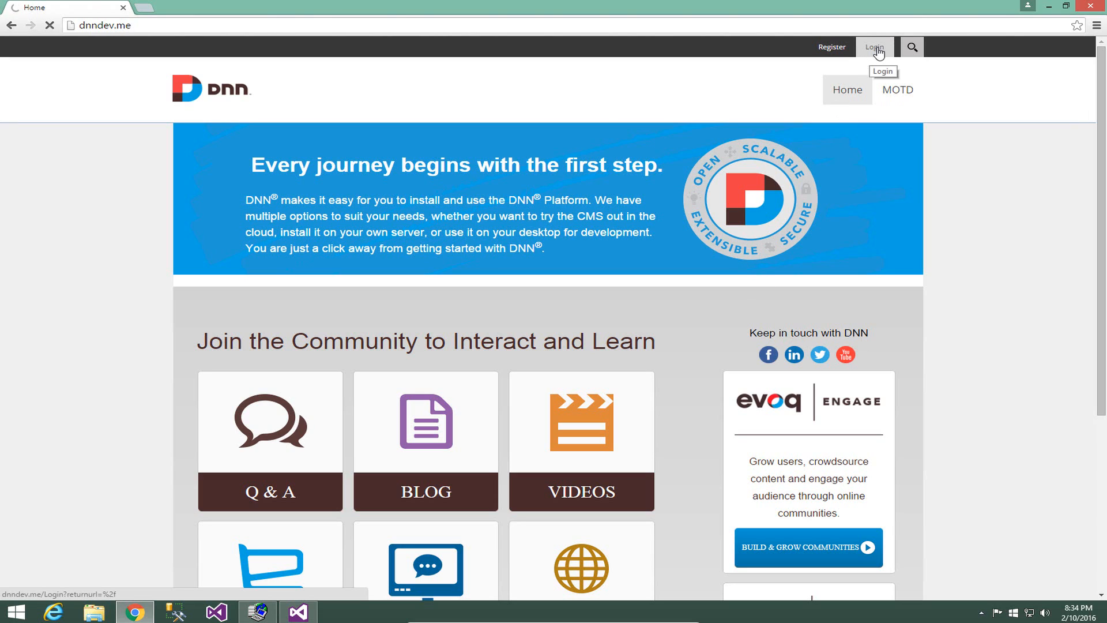
{"action": "left_click", "coordinate": [874, 46]}
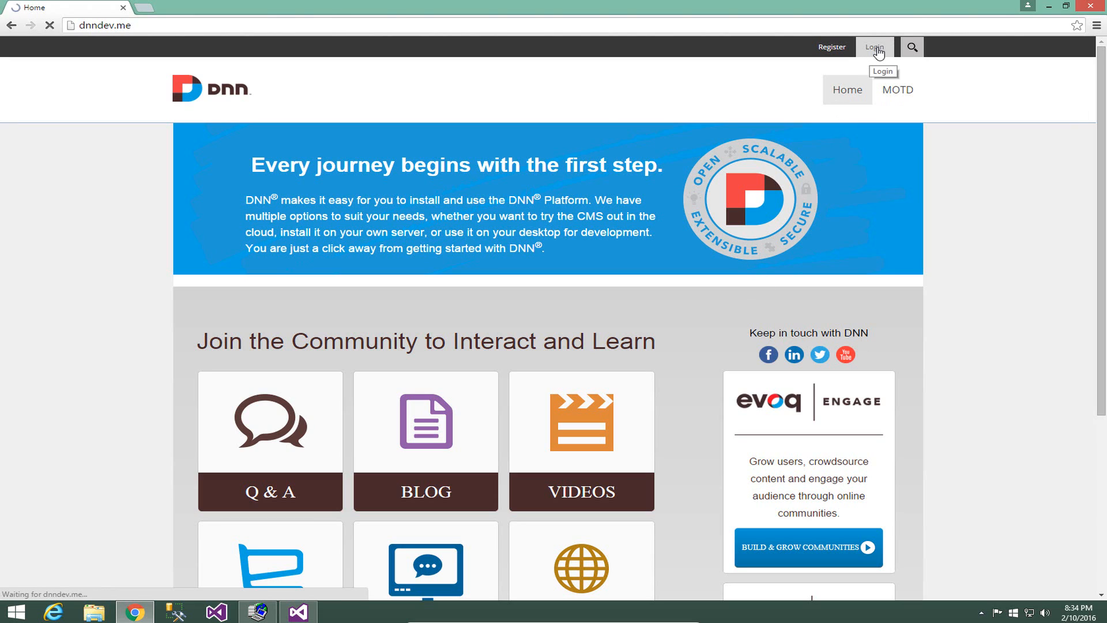
{"action": "left_click", "coordinate": [875, 47]}
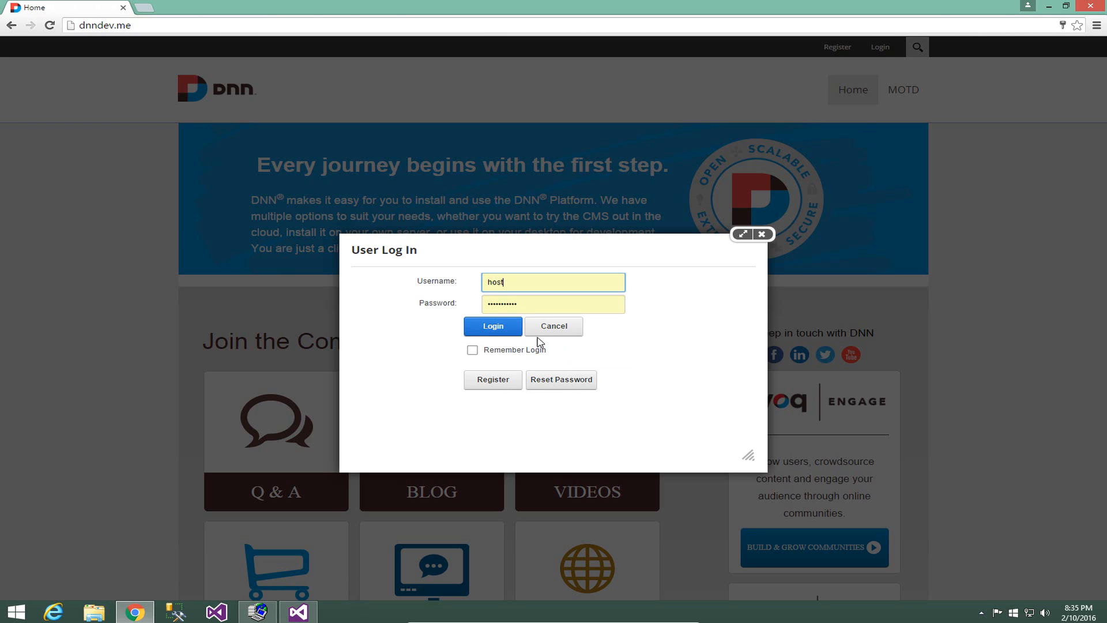
Log in to dnndev.me as the host superuser
{"action": "left_click", "coordinate": [492, 325]}
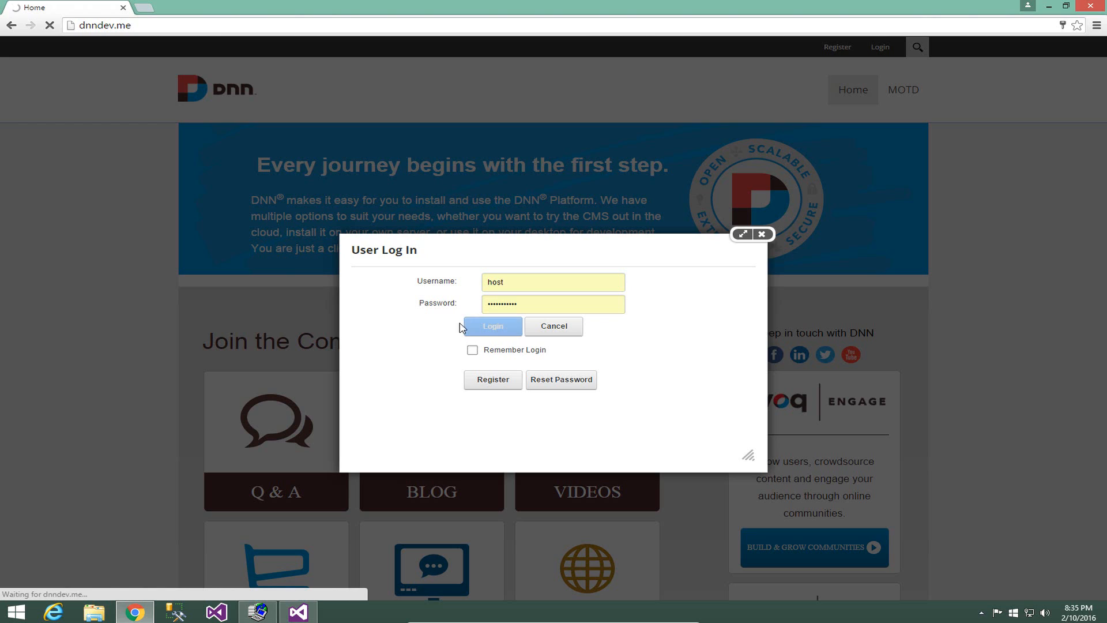
{"action": "left_click", "coordinate": [492, 326]}
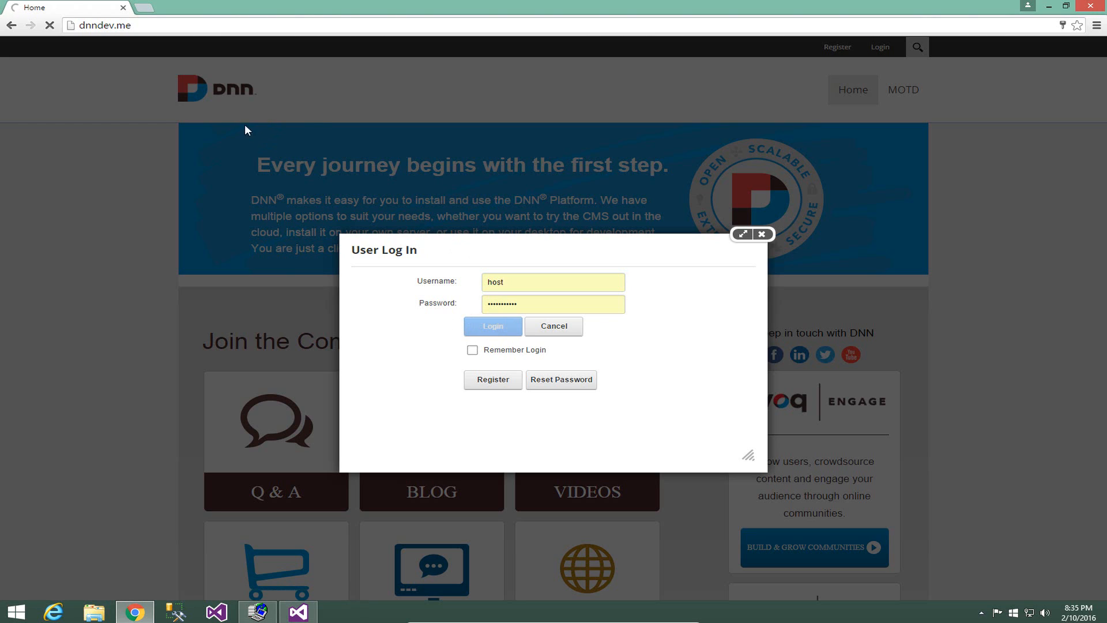
{"action": "mouse_move", "coordinate": [296, 130]}
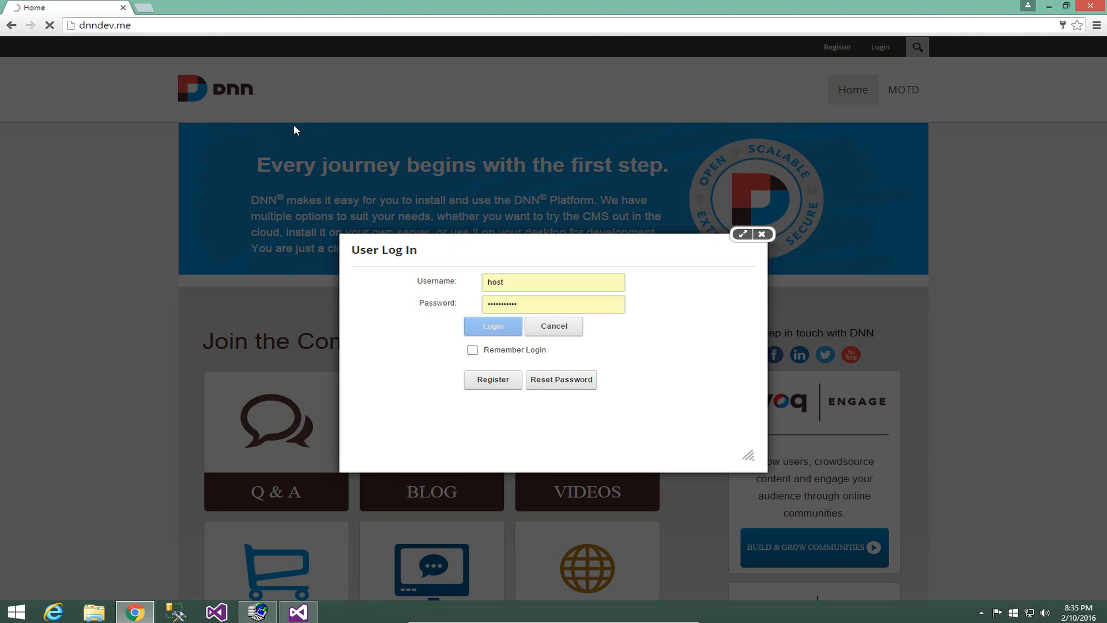
{"action": "left_click", "coordinate": [492, 326]}
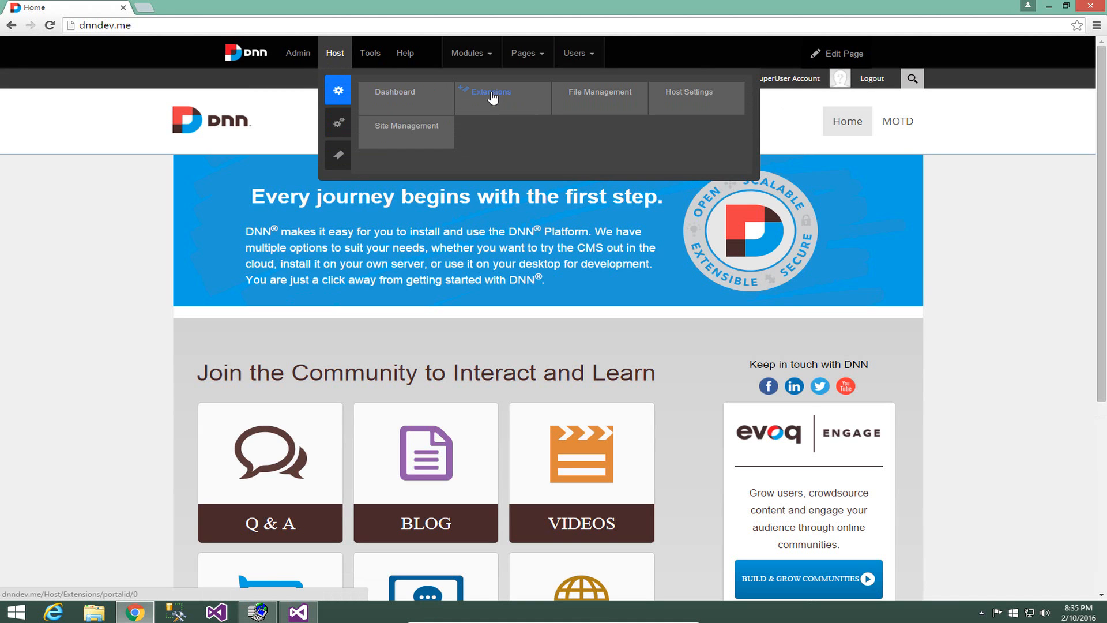
Go to Host > Extensions, start the Install Extension Wizard, and browse for a package file
{"action": "left_click", "coordinate": [494, 92]}
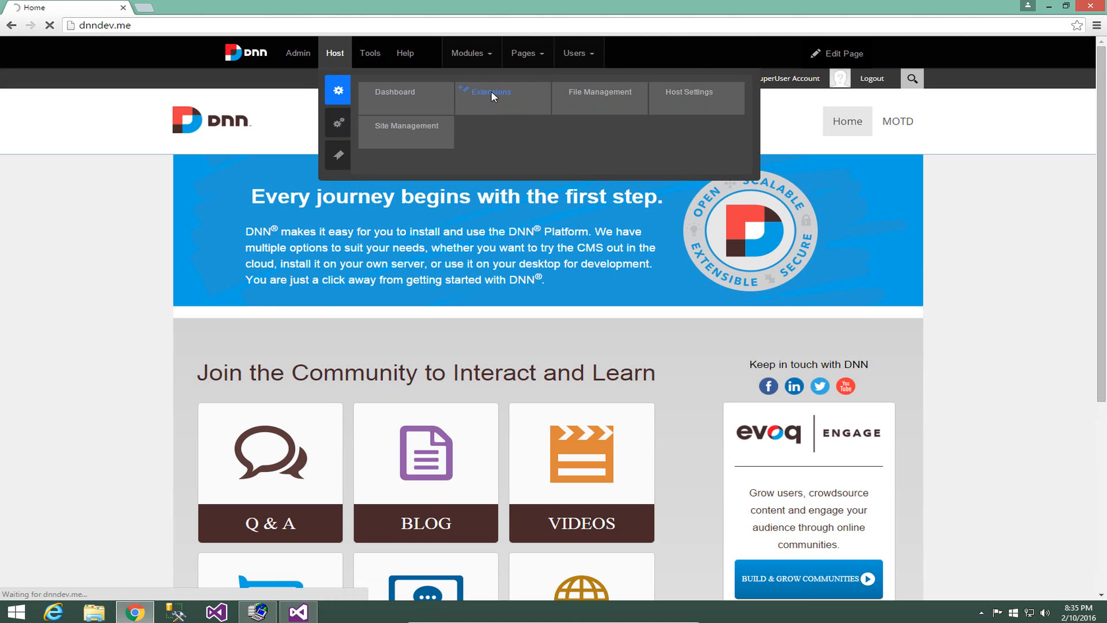
{"action": "mouse_move", "coordinate": [484, 101]}
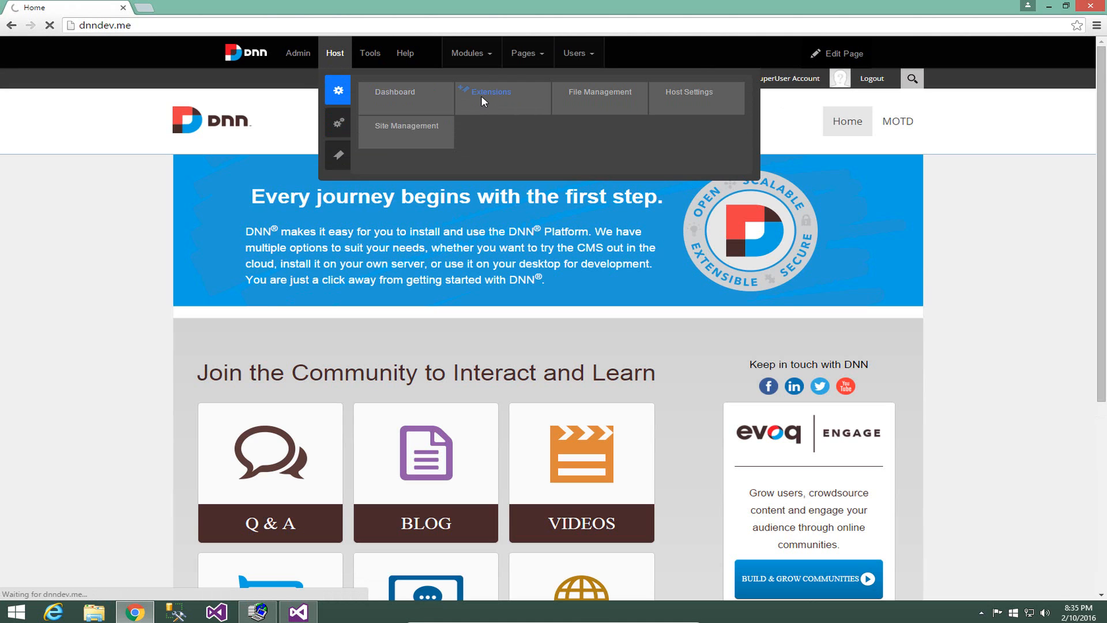
{"action": "left_click", "coordinate": [491, 92]}
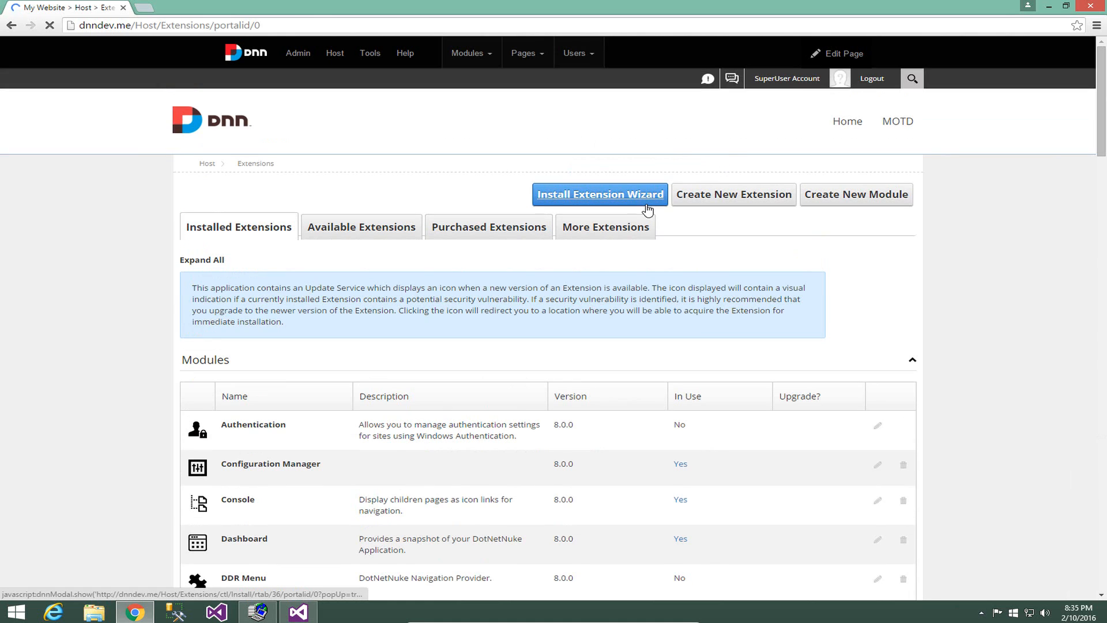
{"action": "left_click", "coordinate": [600, 194]}
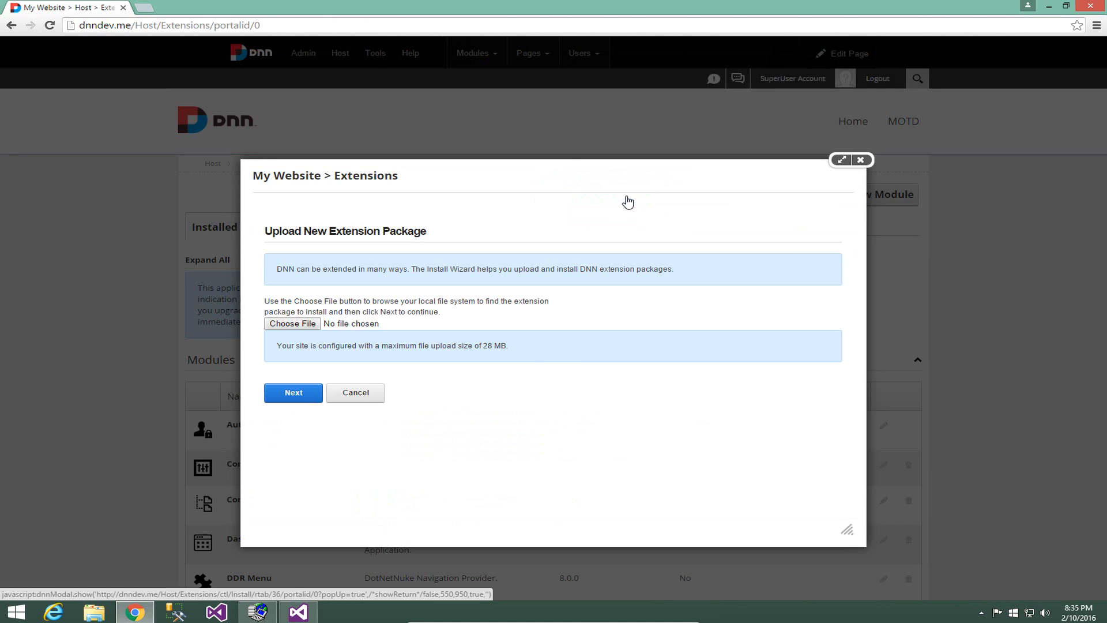
{"action": "left_click", "coordinate": [291, 324]}
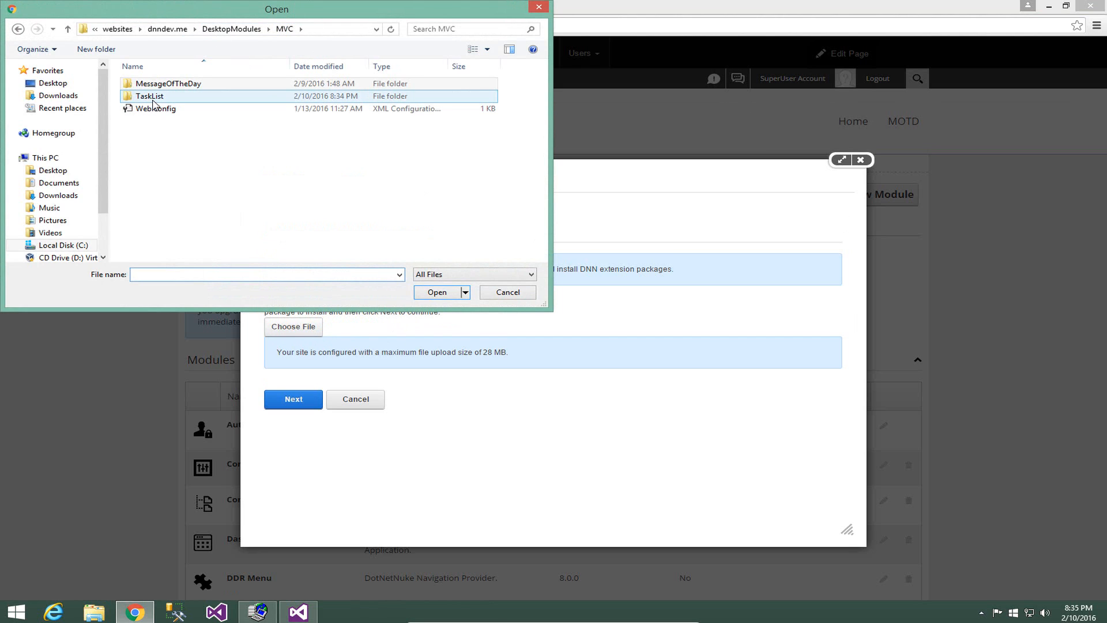
Pick TaskList_00.00.01_Install.zip from the TaskList install folder as the upload package
{"action": "left_click", "coordinate": [231, 29]}
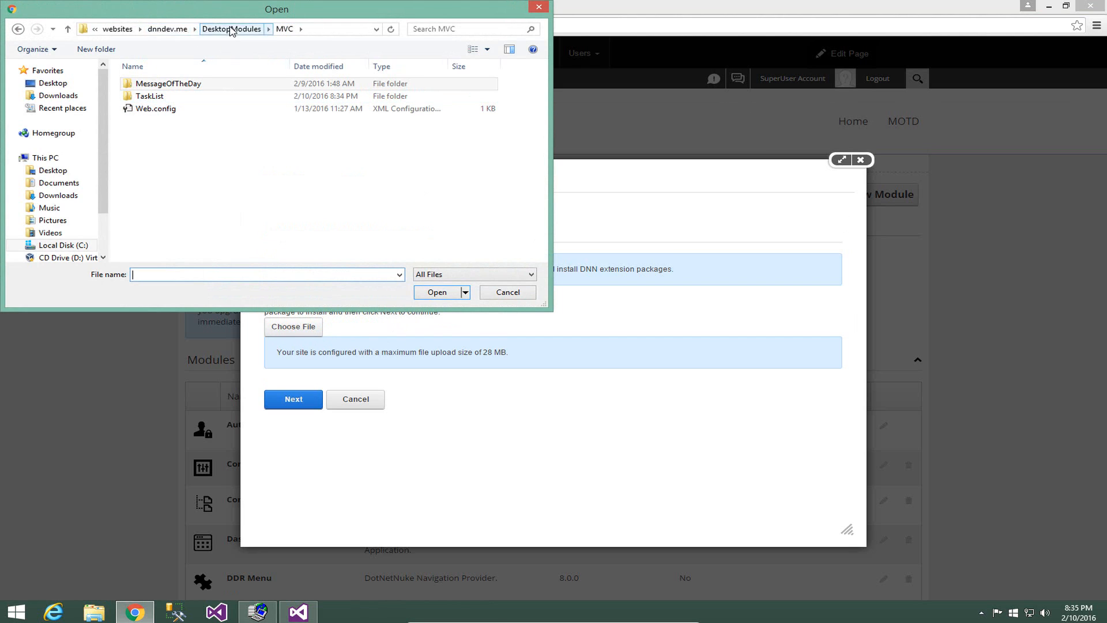
{"action": "left_click", "coordinate": [149, 95]}
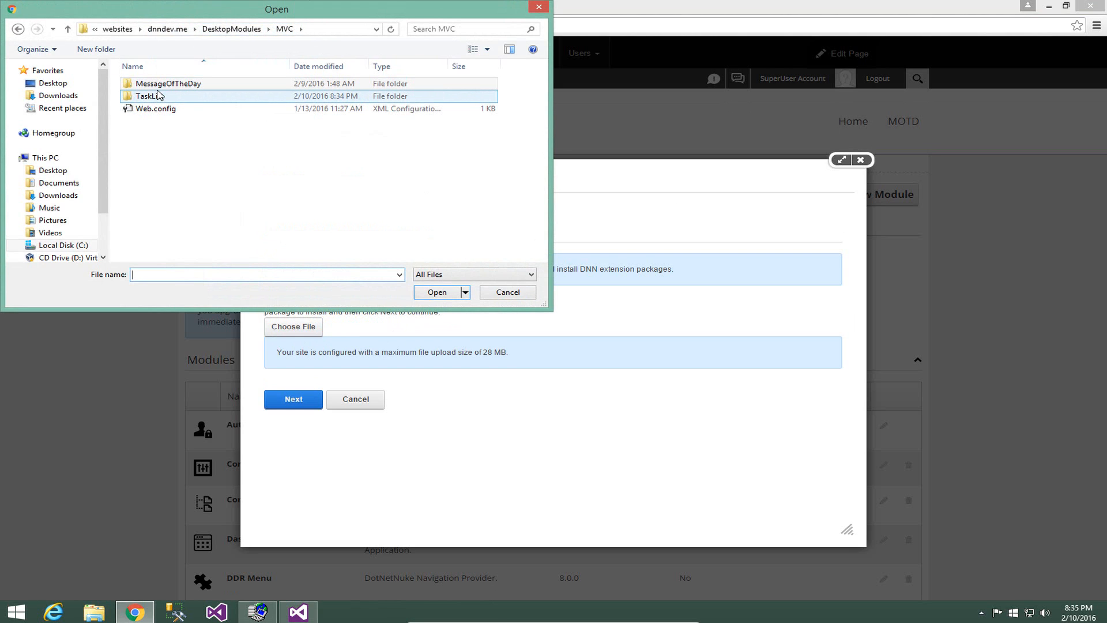
{"action": "double_click", "coordinate": [148, 95]}
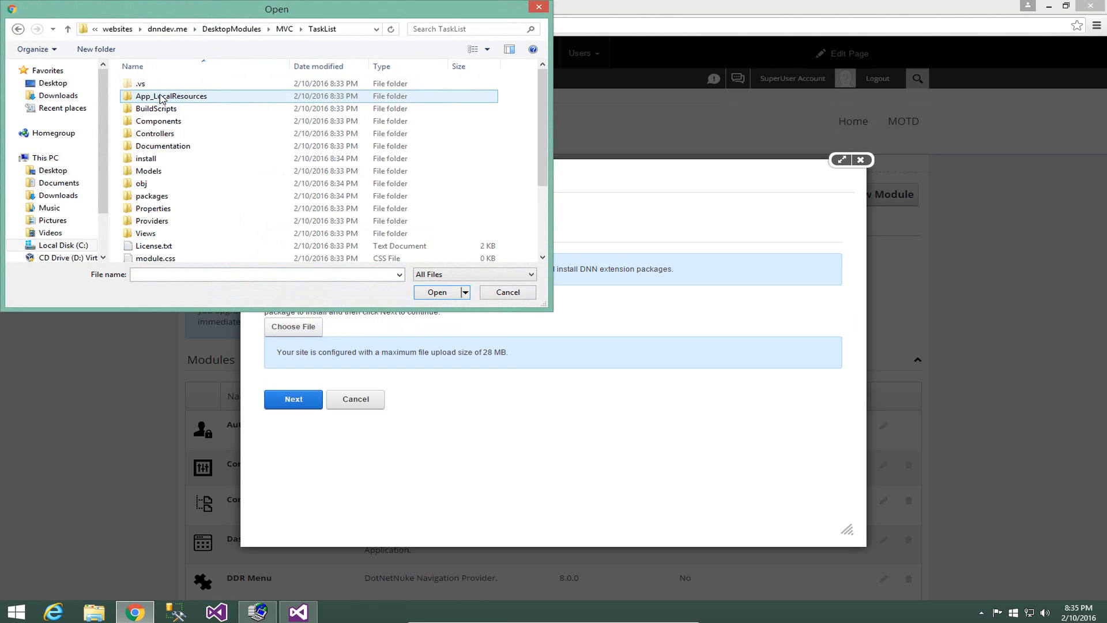
{"action": "double_click", "coordinate": [147, 158]}
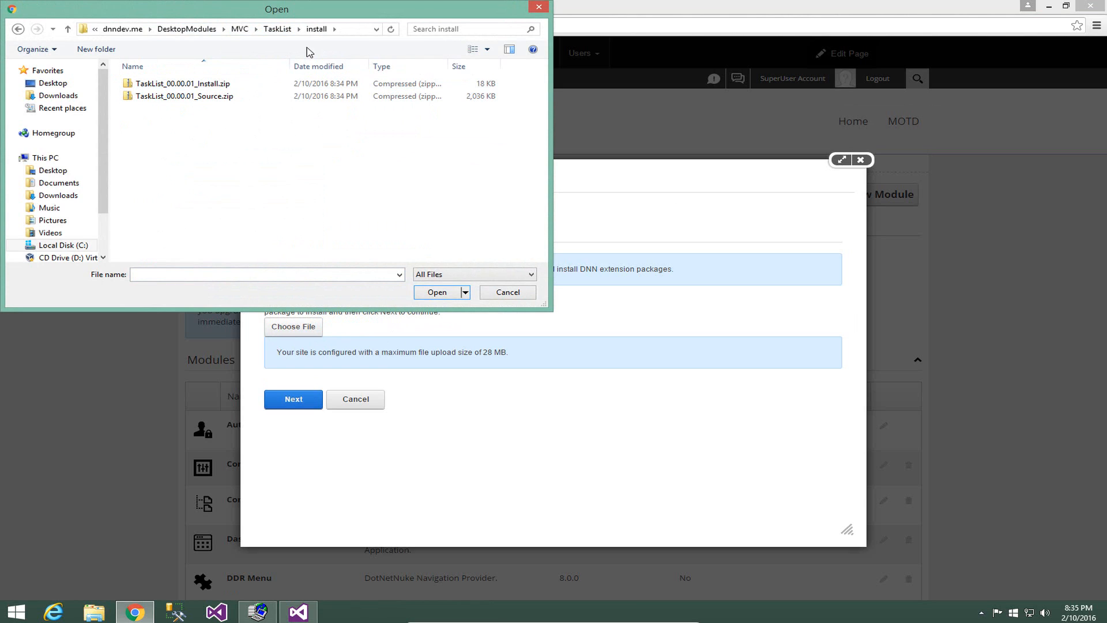
{"action": "left_click", "coordinate": [184, 83]}
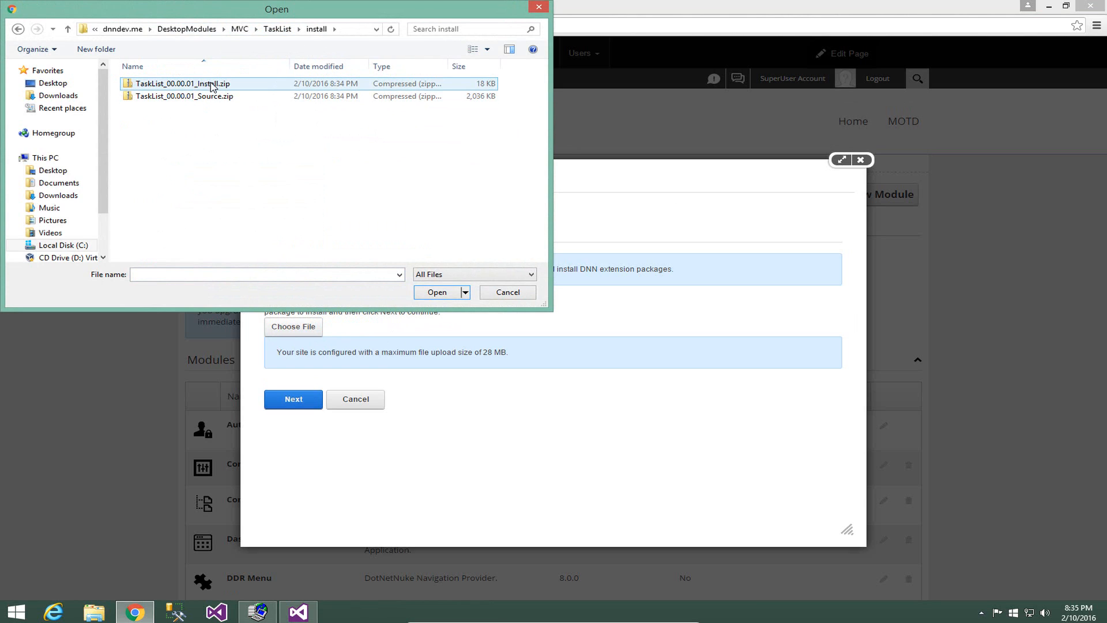
{"action": "left_click", "coordinate": [185, 96]}
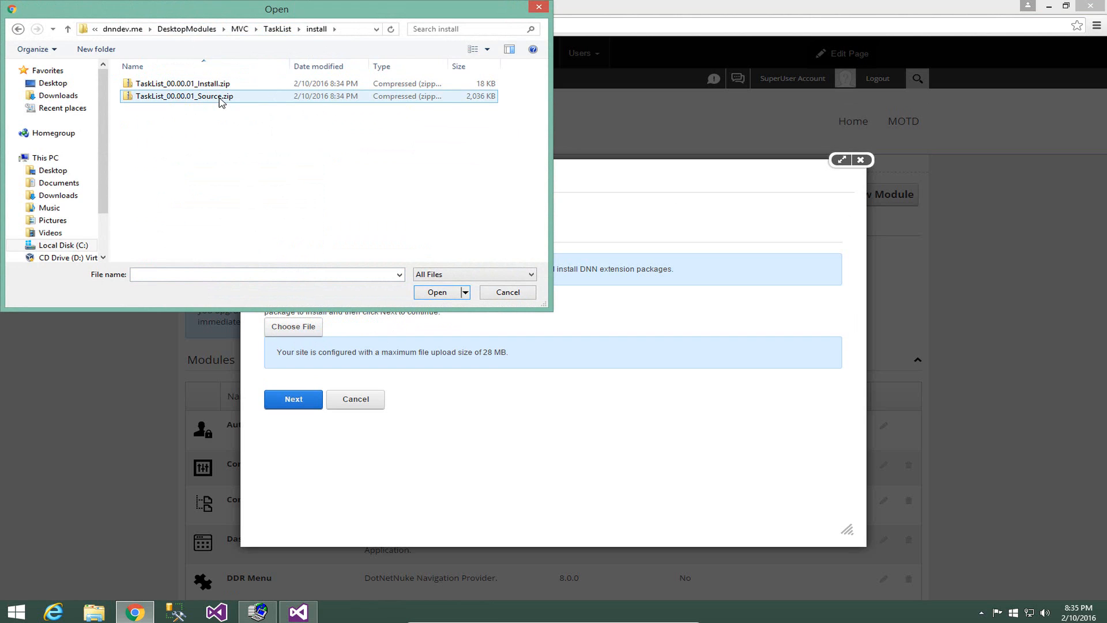
{"action": "left_click", "coordinate": [183, 83]}
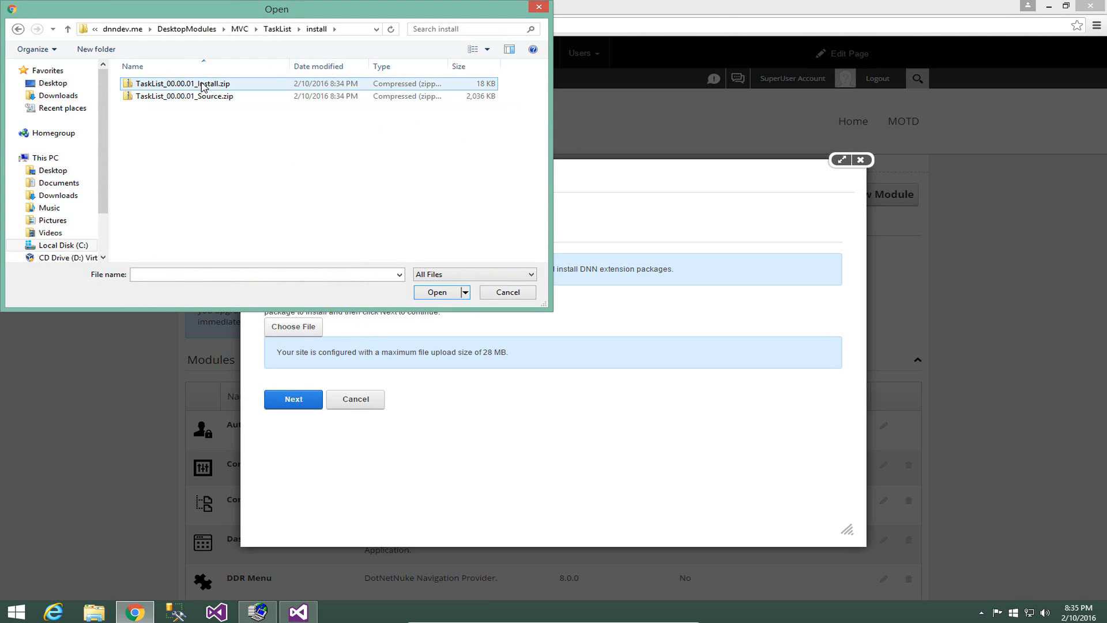
{"action": "left_click", "coordinate": [436, 292]}
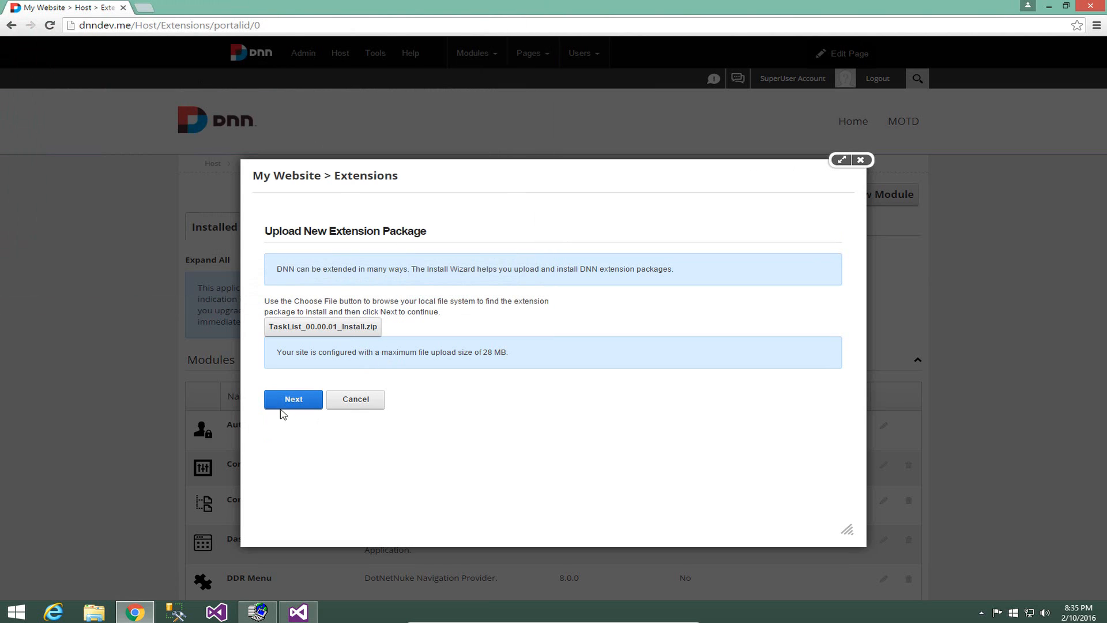
{"action": "mouse_move", "coordinate": [293, 399]}
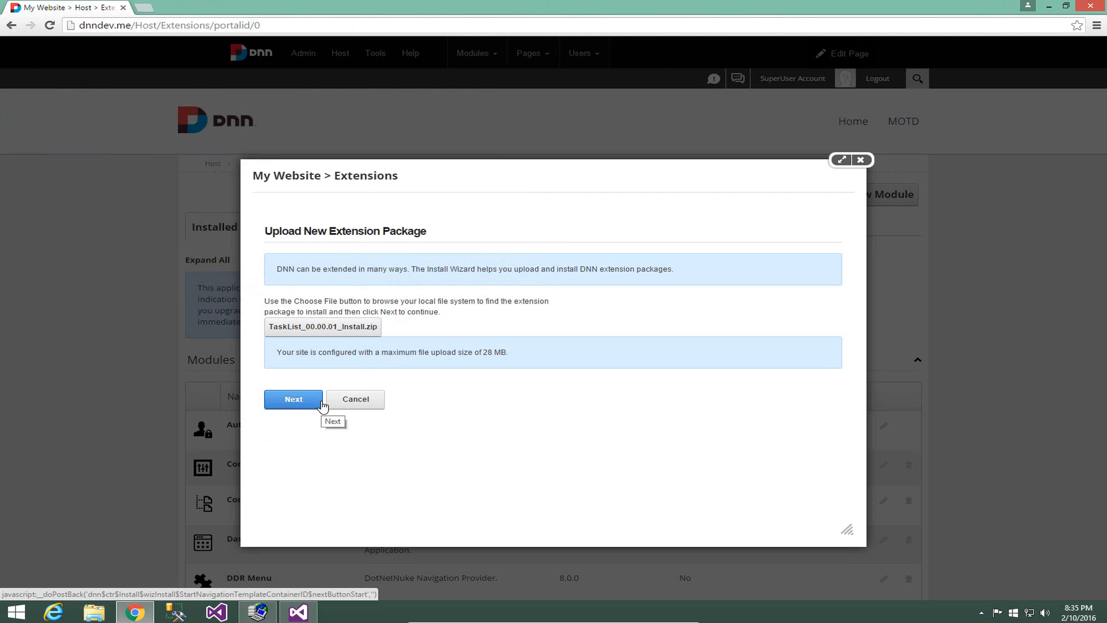
Upload the TaskList package, move past its information and release notes, accept the license and install
{"action": "left_click", "coordinate": [293, 399]}
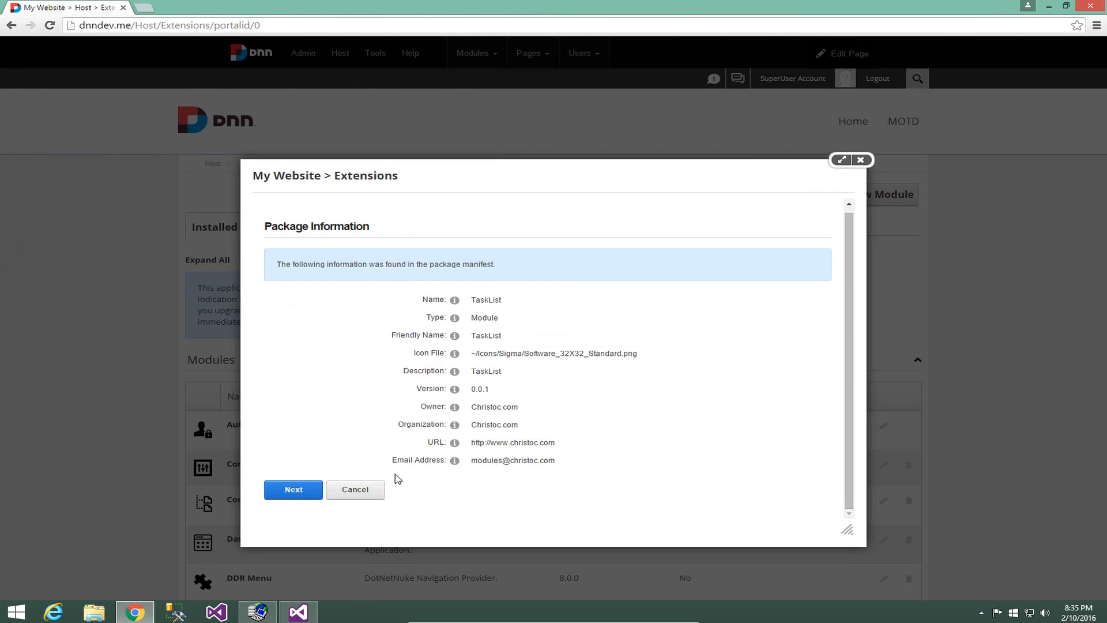
{"action": "left_click", "coordinate": [292, 490]}
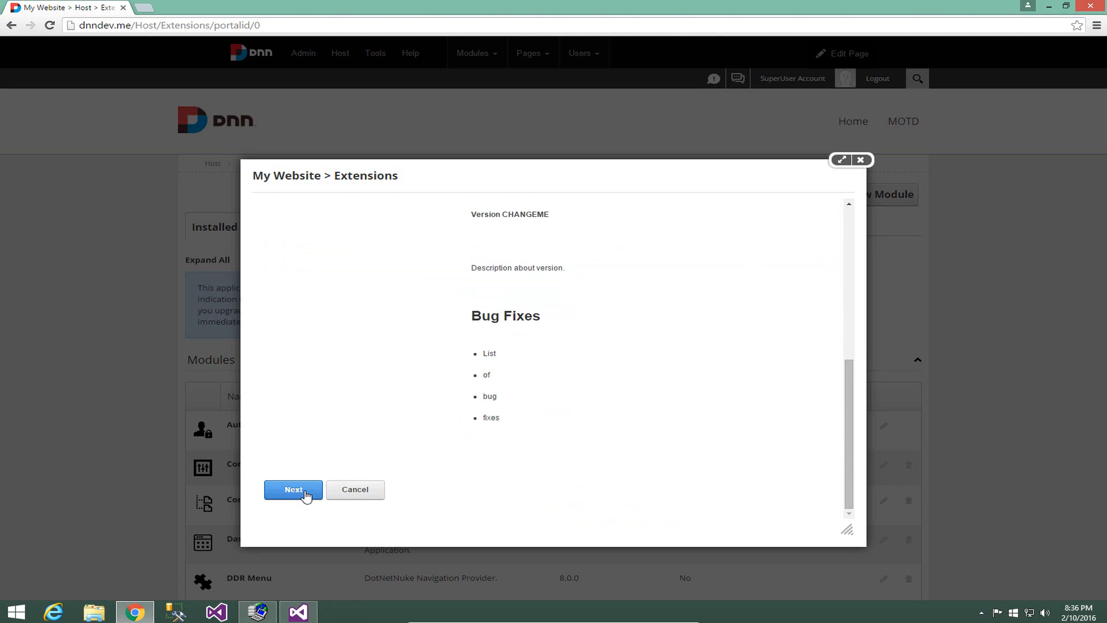
{"action": "left_click", "coordinate": [292, 489]}
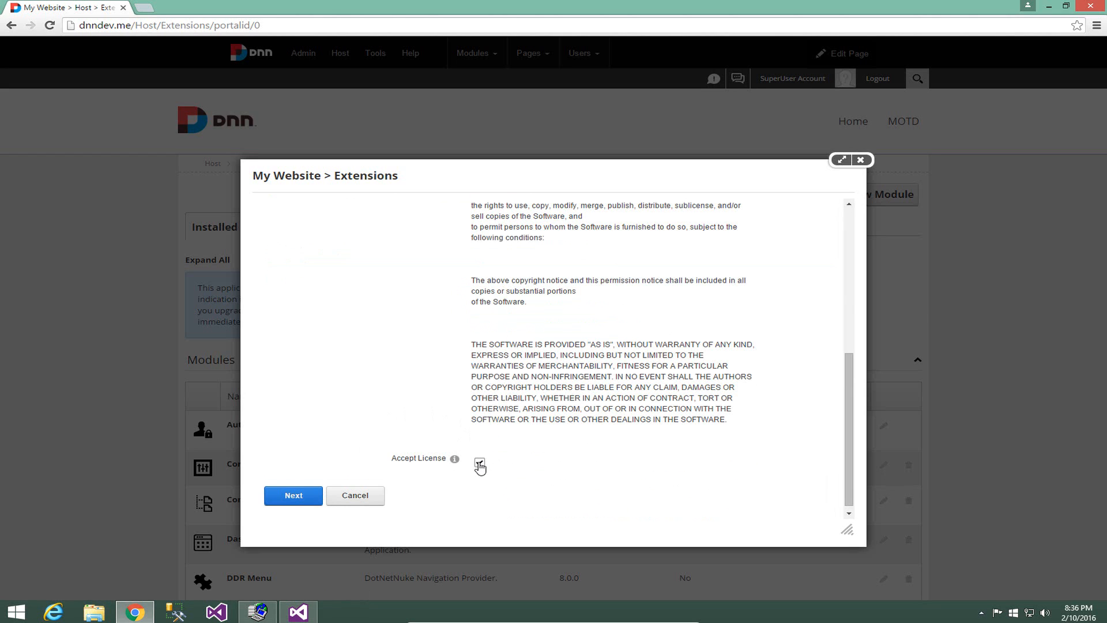
{"action": "left_click", "coordinate": [293, 495]}
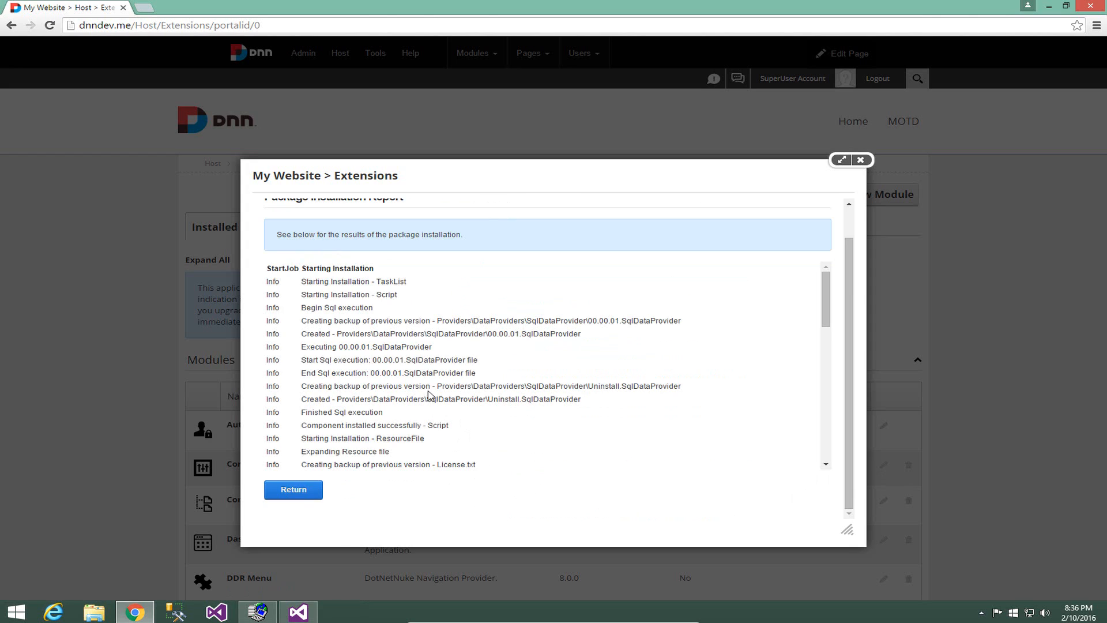
Return from the installation report and switch to the TaskList solution in Visual Studio
{"action": "left_click", "coordinate": [293, 489]}
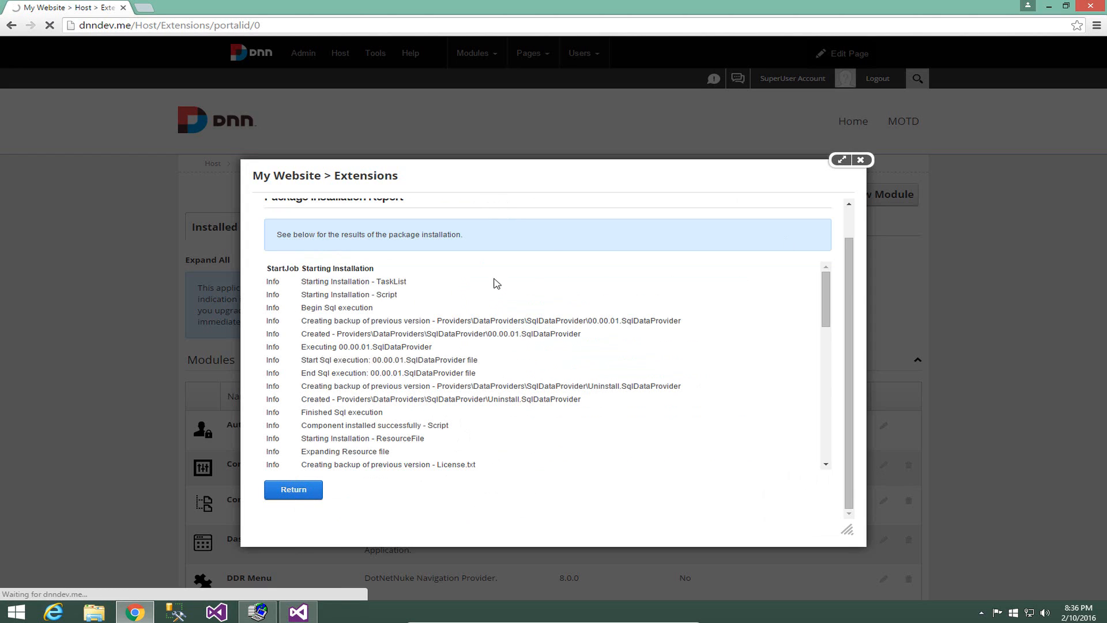
{"action": "mouse_move", "coordinate": [534, 283]}
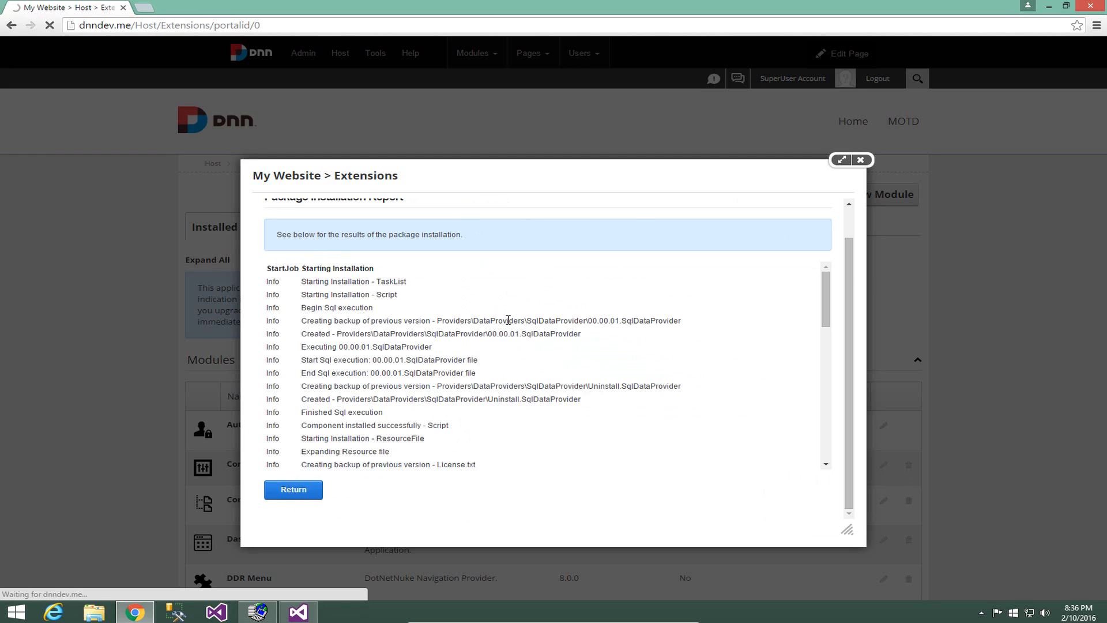
{"action": "mouse_move", "coordinate": [576, 332]}
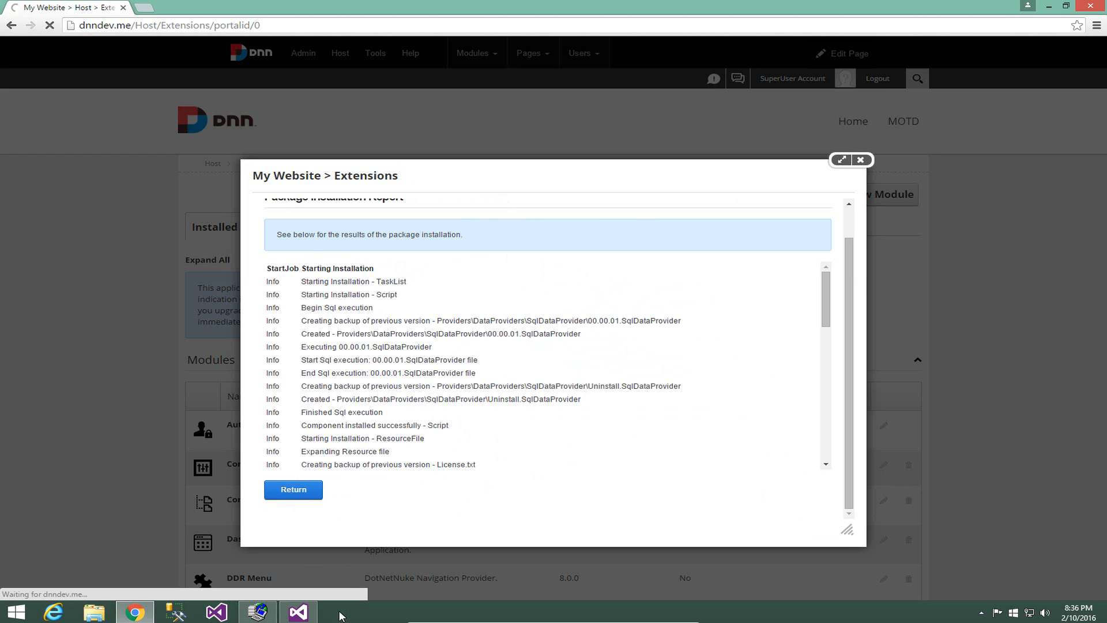
{"action": "left_click", "coordinate": [298, 611]}
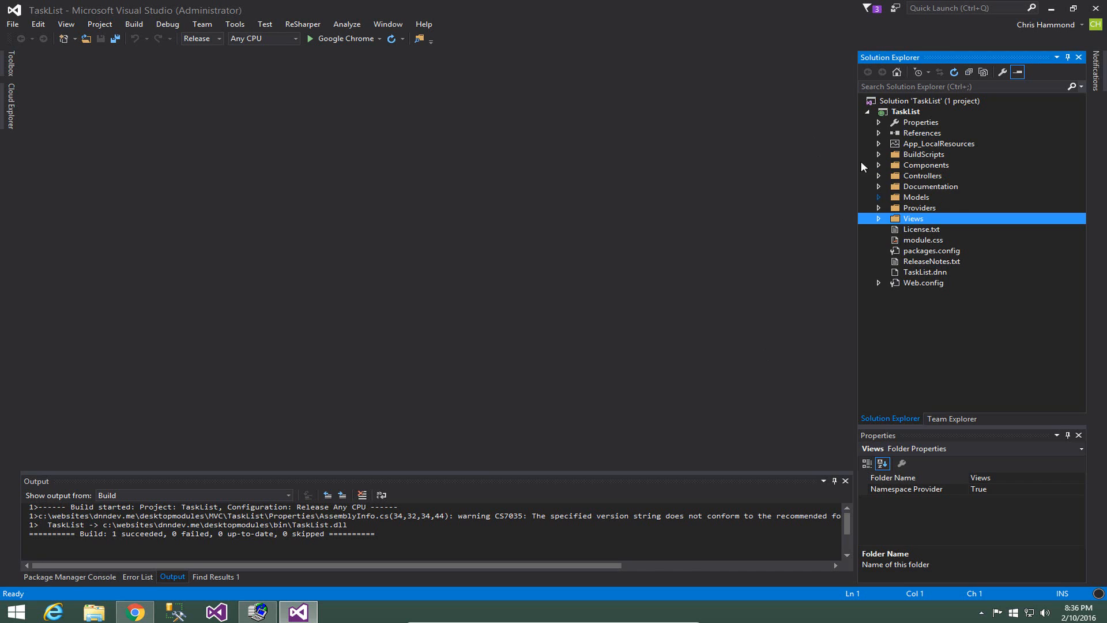
{"action": "mouse_move", "coordinate": [960, 75]}
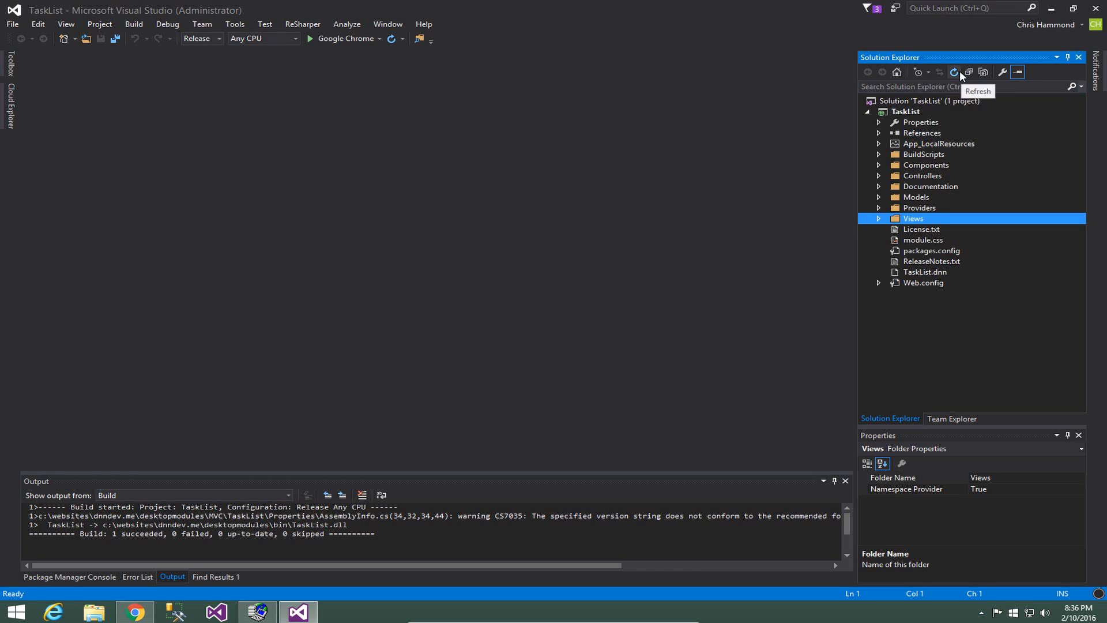
{"action": "mouse_move", "coordinate": [843, 267]}
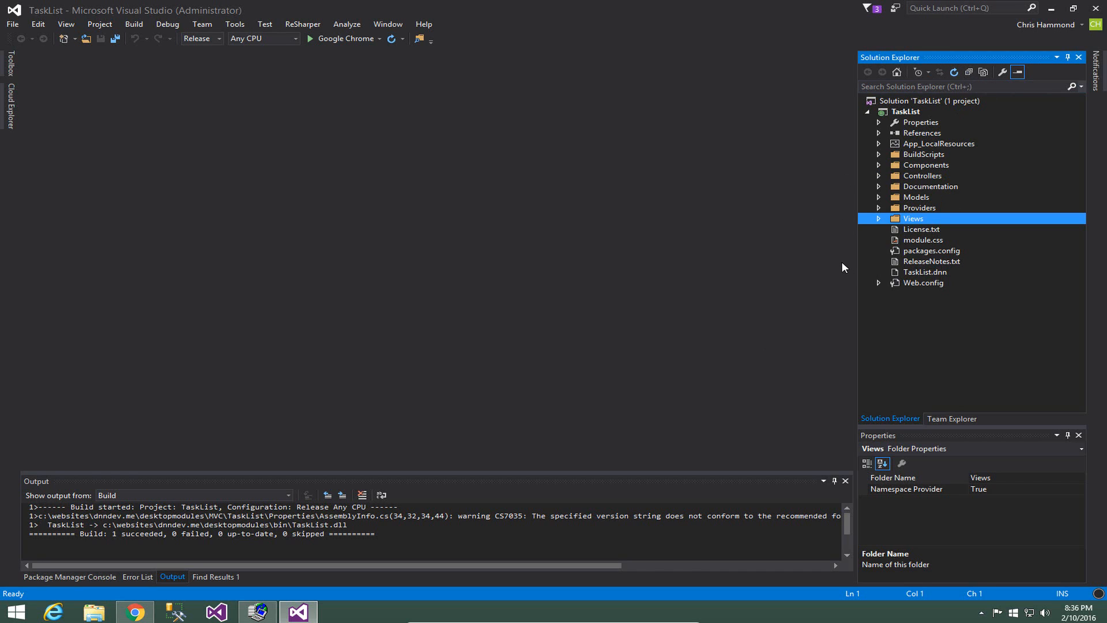
Go back to Chrome, load the dnndev.me Home page and show the Modules and Pages menus
{"action": "left_click", "coordinate": [134, 611]}
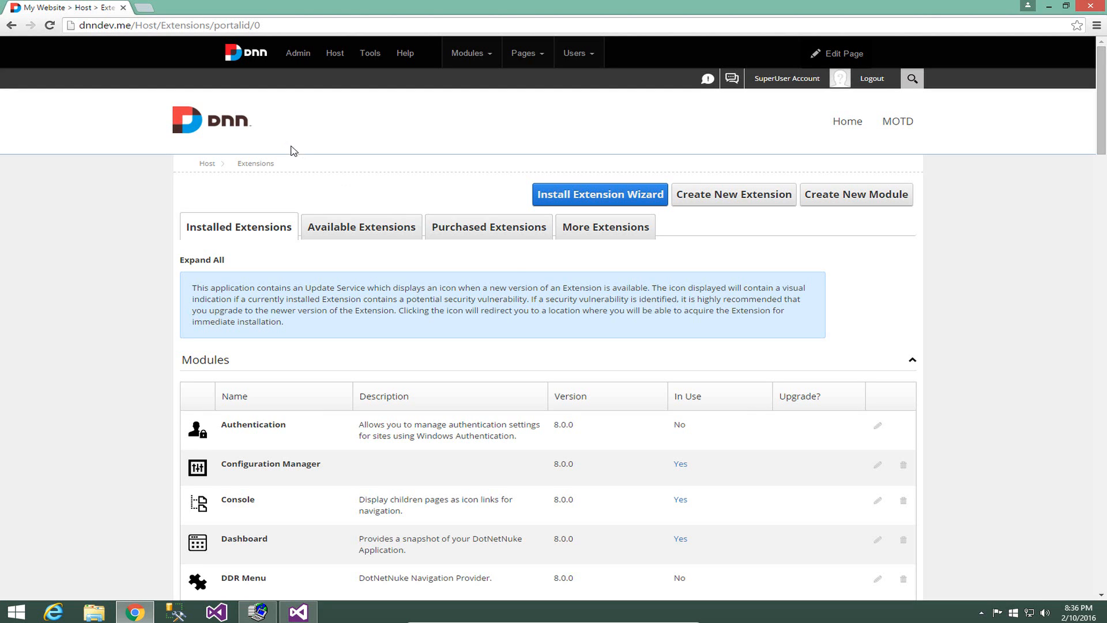
{"action": "left_click", "coordinate": [211, 119]}
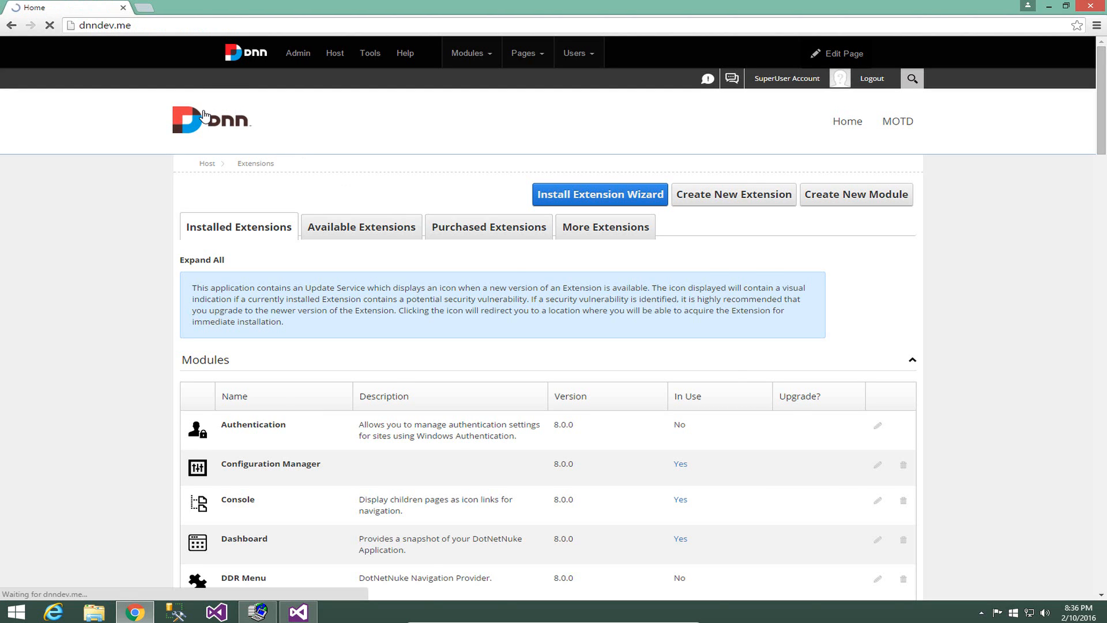
{"action": "left_click", "coordinate": [468, 53]}
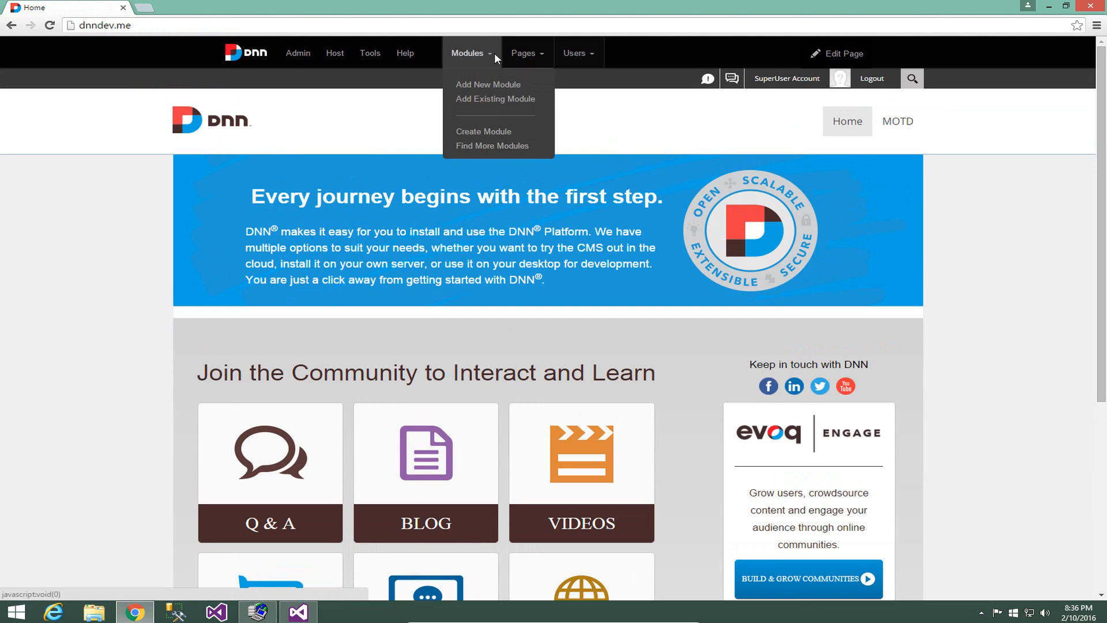
{"action": "left_click", "coordinate": [524, 53]}
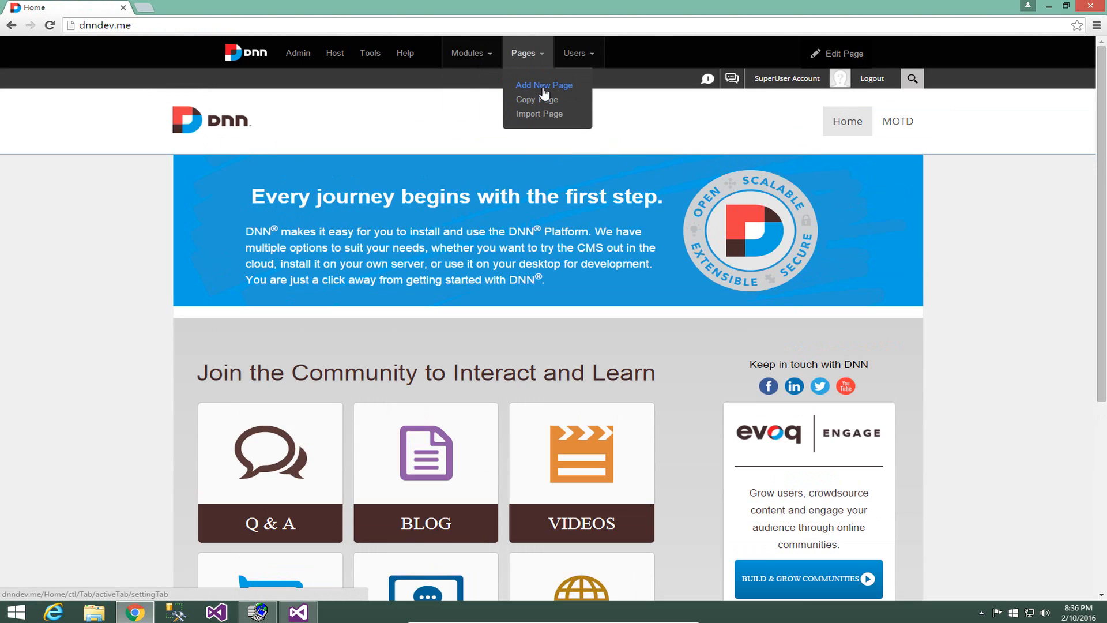
{"action": "mouse_move", "coordinate": [531, 59]}
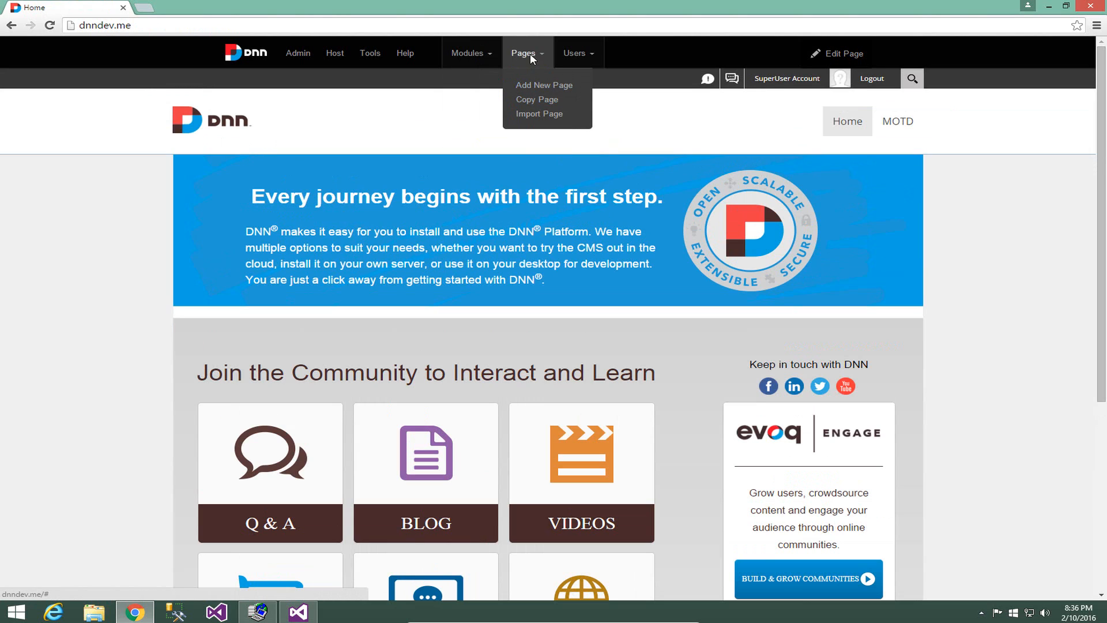
Add a new page named 'TaskList' with Page Template set to None Specified
{"action": "left_click", "coordinate": [543, 85]}
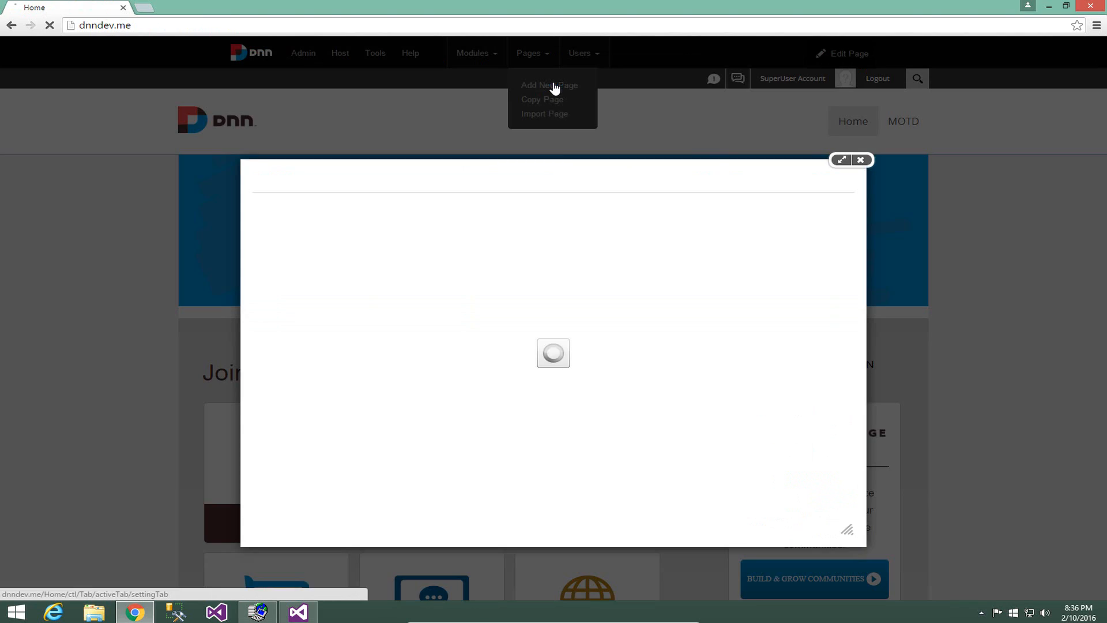
{"action": "left_click", "coordinate": [549, 85]}
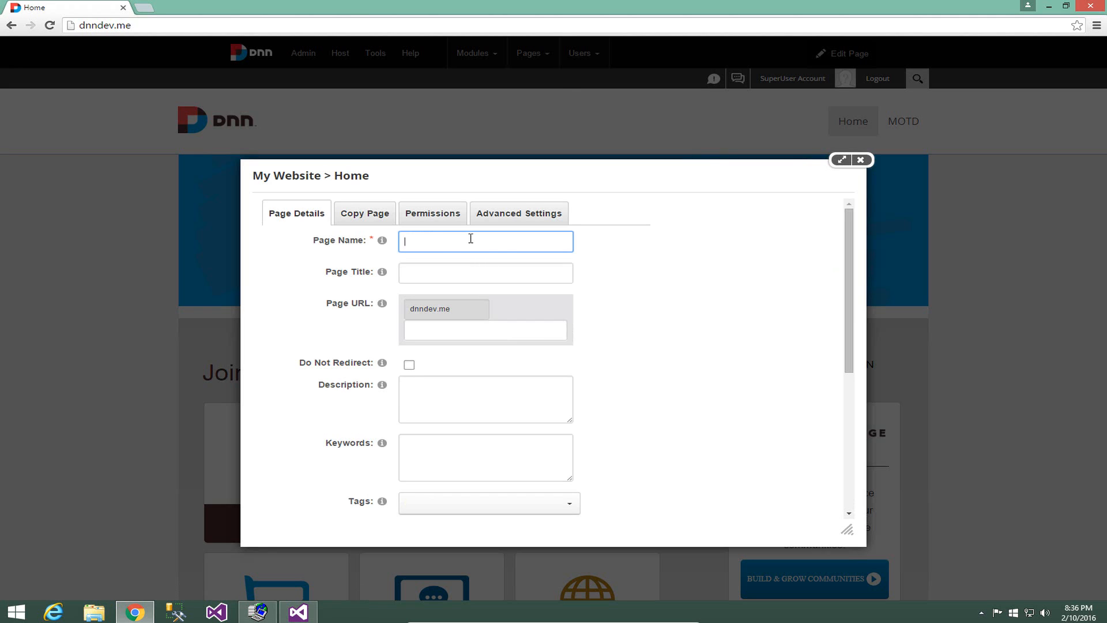
{"action": "type", "text": "TaskList"}
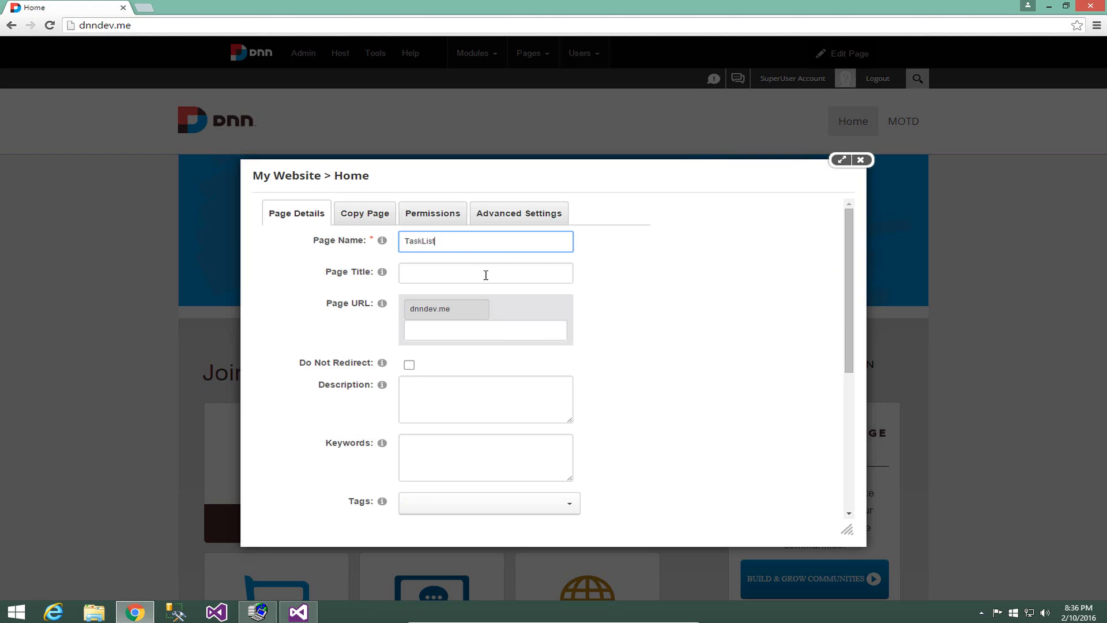
{"action": "scroll", "scroll_direction": "down", "scroll_amount": 3}
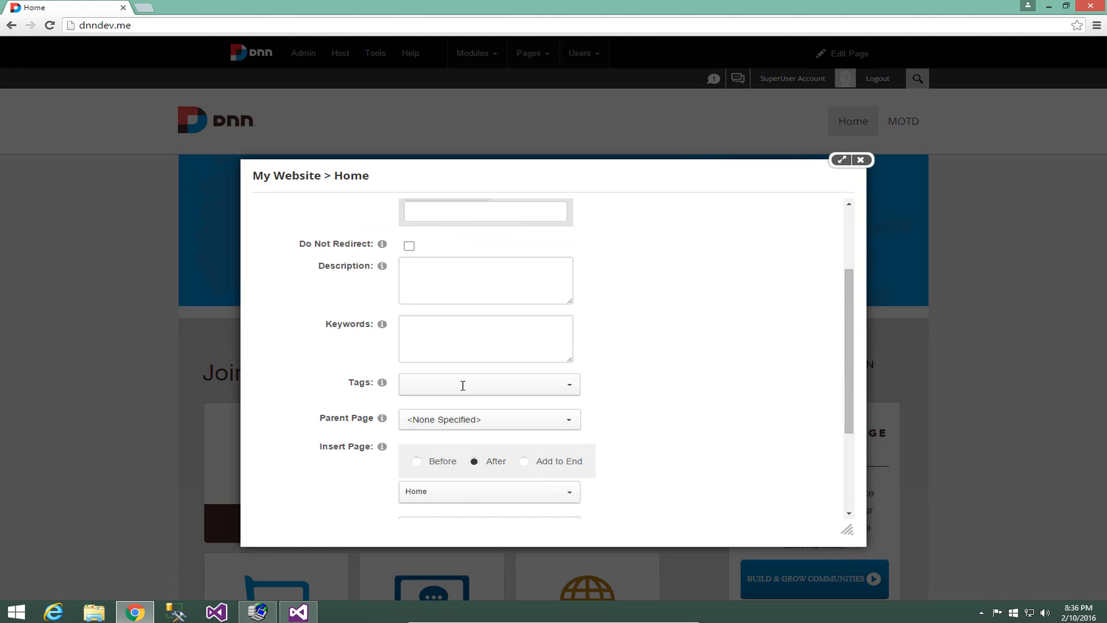
{"action": "scroll", "scroll_direction": "down", "scroll_amount": 3}
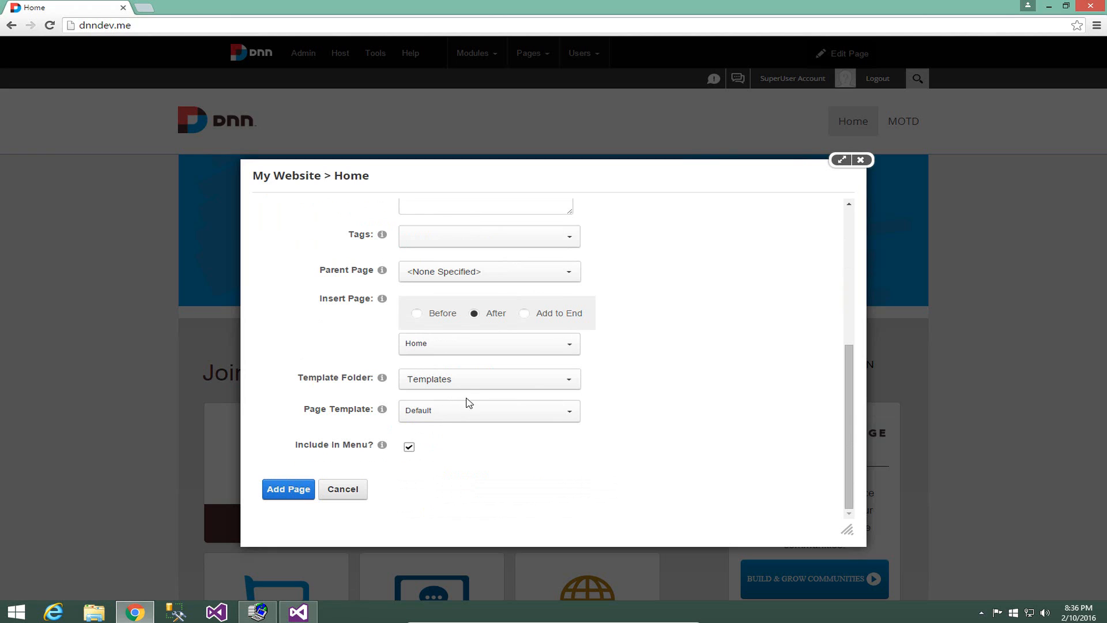
{"action": "left_click", "coordinate": [488, 410]}
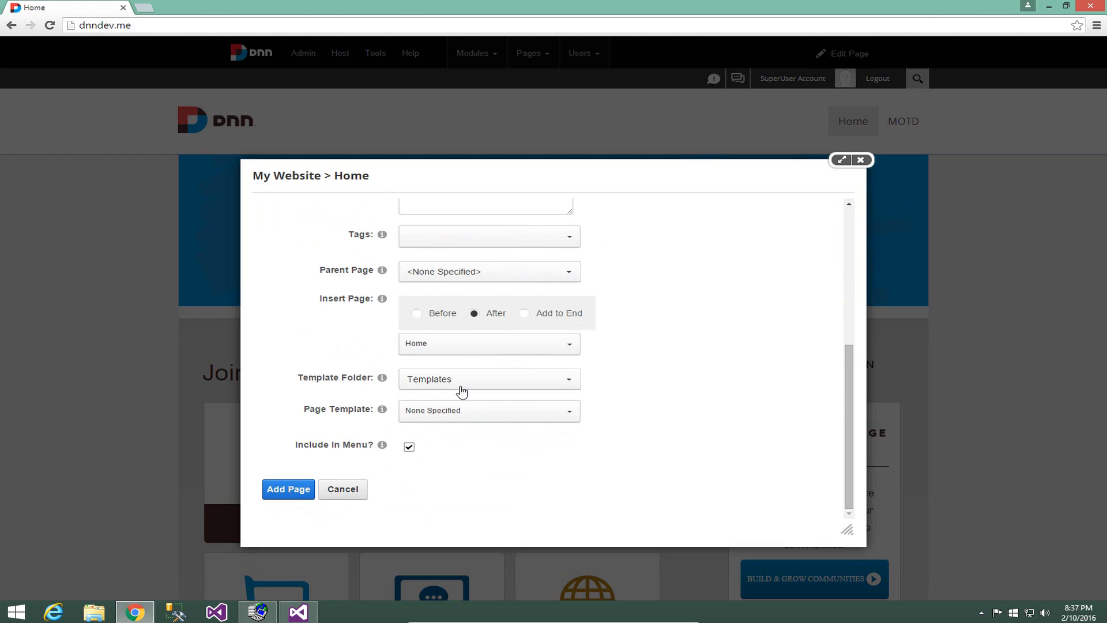
{"action": "mouse_move", "coordinate": [456, 419]}
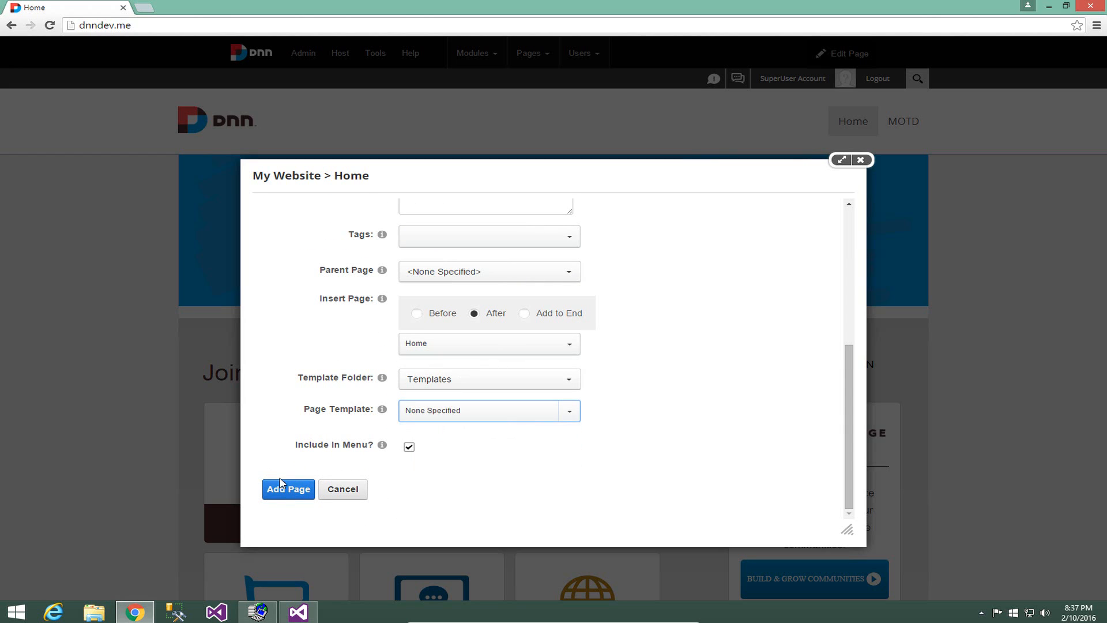
{"action": "left_click", "coordinate": [287, 489]}
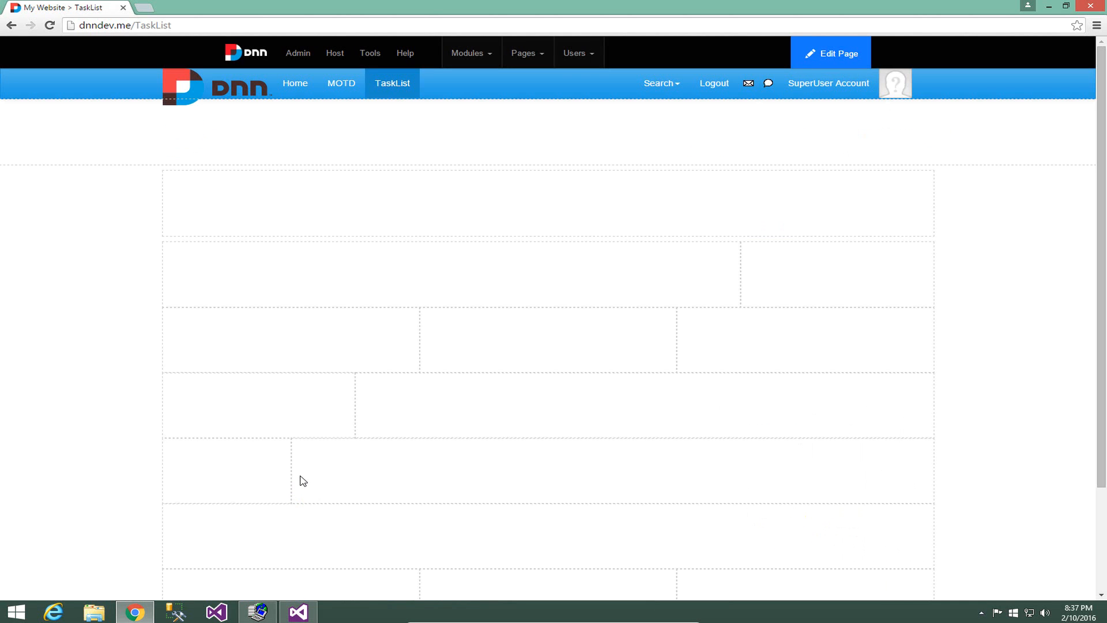
{"action": "mouse_move", "coordinate": [417, 153]}
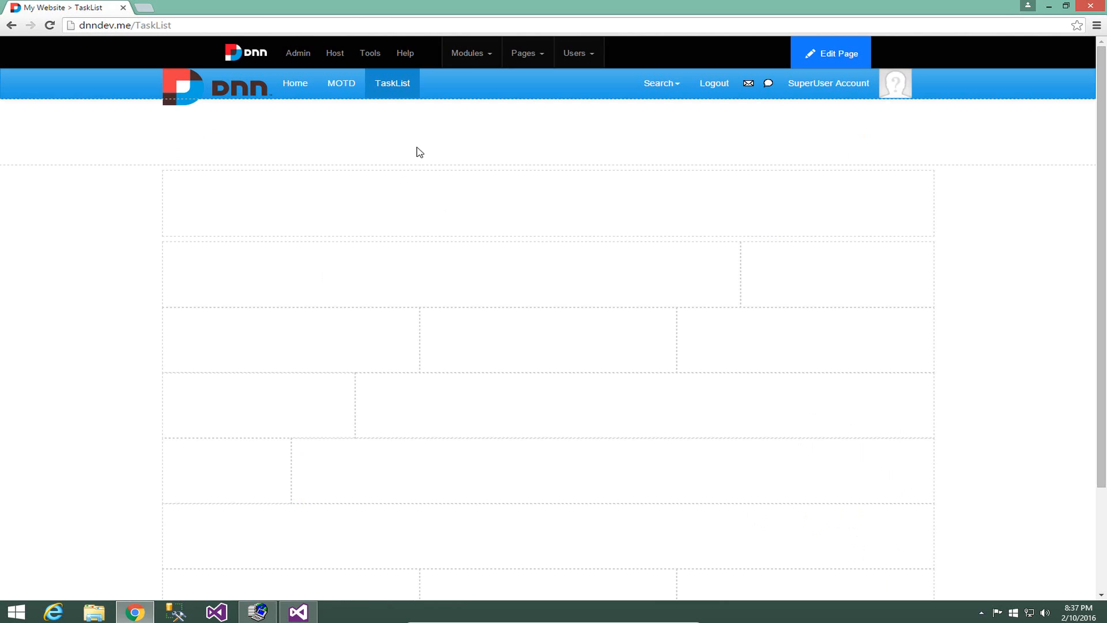
{"action": "mouse_move", "coordinate": [773, 116]}
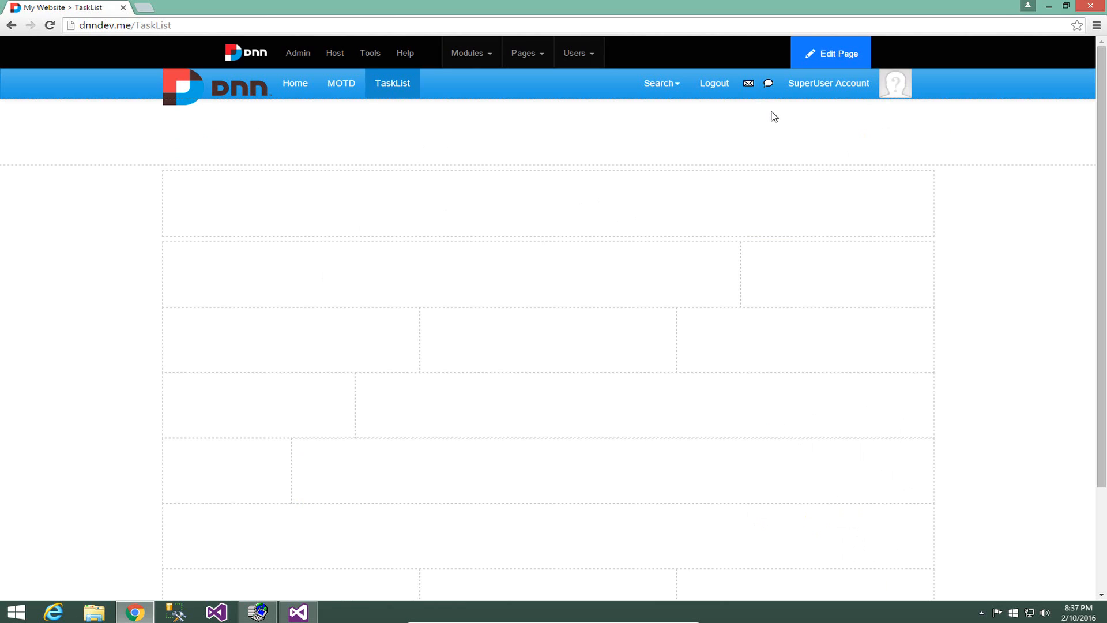
{"action": "mouse_move", "coordinate": [525, 176]}
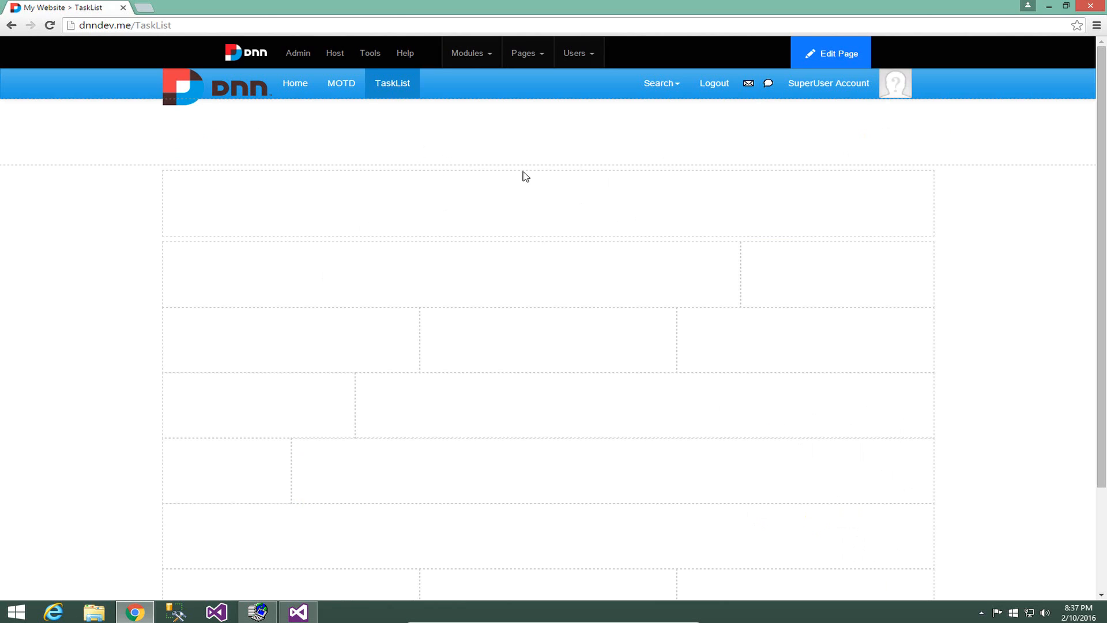
{"action": "mouse_move", "coordinate": [708, 157]}
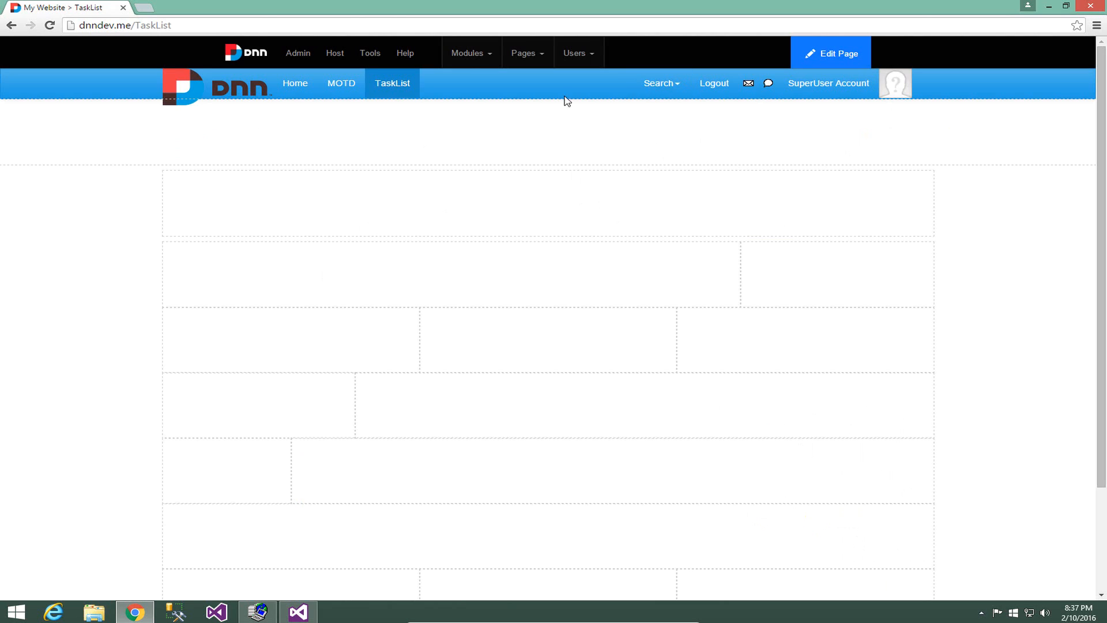
Switch the TaskList page to edit mode and show the Add New Module panel
{"action": "left_click", "coordinate": [836, 53]}
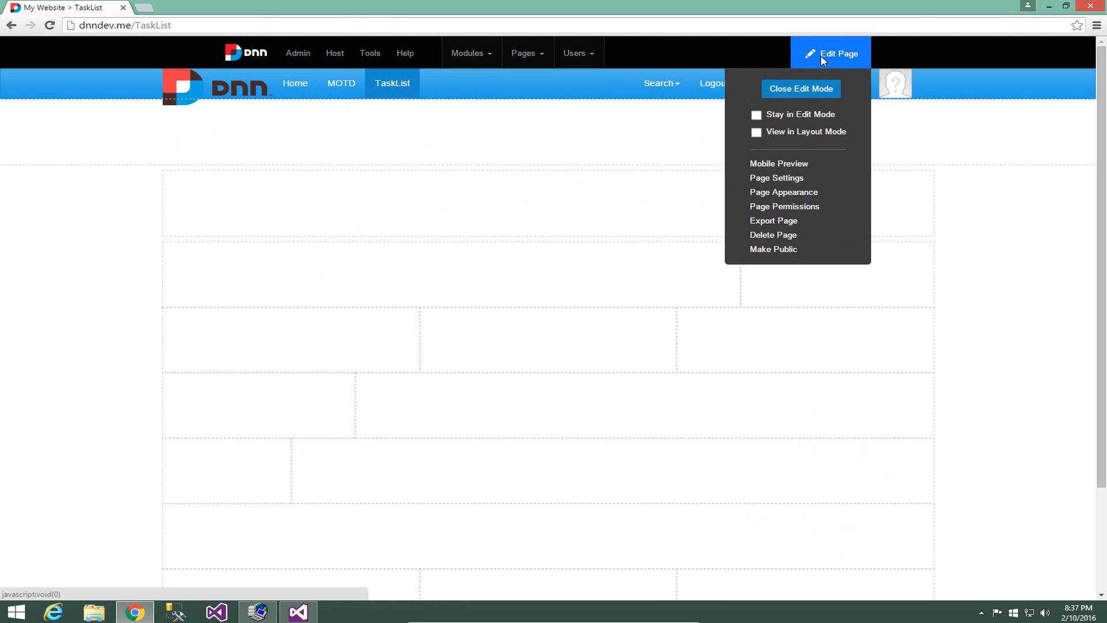
{"action": "left_click", "coordinate": [468, 53]}
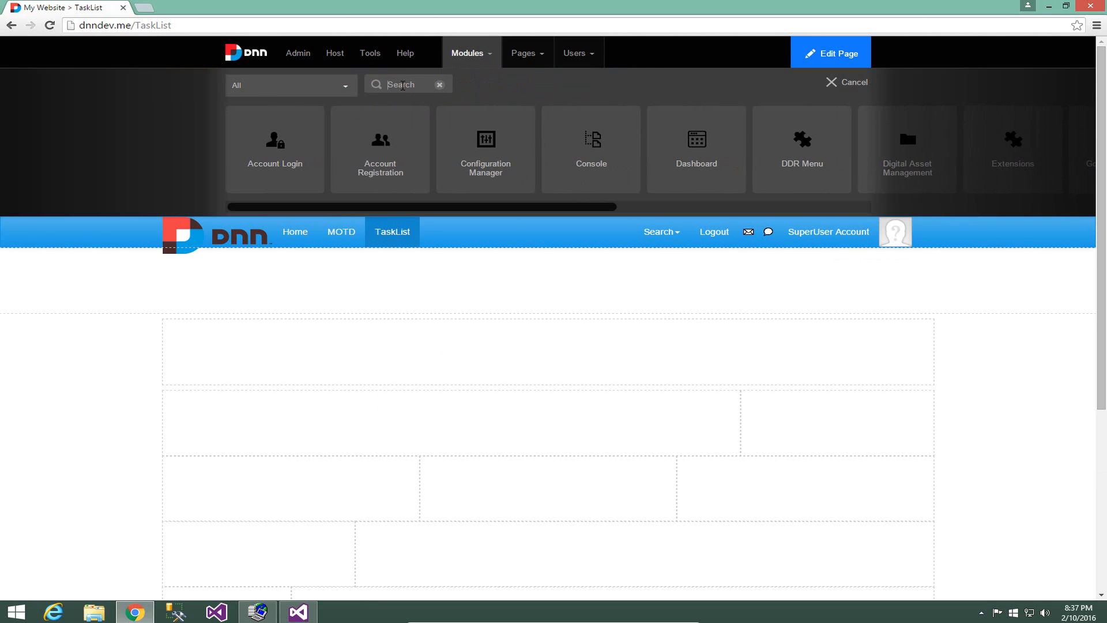
Search modules for 'Task', place TaskList on the page, then return to Visual Studio
{"action": "type", "text": "Task"}
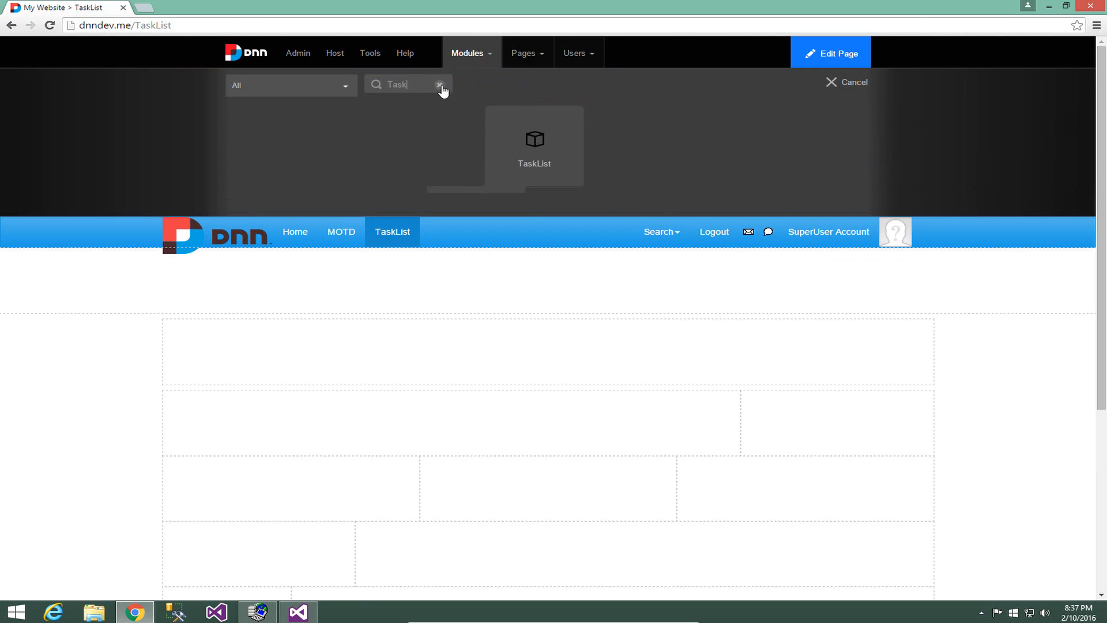
{"action": "left_click", "coordinate": [469, 54]}
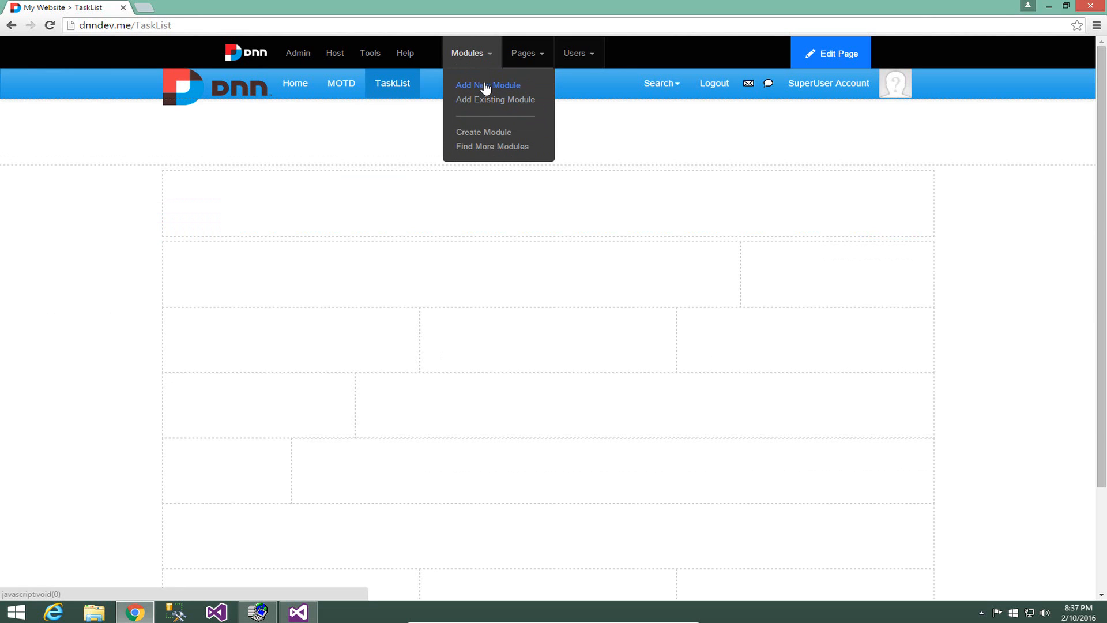
{"action": "left_click", "coordinate": [488, 84]}
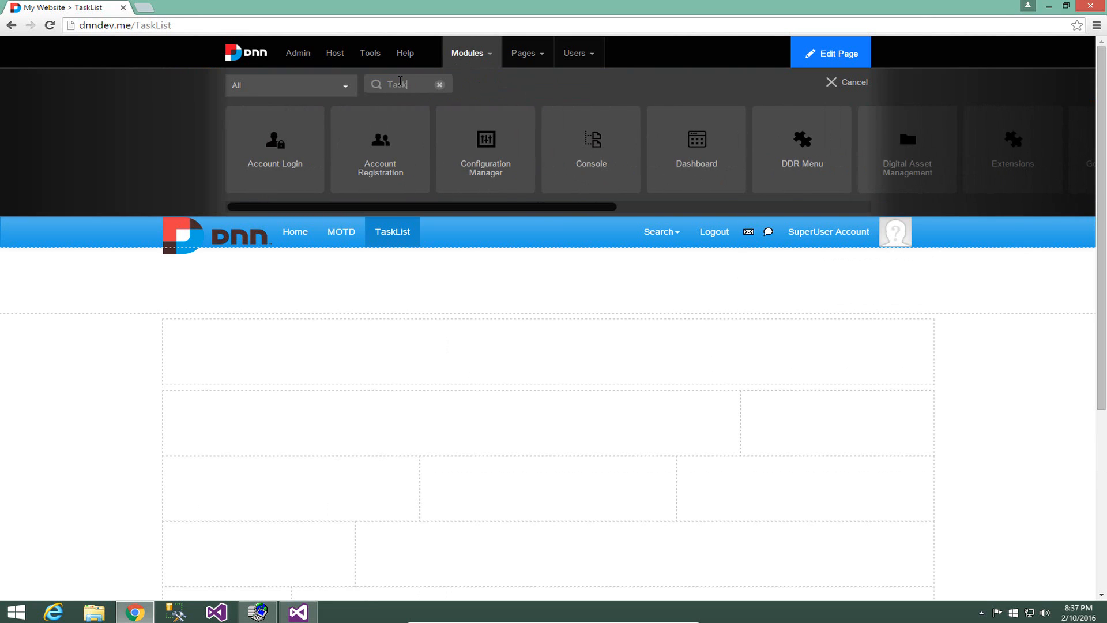
{"action": "type", "text": "Task"}
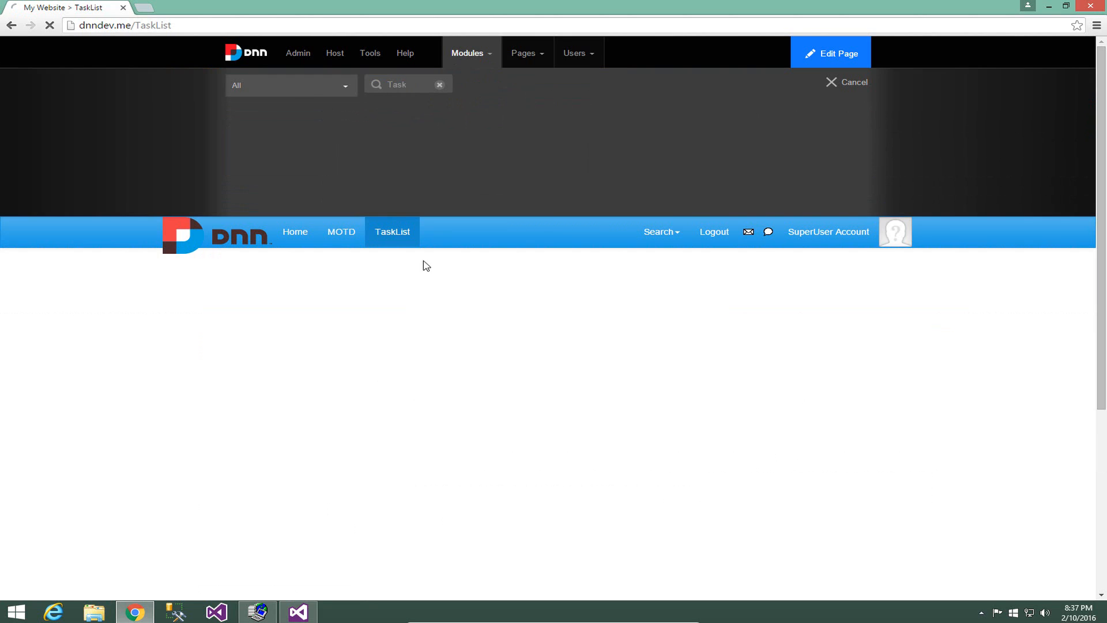
{"action": "left_click", "coordinate": [405, 85]}
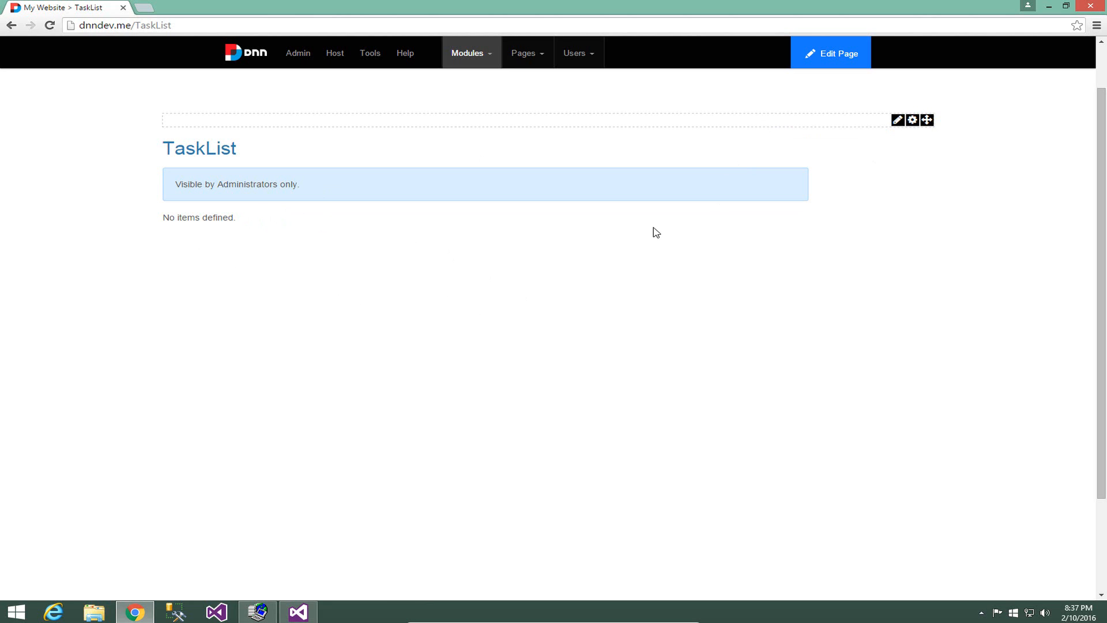
{"action": "mouse_move", "coordinate": [356, 609]}
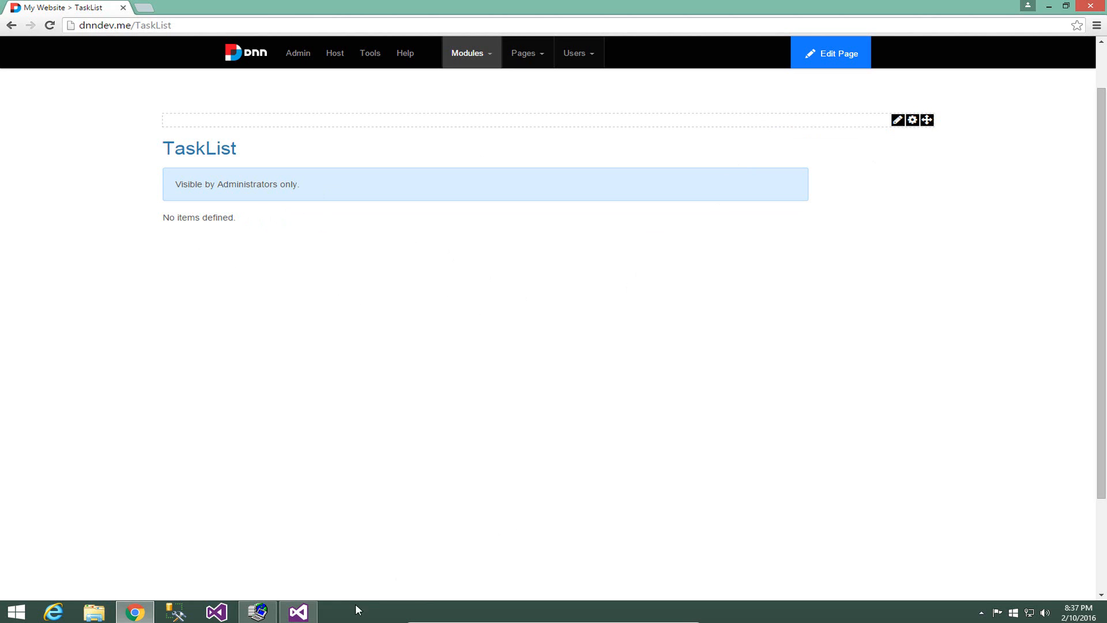
{"action": "left_click", "coordinate": [298, 611]}
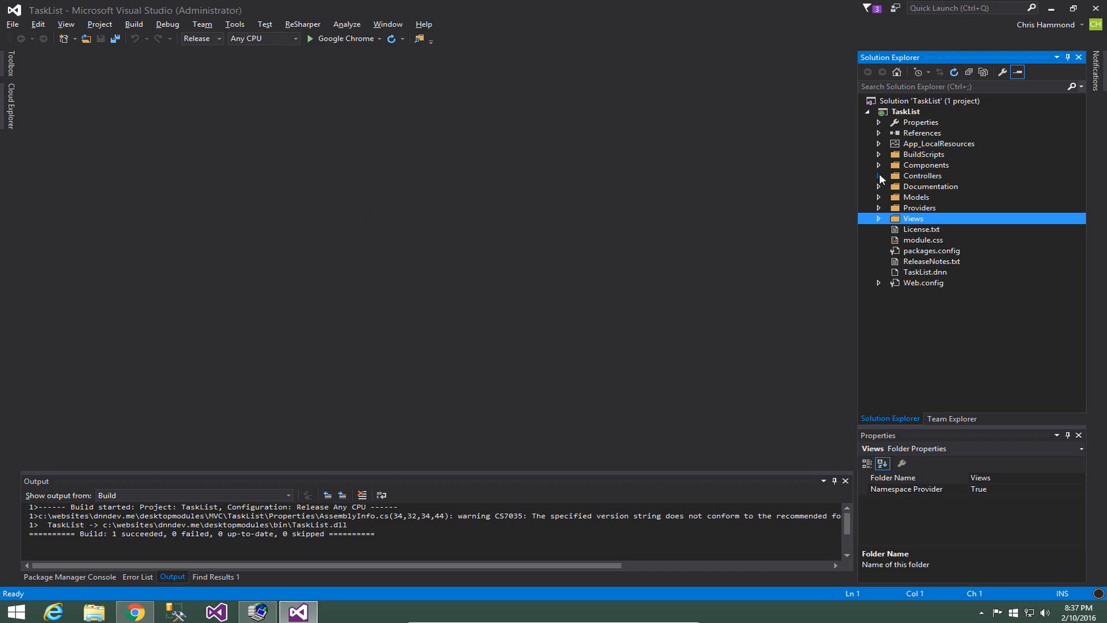
Open ItemController.cs from the Controllers folder and set breakpoints on its Delete and Edit actions
{"action": "left_click", "coordinate": [879, 175]}
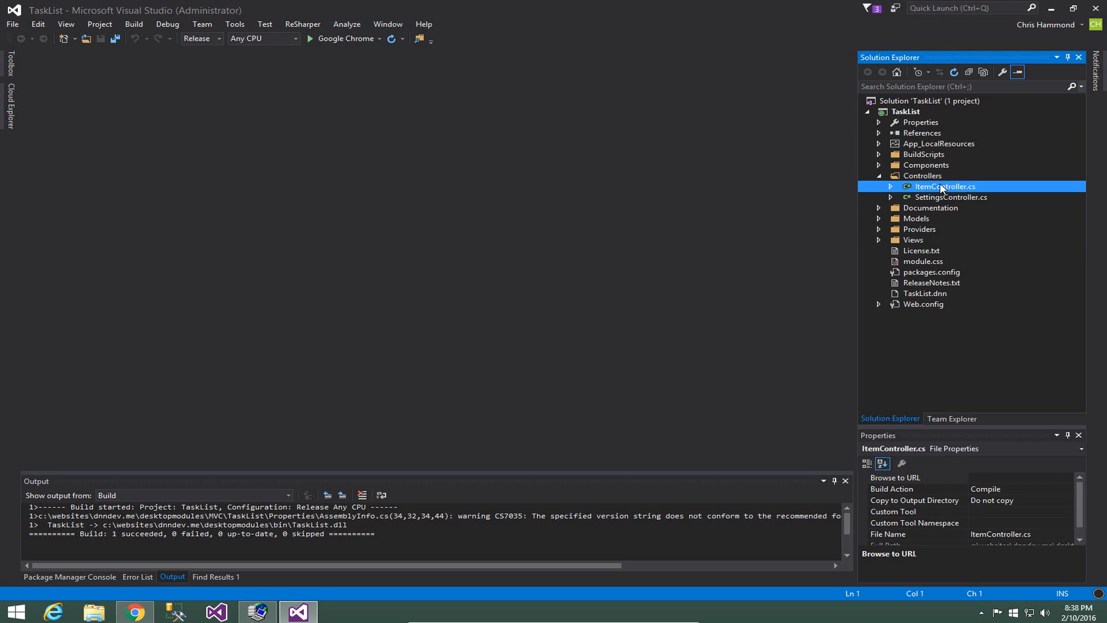
{"action": "double_click", "coordinate": [944, 185]}
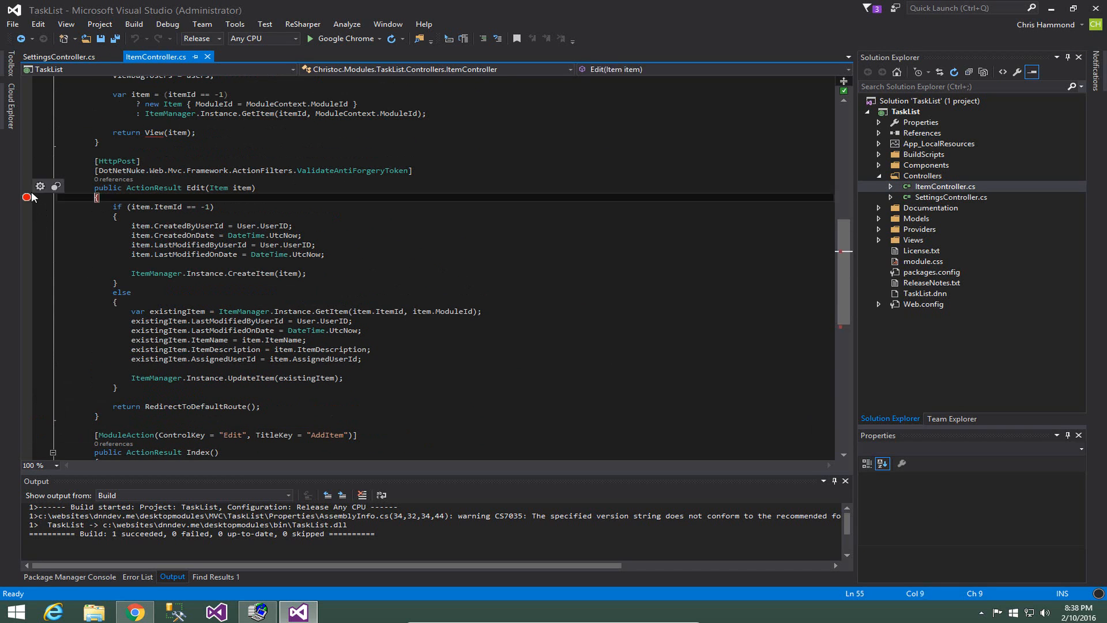
{"action": "scroll", "scroll_direction": "down", "scroll_amount": 3}
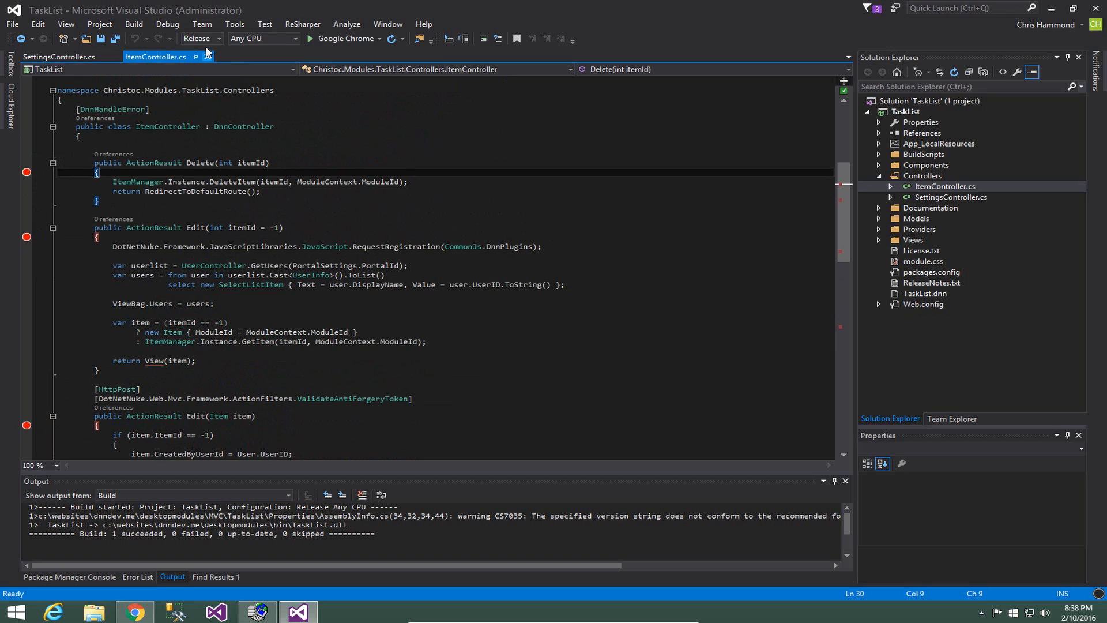
Set the solution configuration to Debug, then clean and build the solution
{"action": "left_click", "coordinate": [220, 38]}
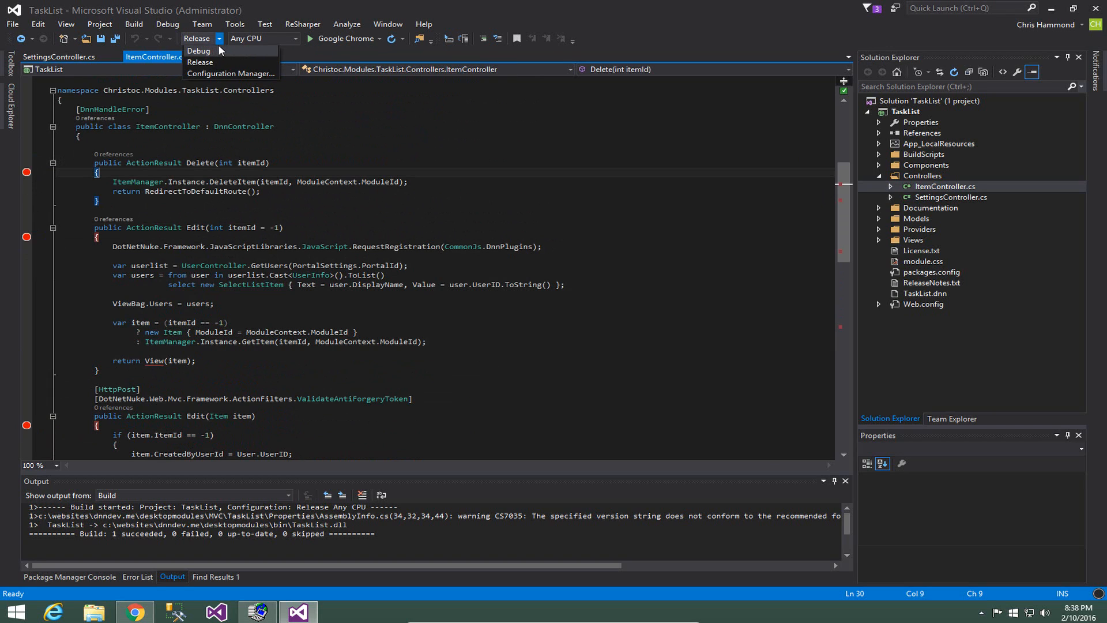
{"action": "left_click", "coordinate": [199, 51]}
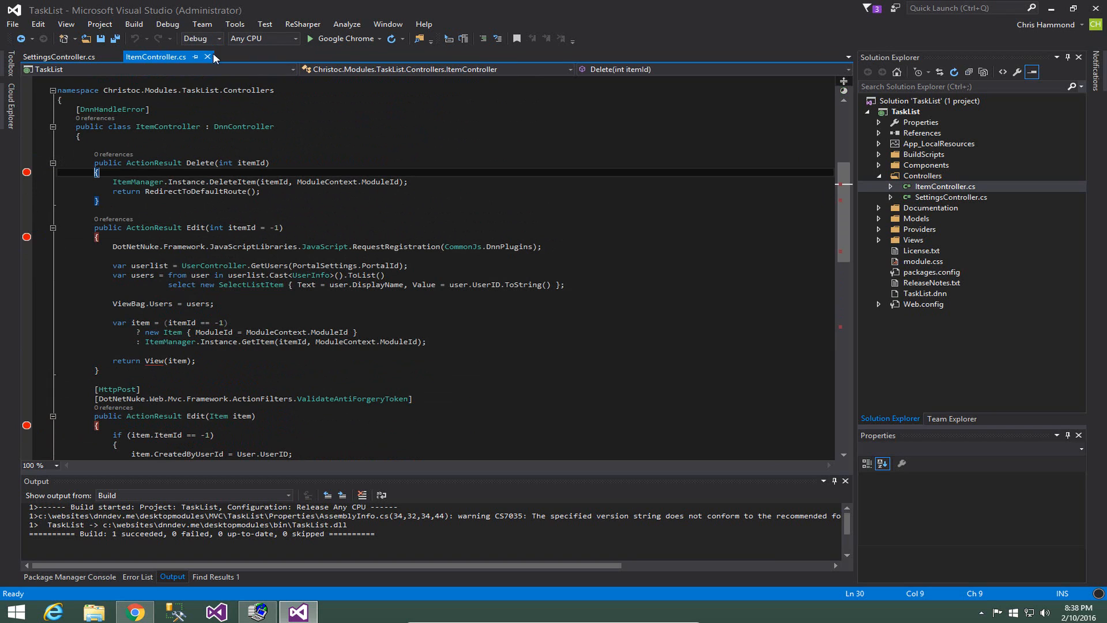
{"action": "left_click", "coordinate": [132, 23]}
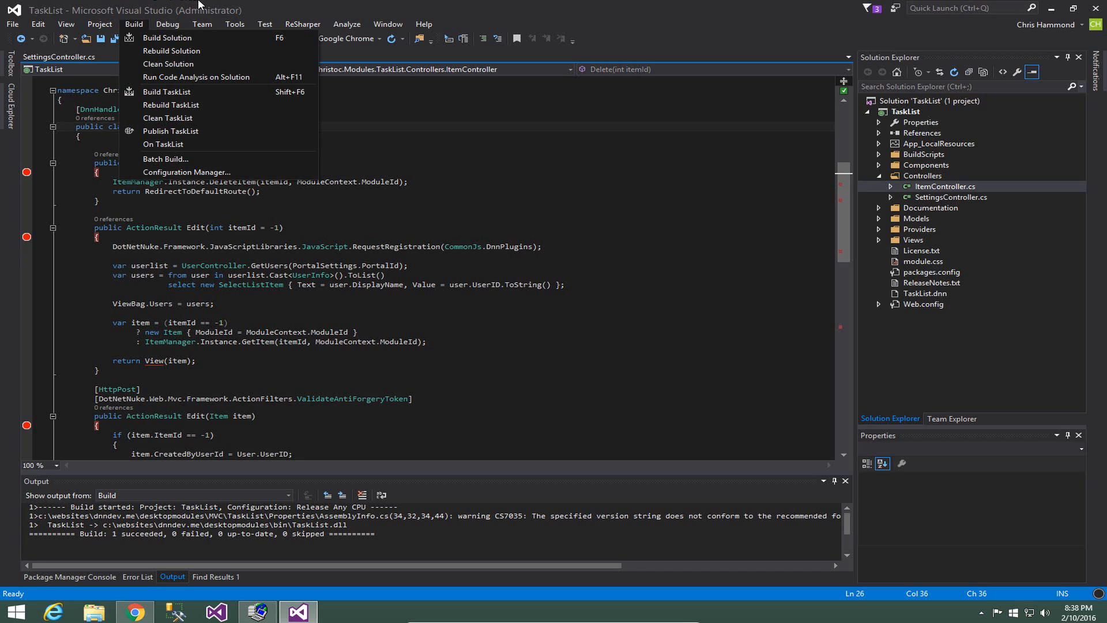
{"action": "mouse_move", "coordinate": [168, 63]}
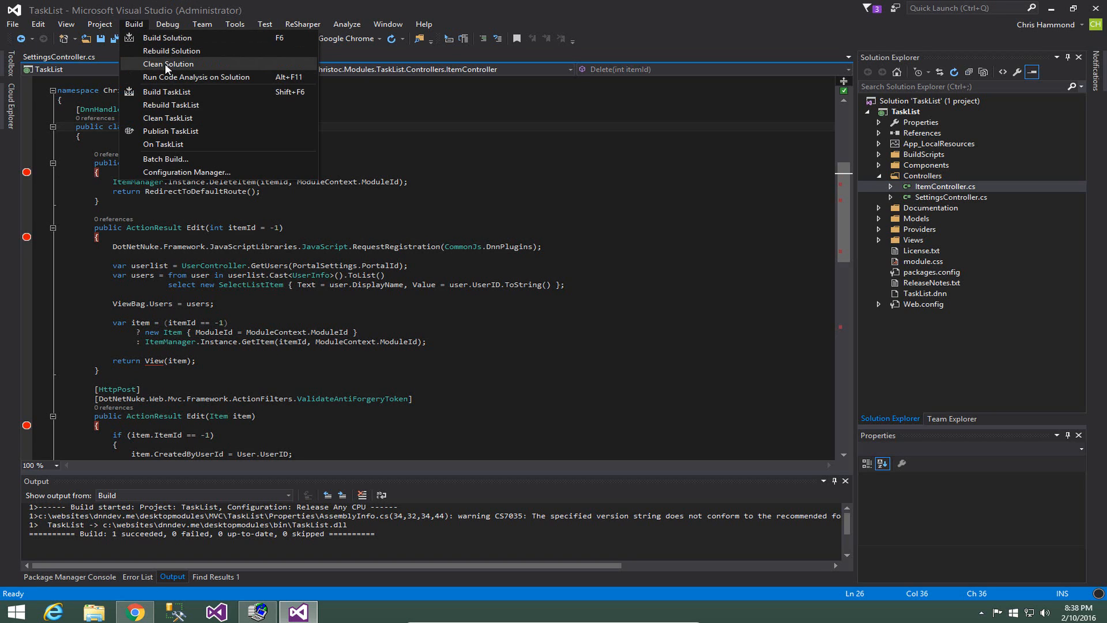
{"action": "left_click", "coordinate": [167, 63]}
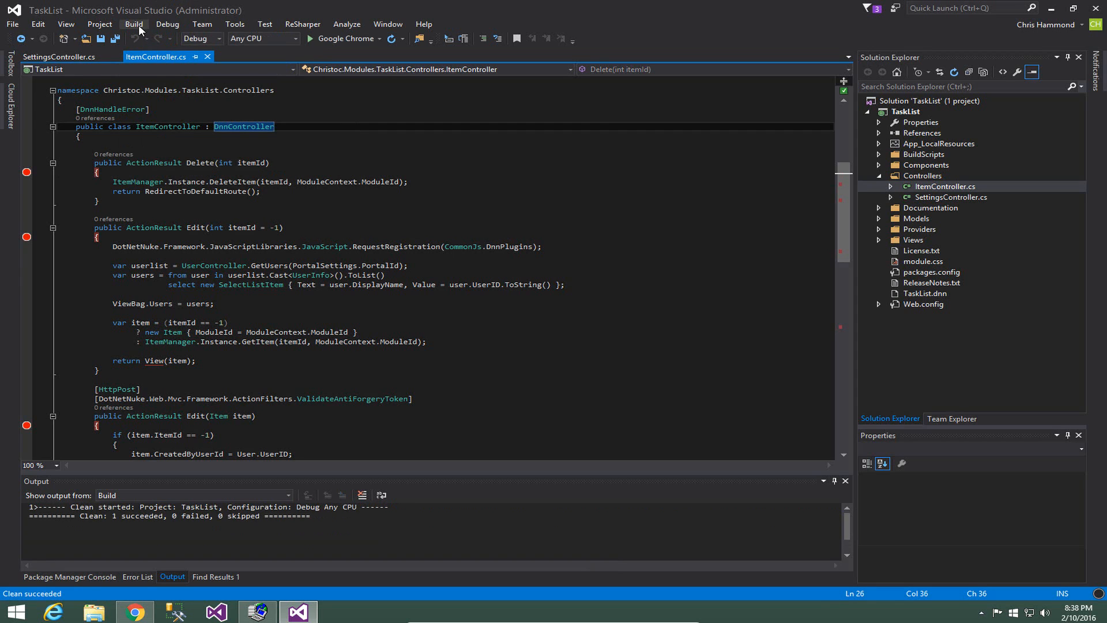
{"action": "left_click", "coordinate": [133, 23]}
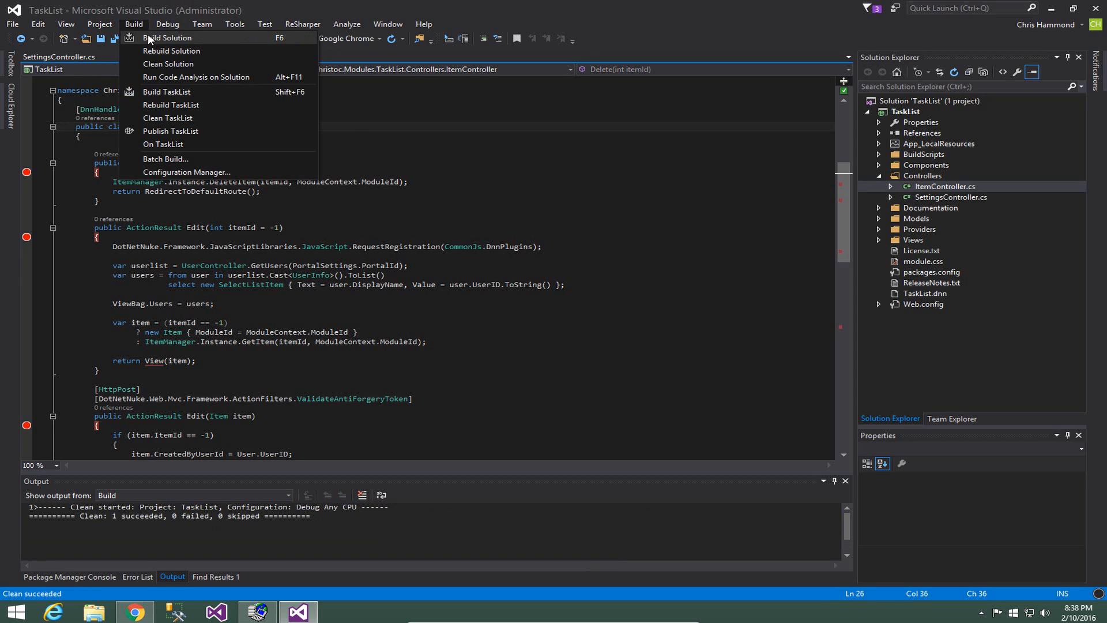
{"action": "left_click", "coordinate": [168, 38]}
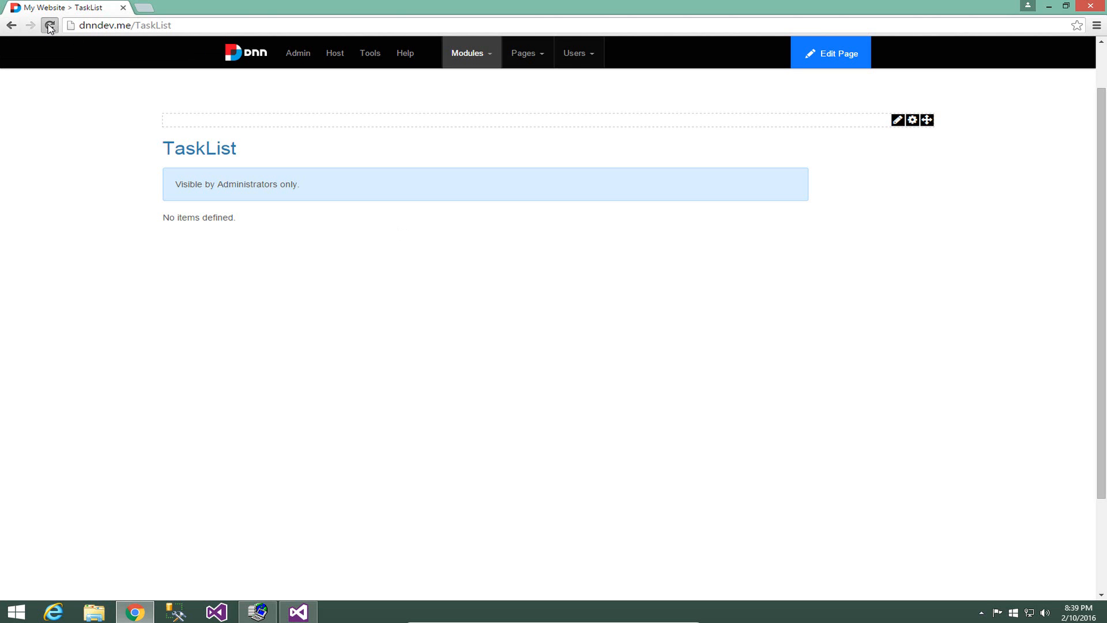
Reload the TaskList page in Chrome
{"action": "left_click", "coordinate": [49, 24]}
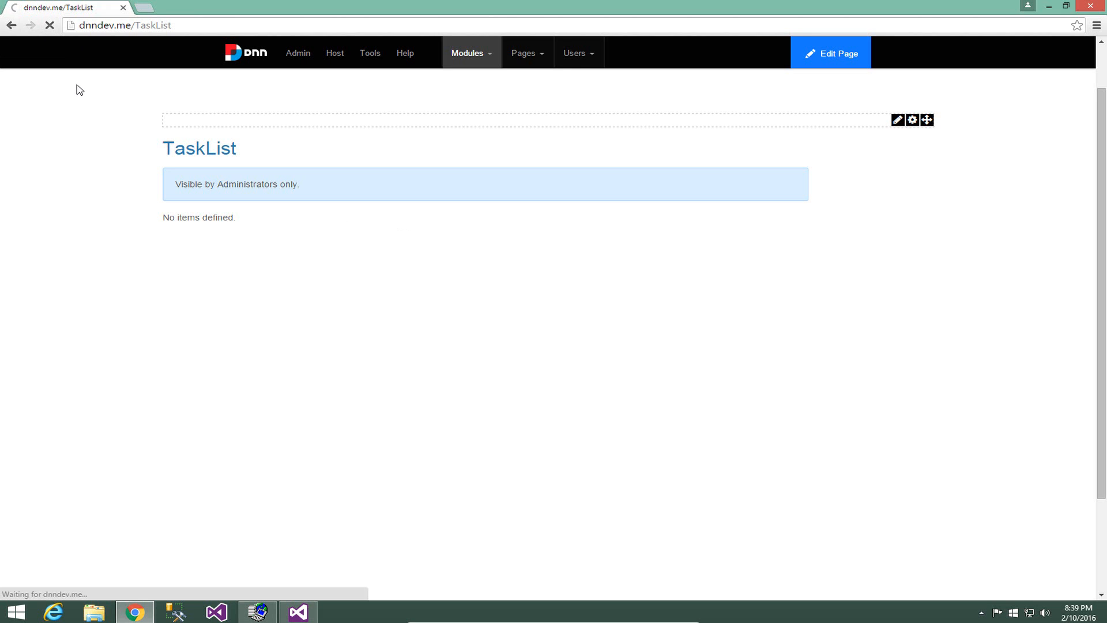
{"action": "mouse_move", "coordinate": [112, 174]}
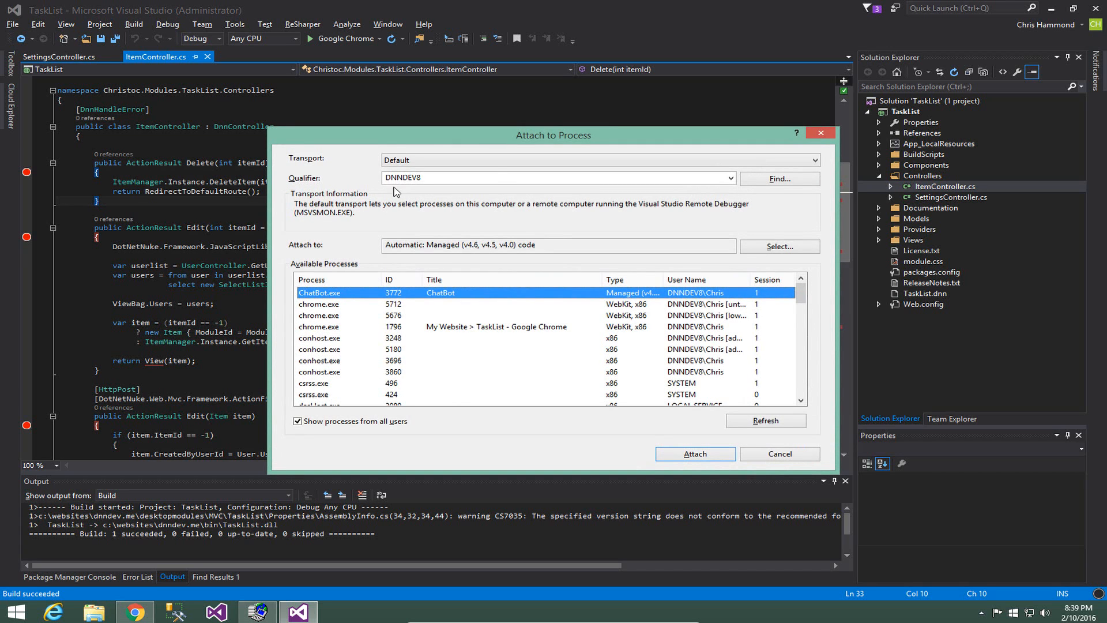
Attach the debugger to w3wp.exe with all users' processes shown, confirming the security warning
{"action": "left_click_drag", "start_coordinate": [553, 135], "coordinate": [512, 107]}
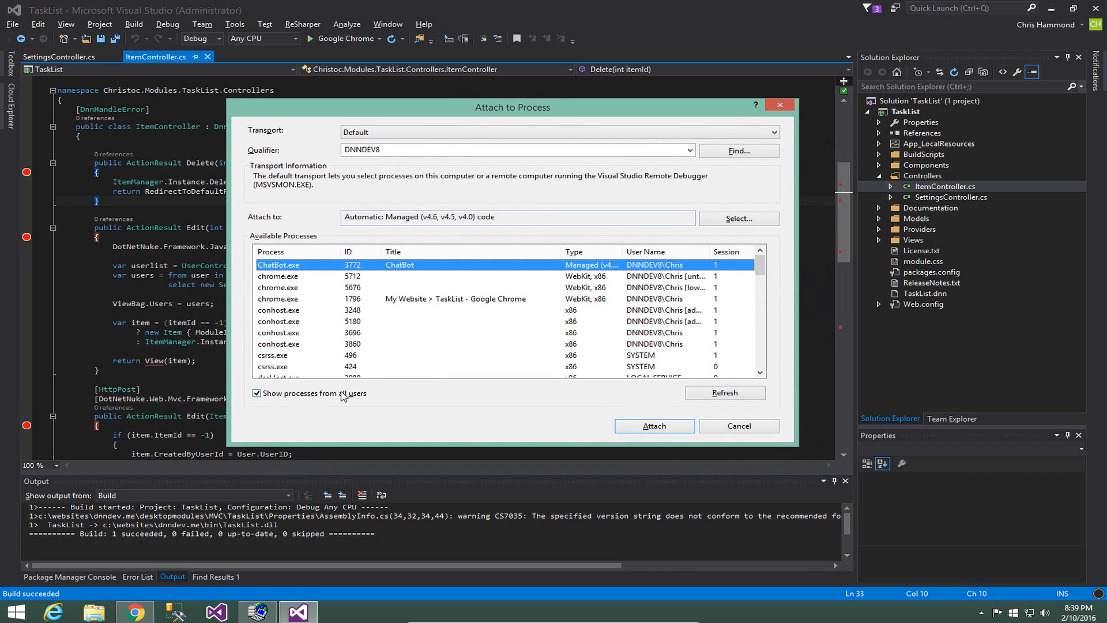
{"action": "left_click", "coordinate": [256, 393]}
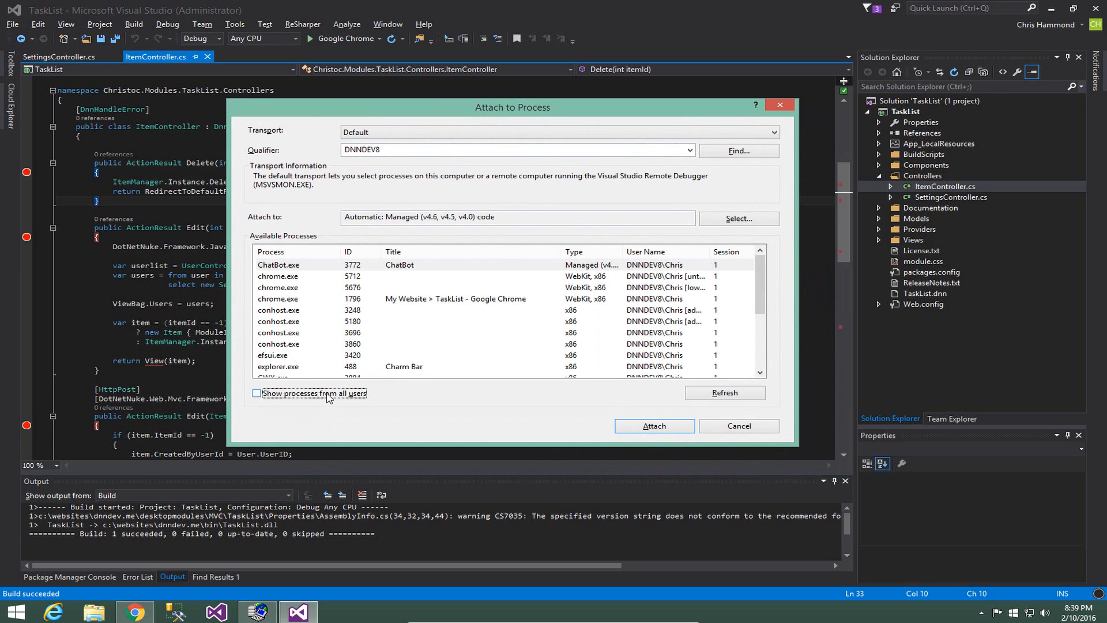
{"action": "left_click", "coordinate": [256, 393]}
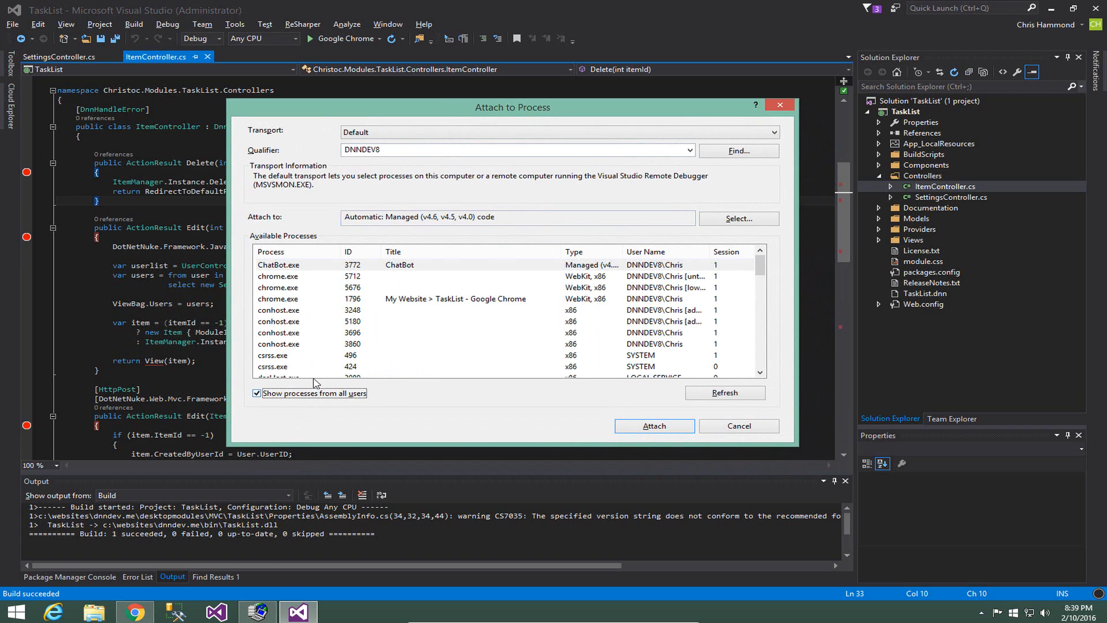
{"action": "mouse_move", "coordinate": [299, 302]}
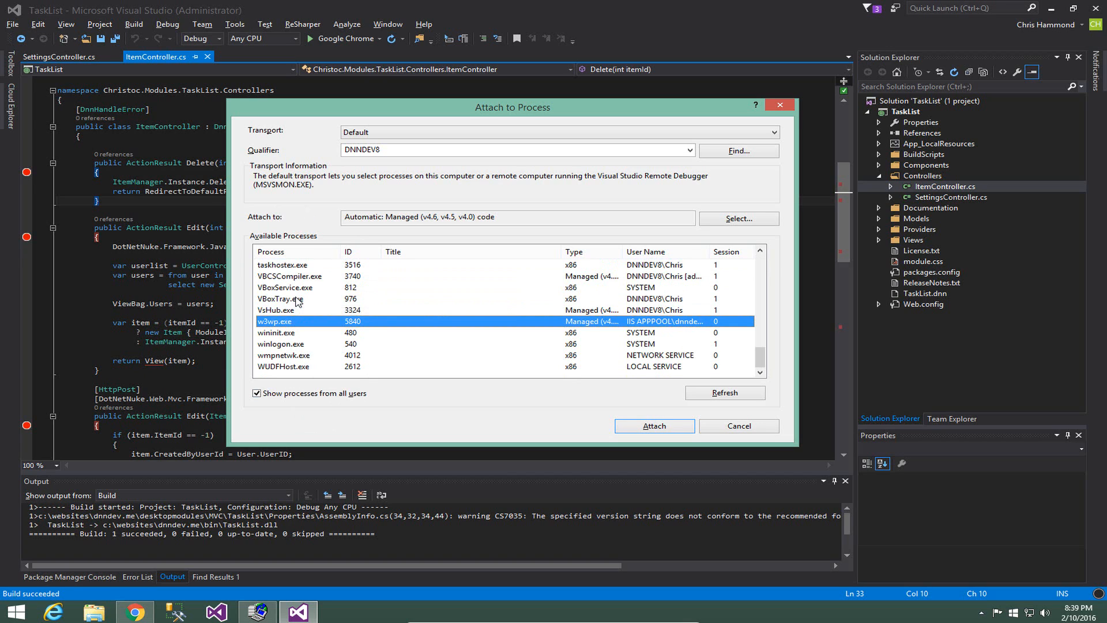
{"action": "mouse_move", "coordinate": [288, 324]}
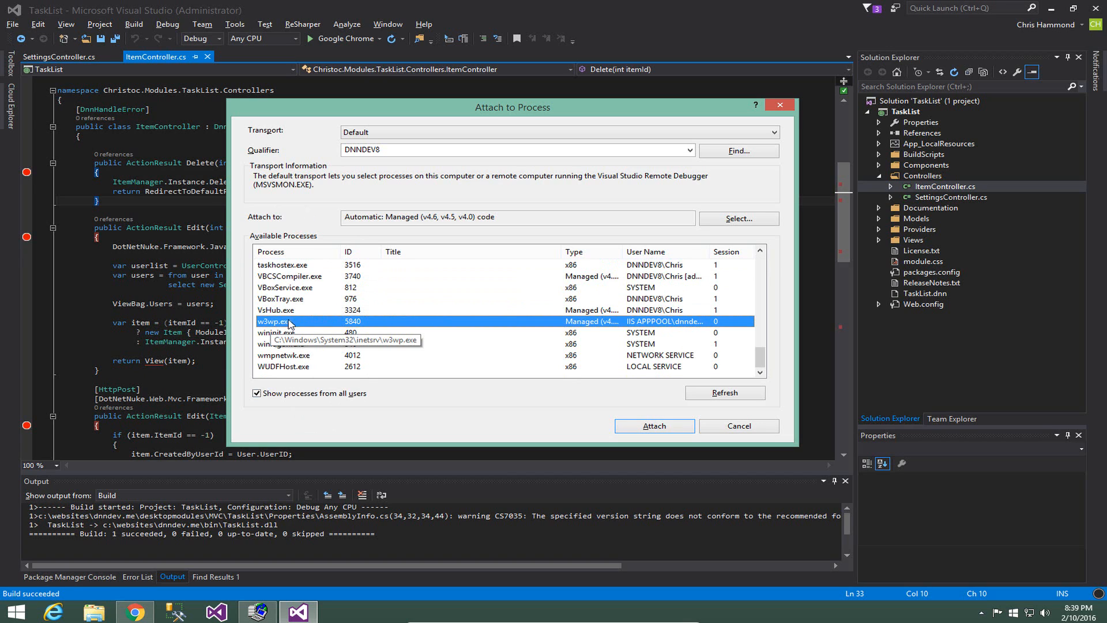
{"action": "mouse_move", "coordinate": [290, 333]}
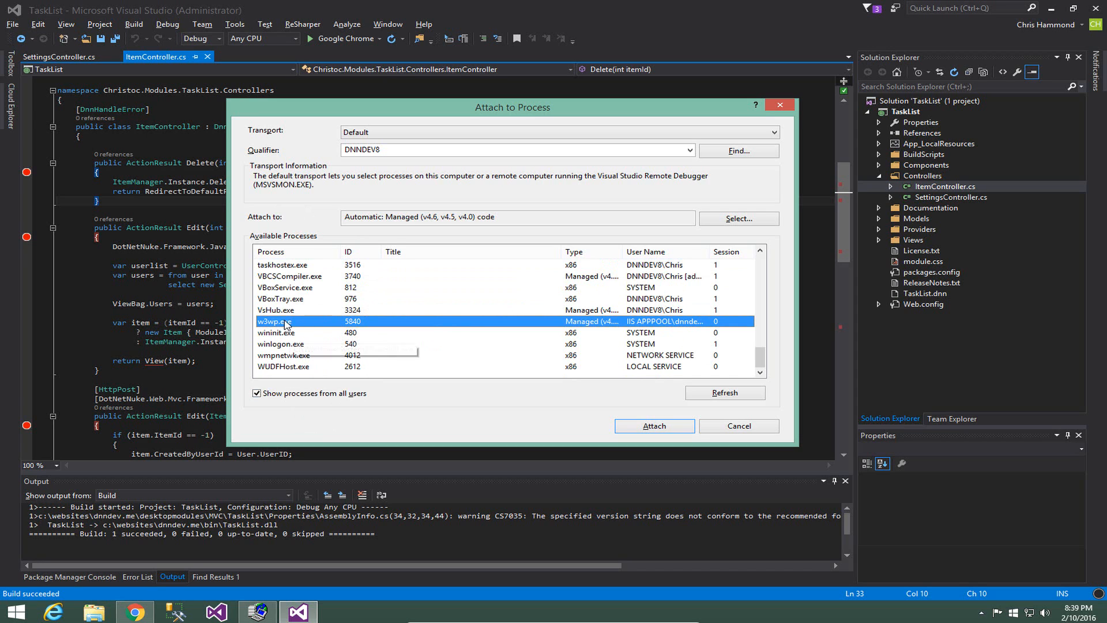
{"action": "mouse_move", "coordinate": [649, 431]}
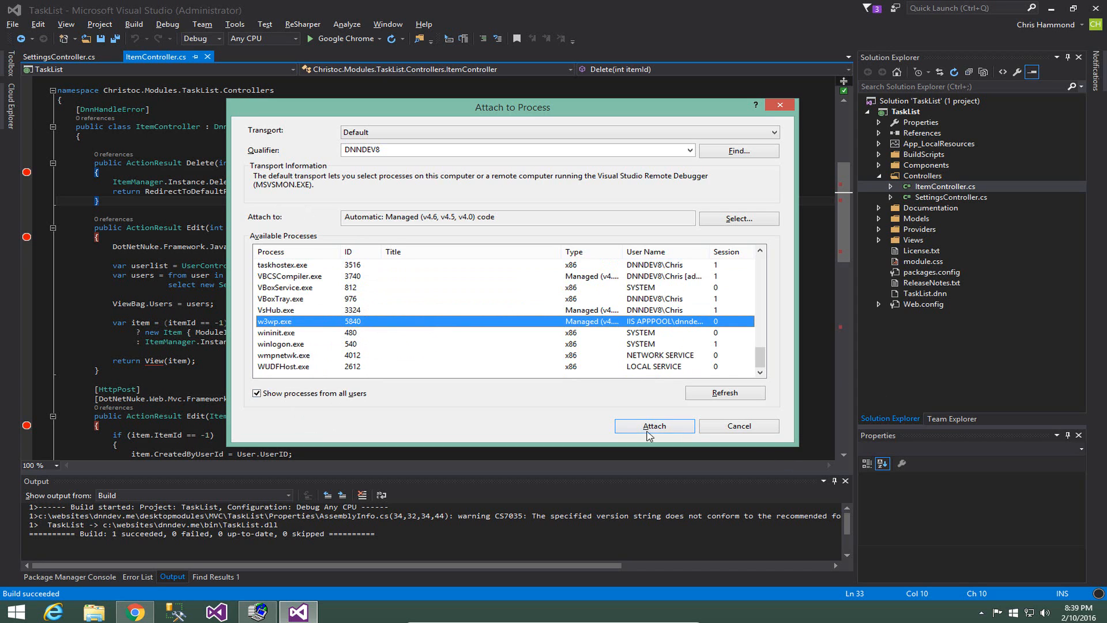
{"action": "left_click", "coordinate": [652, 425]}
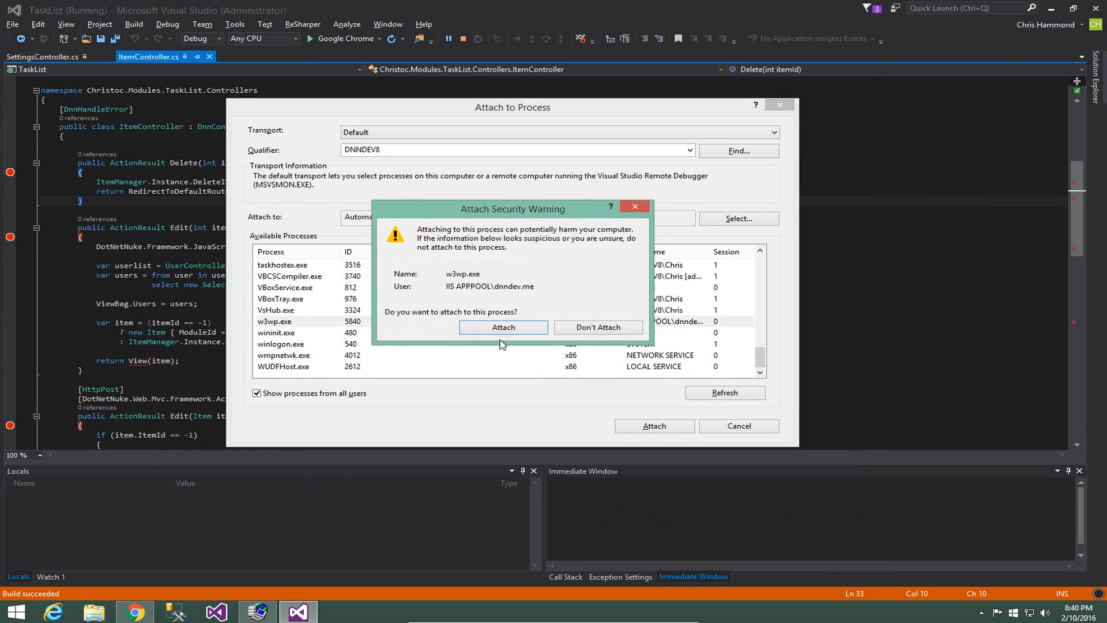
{"action": "left_click", "coordinate": [503, 327]}
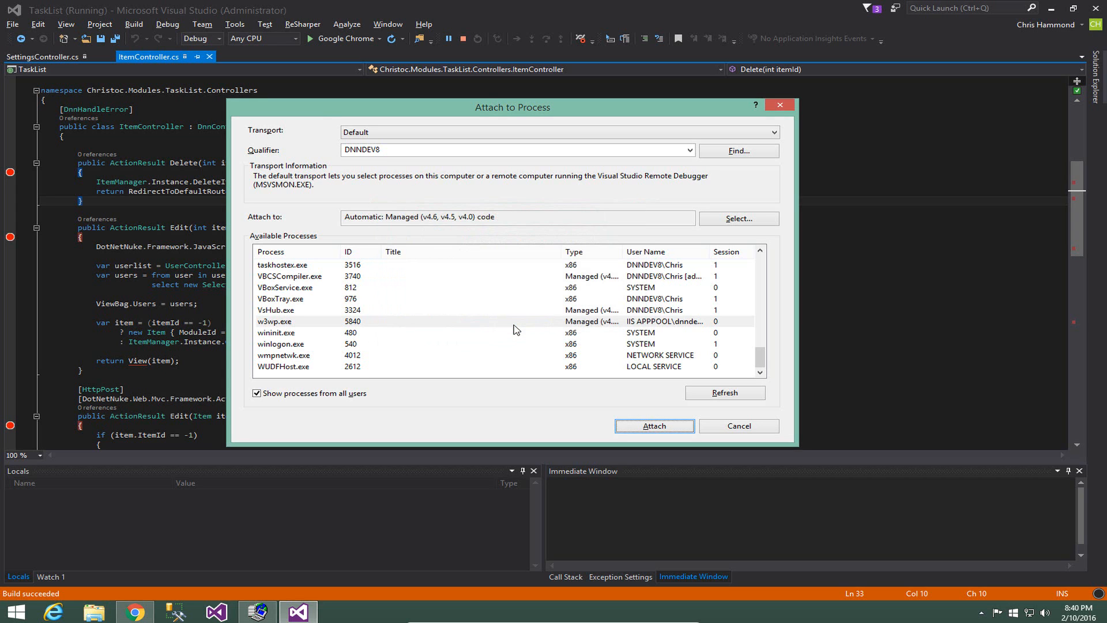
Step into ItemManager.GetItems and through the data context and repository lookup back to Index
{"action": "left_click", "coordinate": [652, 426]}
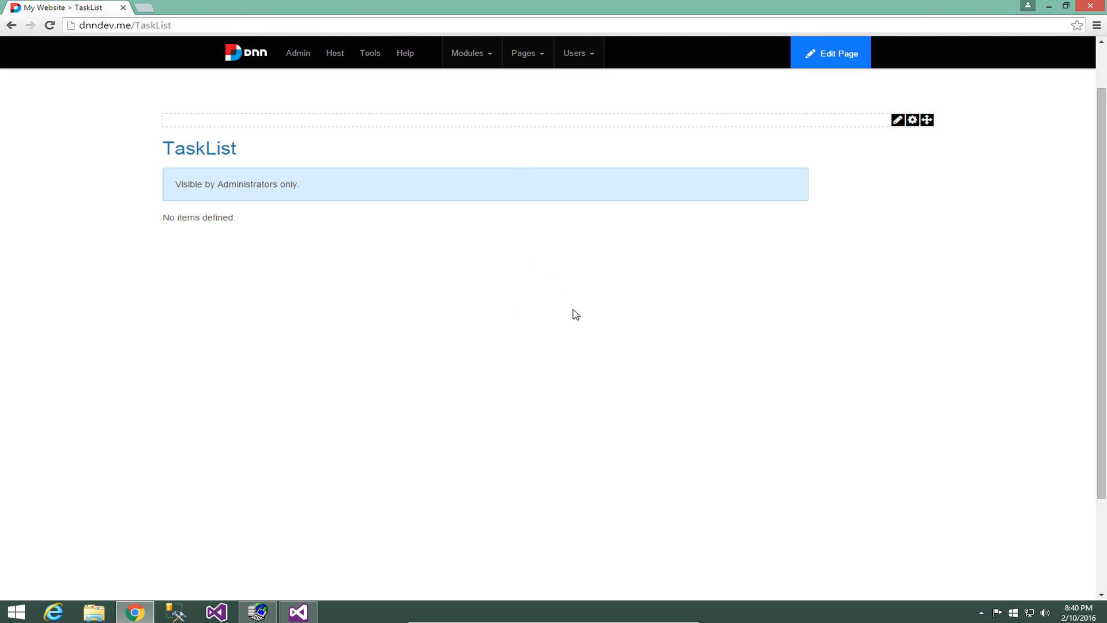
{"action": "left_click", "coordinate": [49, 25]}
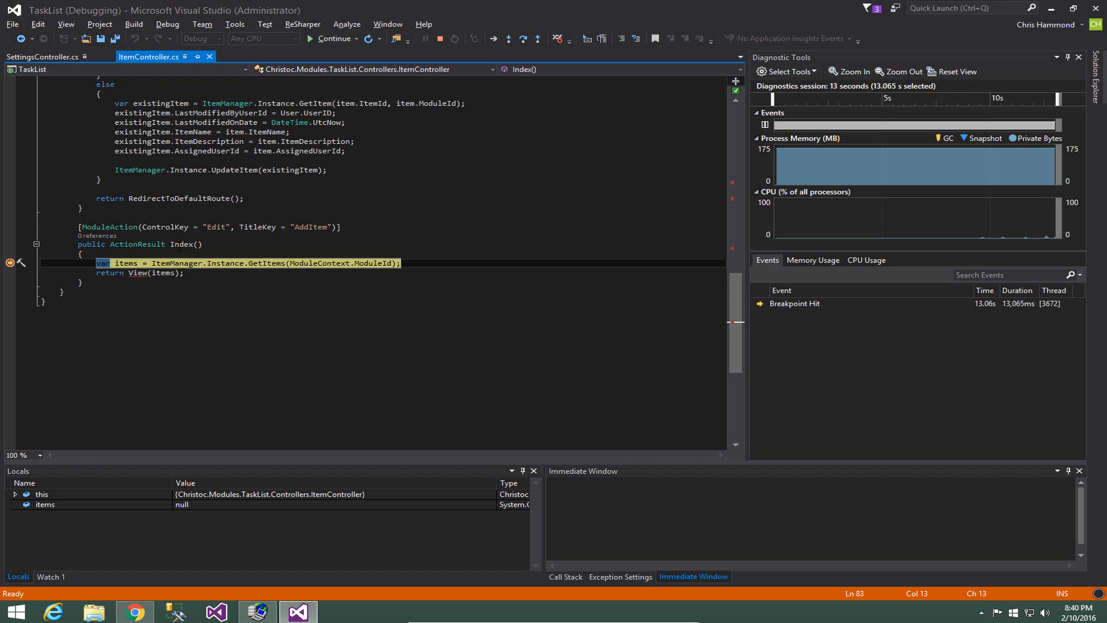
{"action": "mouse_move", "coordinate": [494, 39]}
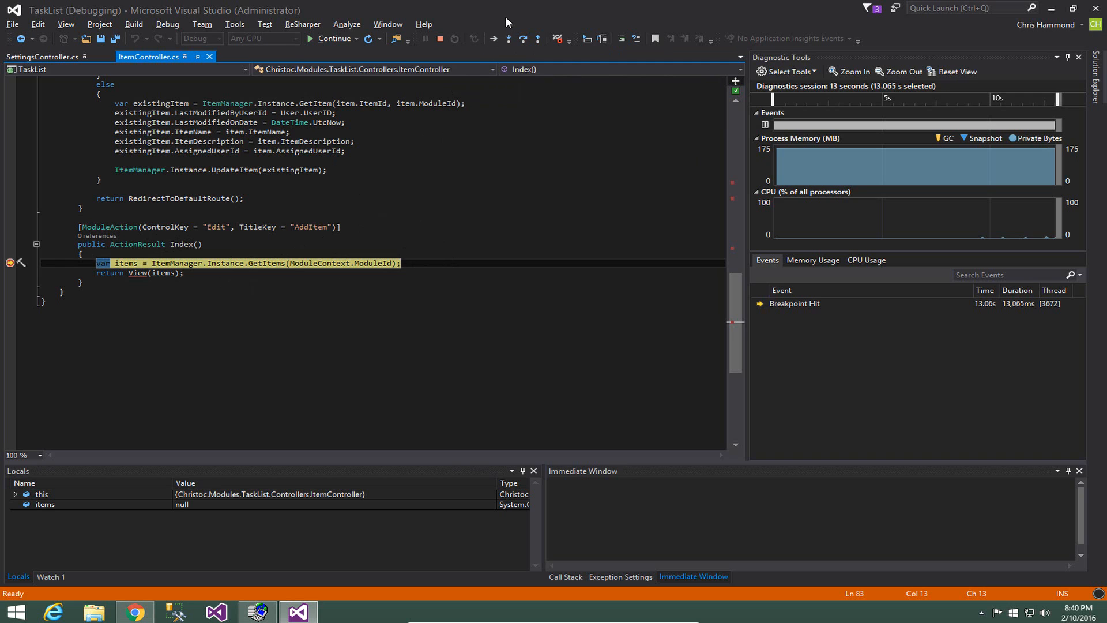
{"action": "key", "text": "F11"}
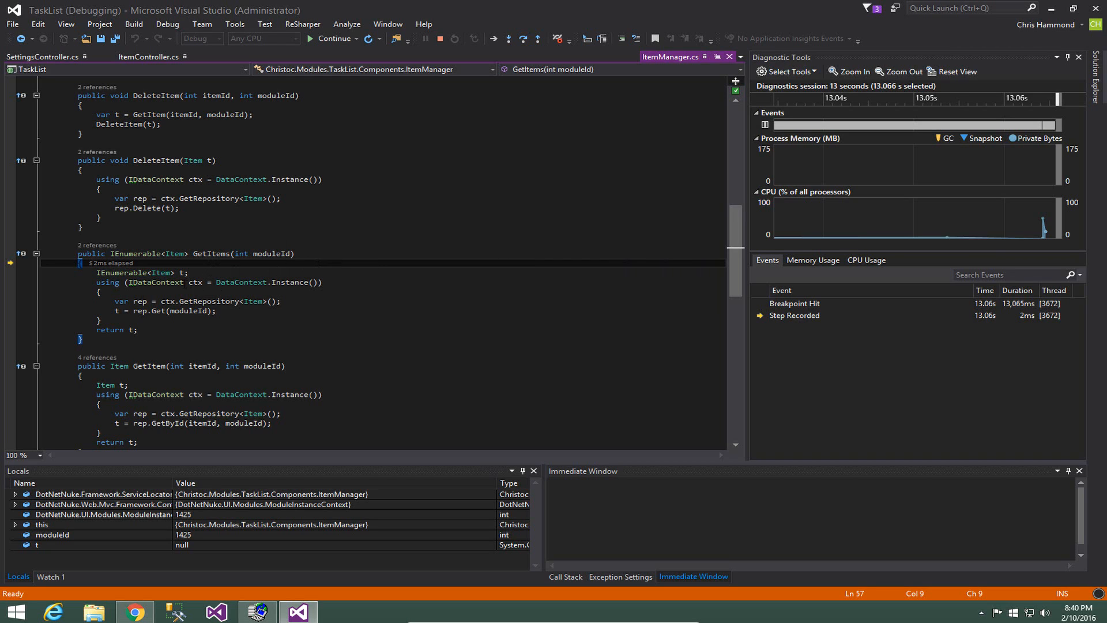
{"action": "key", "text": "F10"}
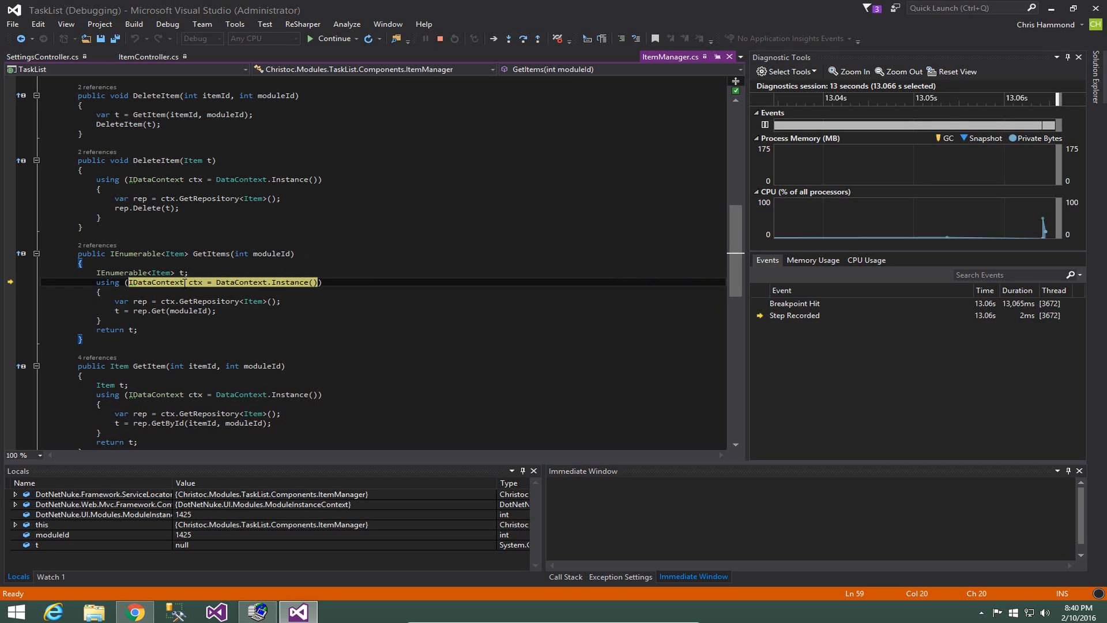
{"action": "key", "text": "F10"}
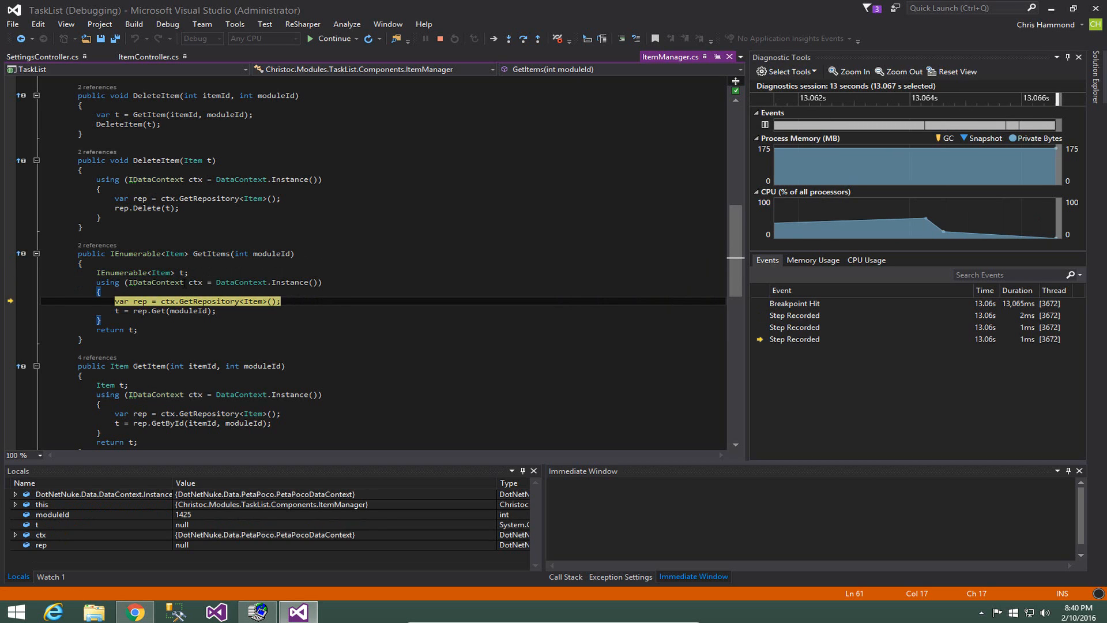
{"action": "key", "text": "F10"}
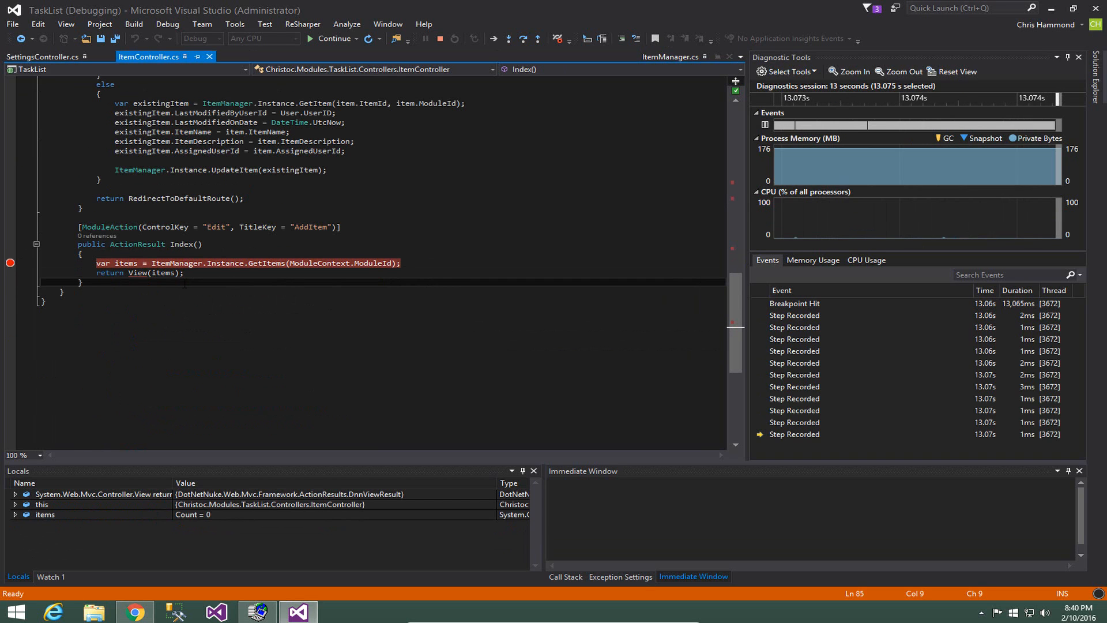
After the empty TaskList page loads, choose Add New Item from the module's pencil actions
{"action": "left_click", "coordinate": [134, 611]}
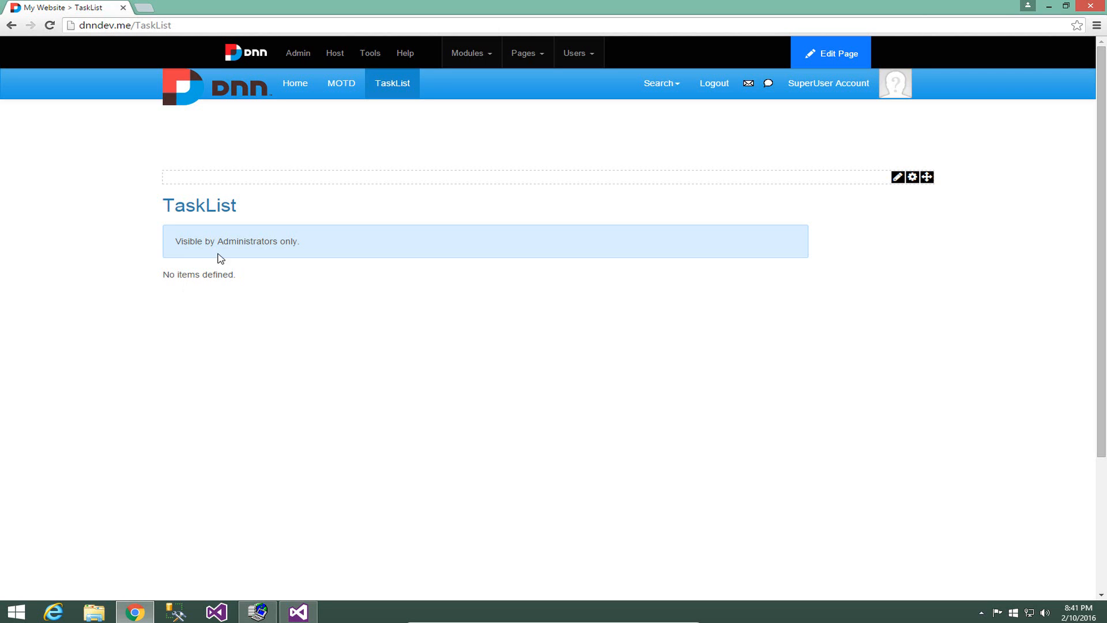
{"action": "mouse_move", "coordinate": [846, 273]}
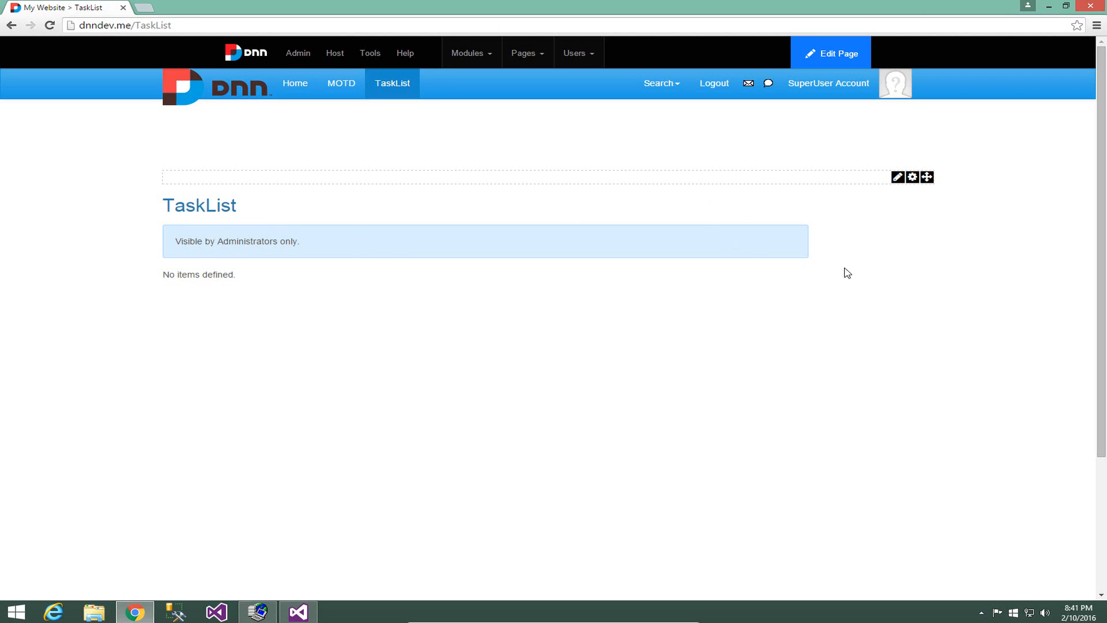
{"action": "left_click", "coordinate": [897, 177]}
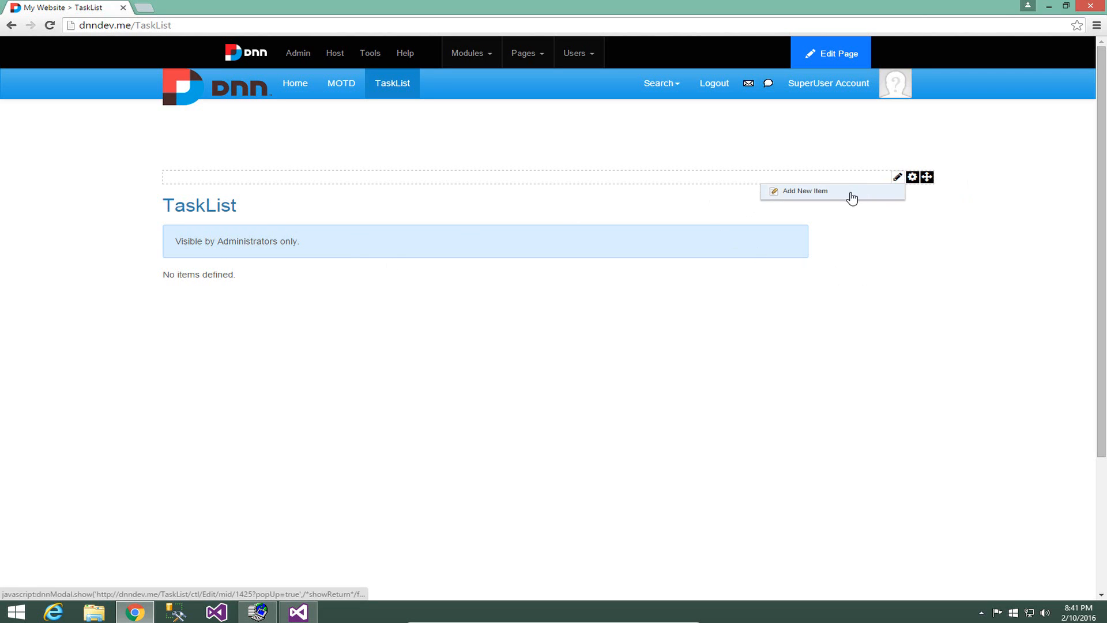
{"action": "left_click", "coordinate": [805, 191]}
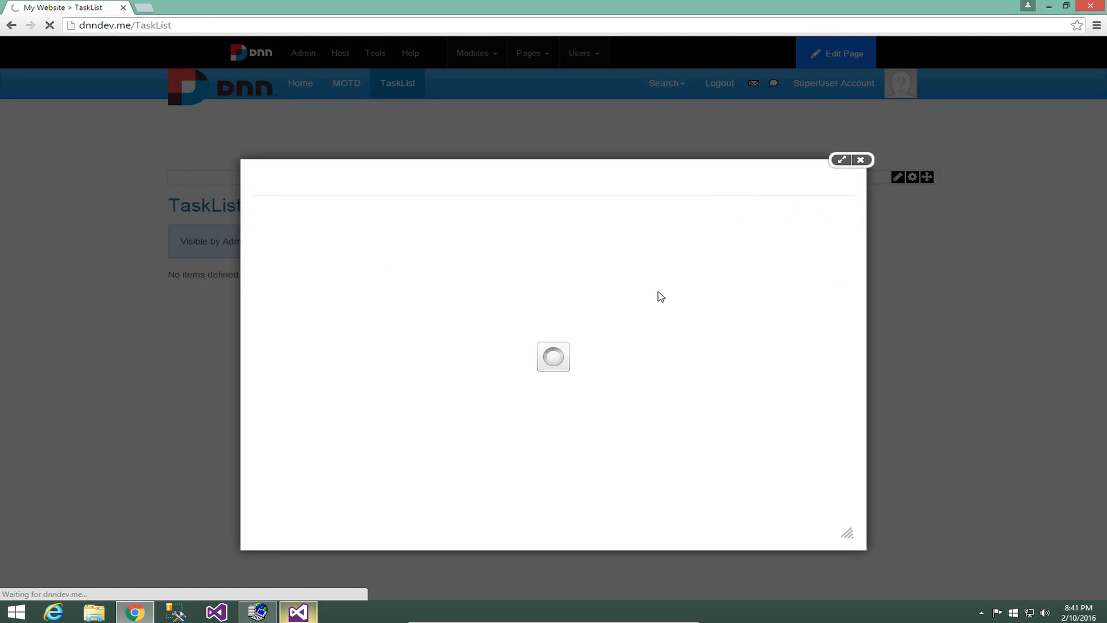
{"action": "mouse_move", "coordinate": [653, 308]}
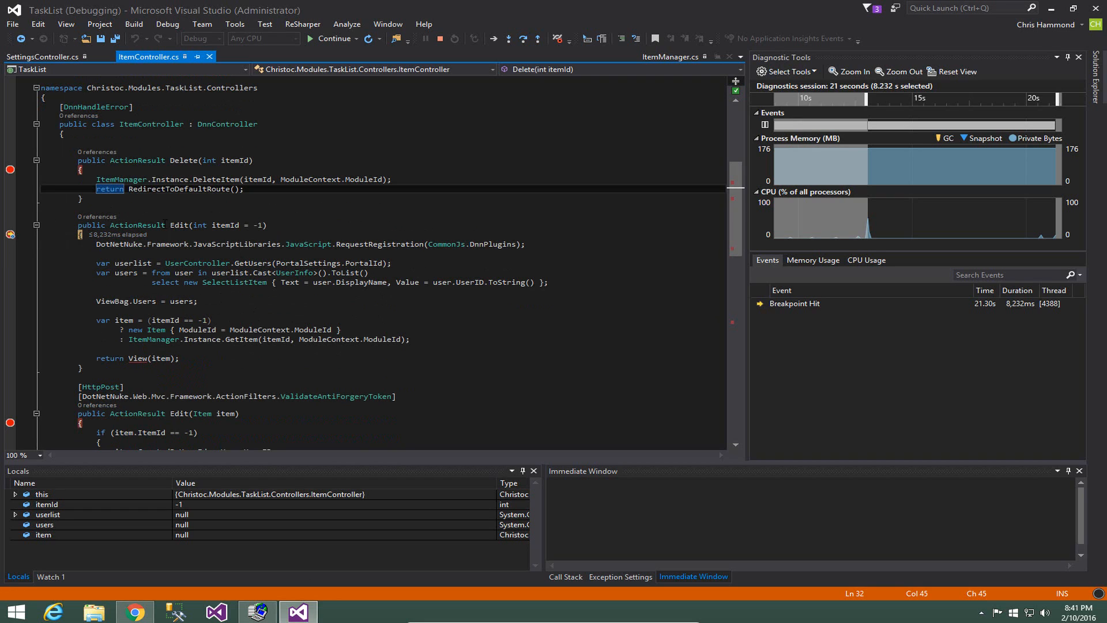
Step over the Edit(int itemId) statements, past the user list lookup
{"action": "left_click", "coordinate": [224, 224]}
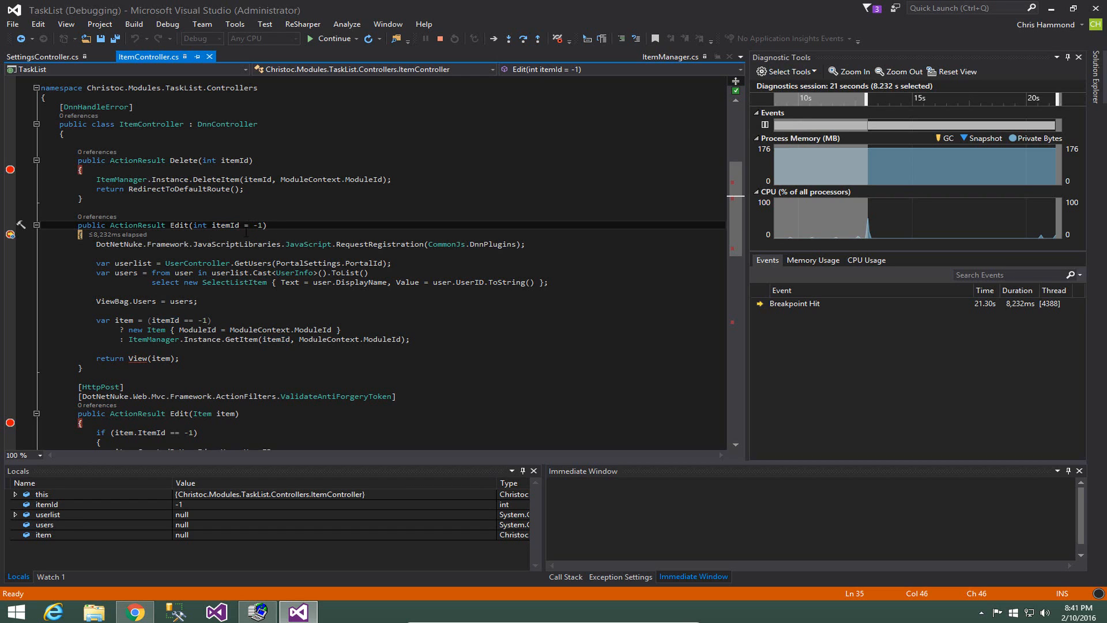
{"action": "mouse_move", "coordinate": [117, 233]}
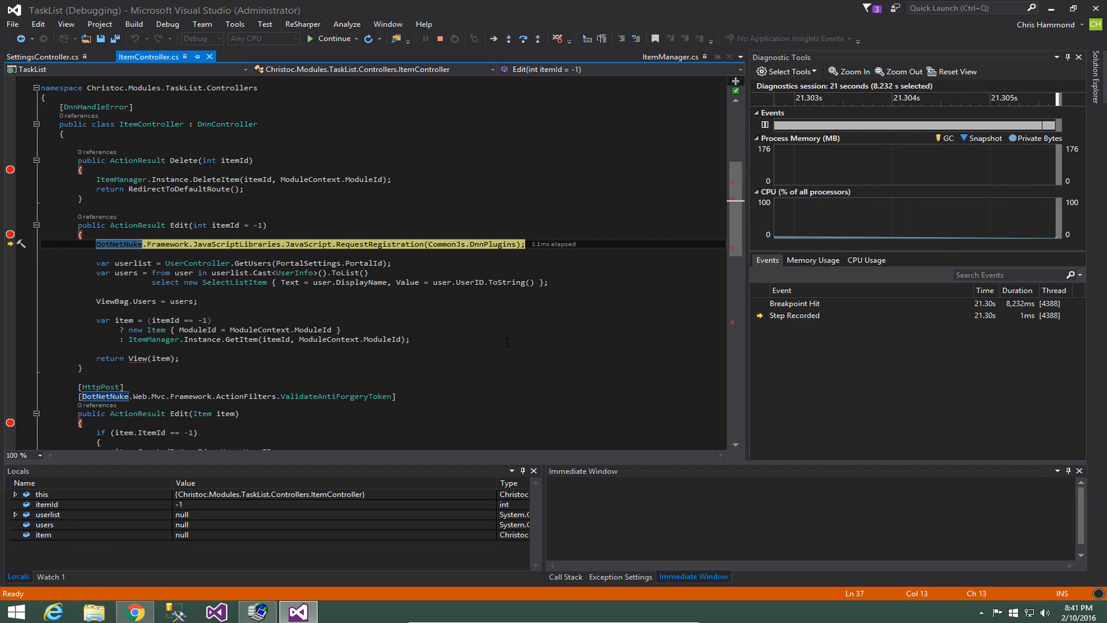
{"action": "key", "text": "F10"}
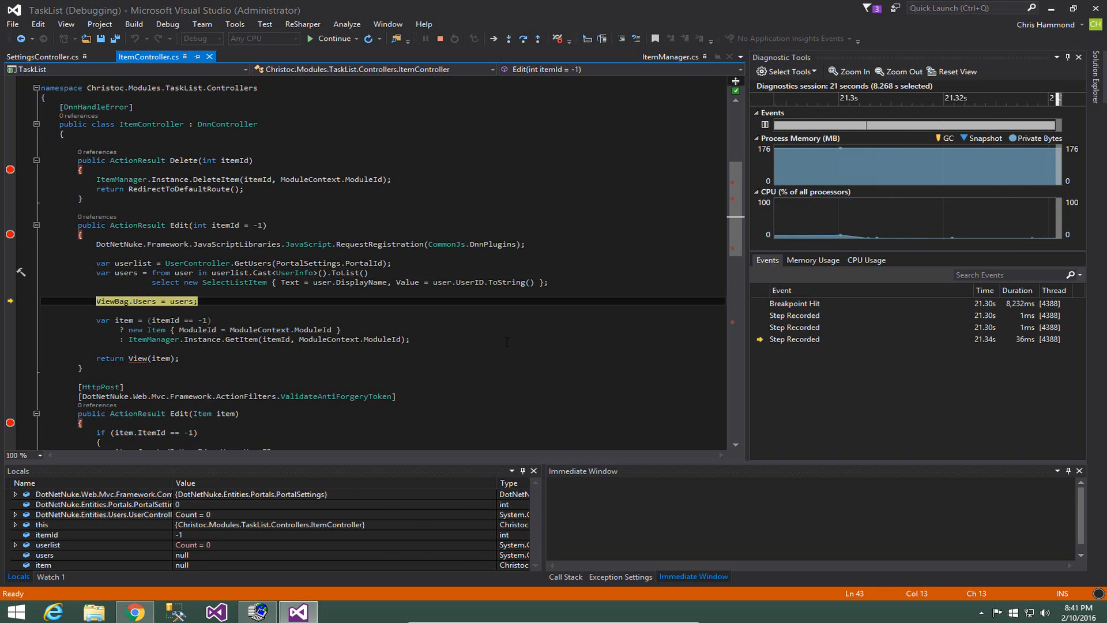
{"action": "key", "text": "F10"}
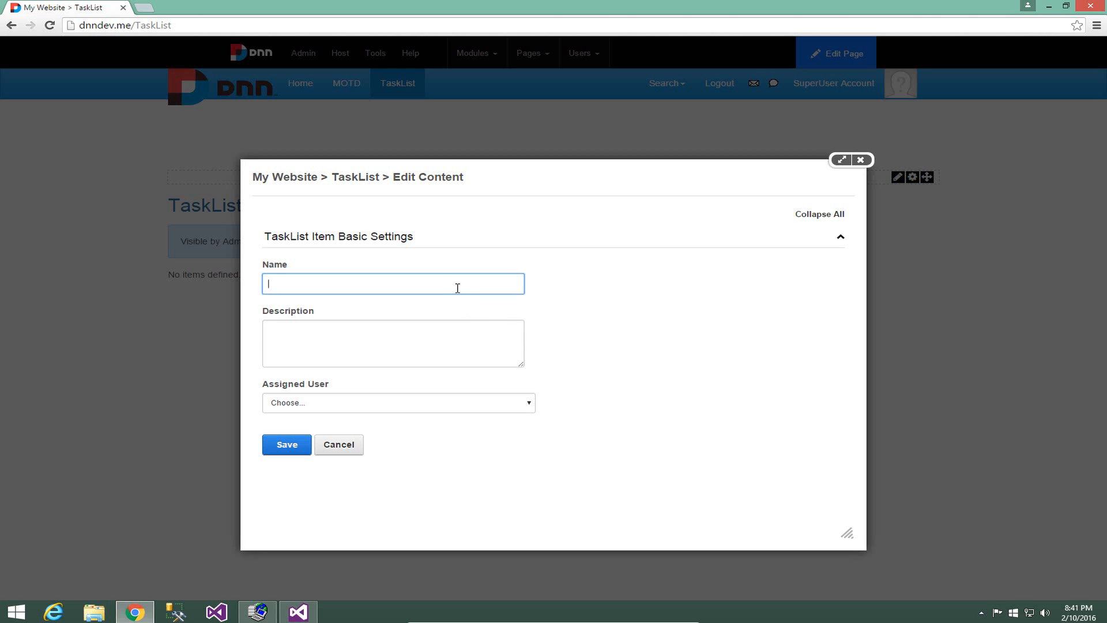
Enter Name 'Test Item 1' and Description 'Test Description', check Assigned User, and save
{"action": "type", "text": "Test I"}
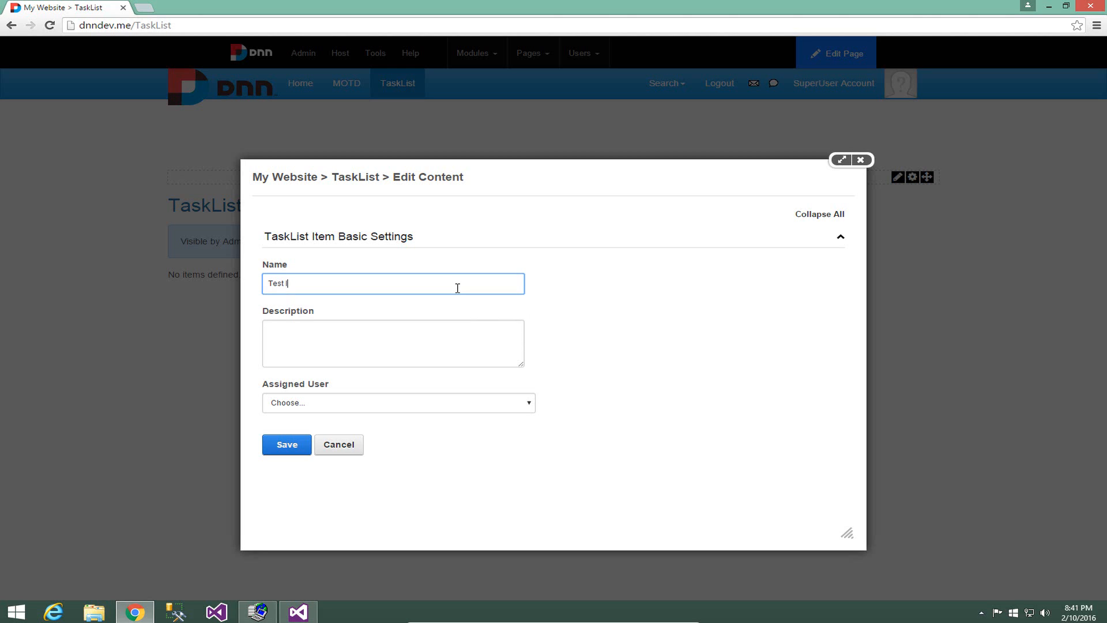
{"action": "type", "text": "Test Description"}
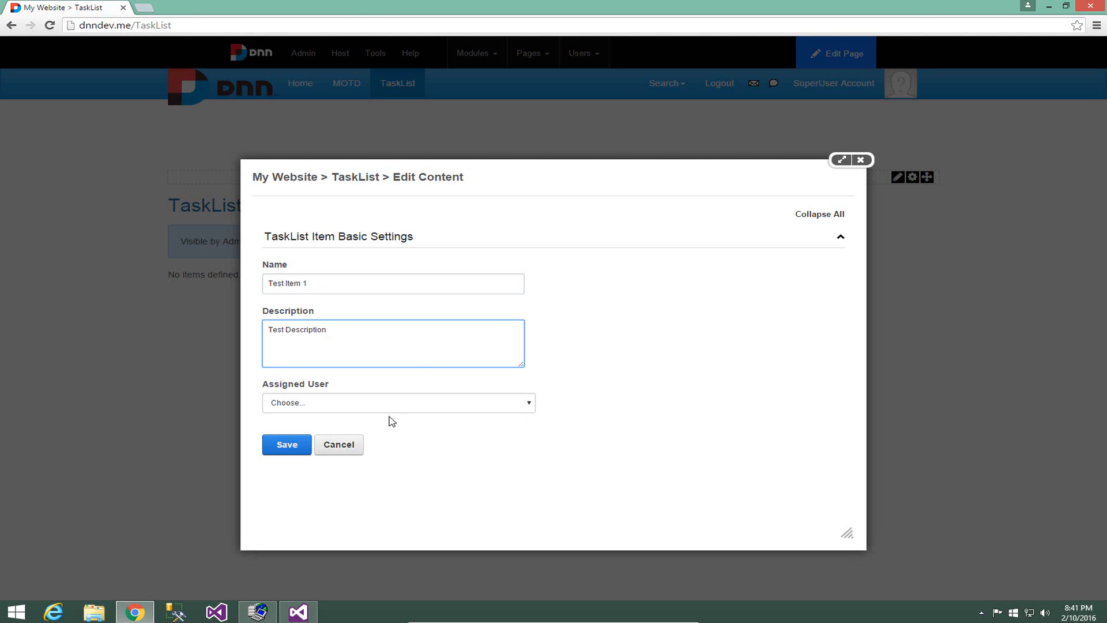
{"action": "left_click", "coordinate": [398, 402]}
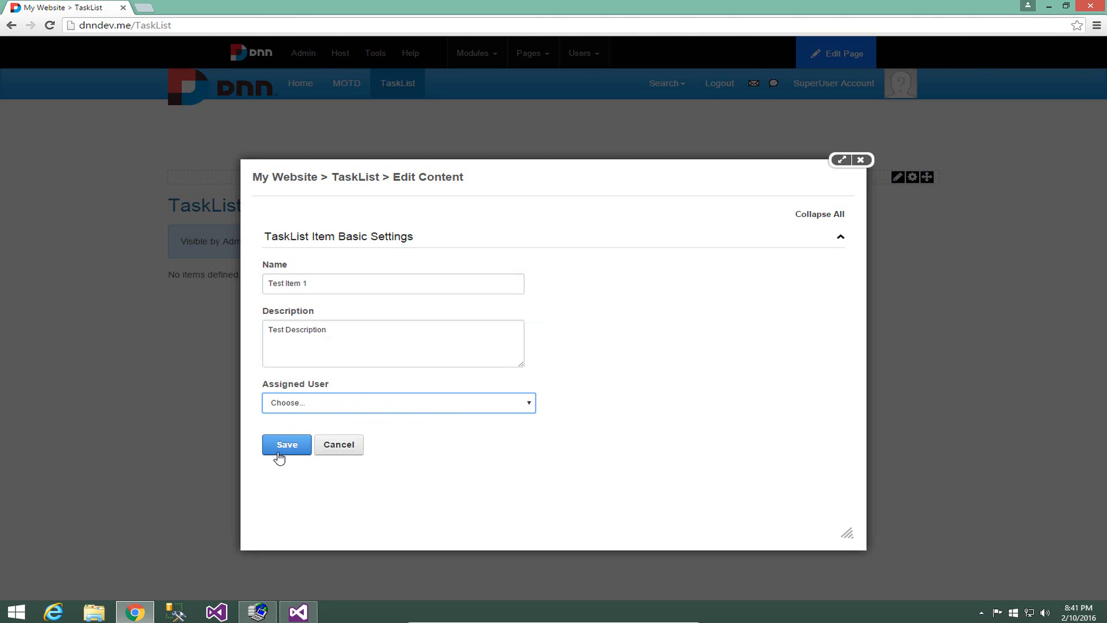
{"action": "left_click", "coordinate": [286, 444]}
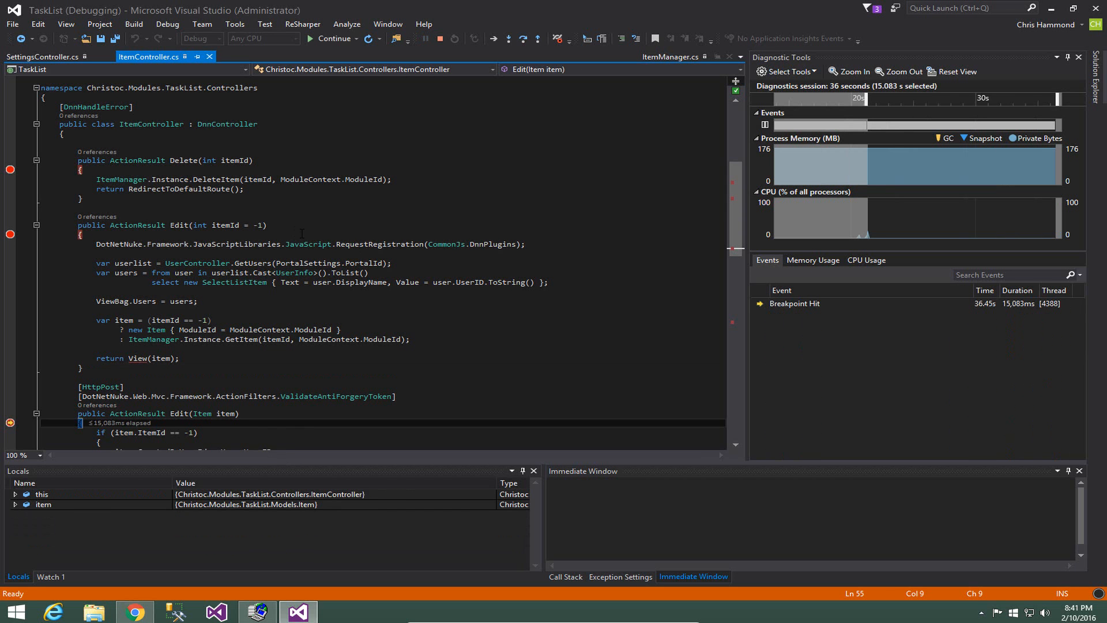
In the posted Edit action, step past ItemManager.Instance.CreateItem(item)
{"action": "scroll", "scroll_direction": "down", "scroll_amount": 3}
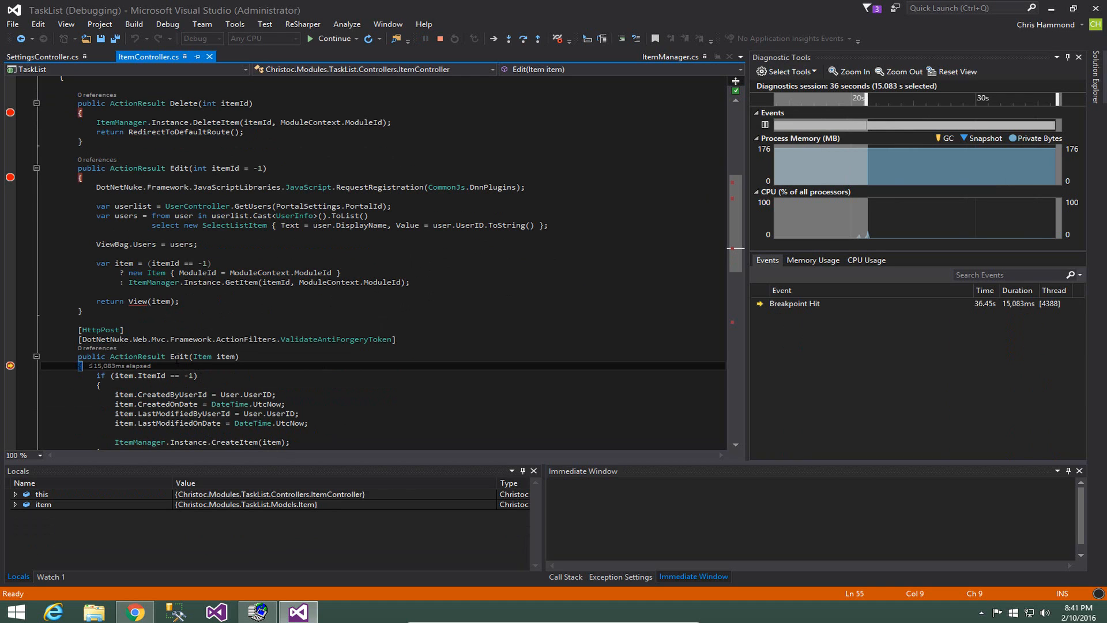
{"action": "double_click", "coordinate": [202, 356]}
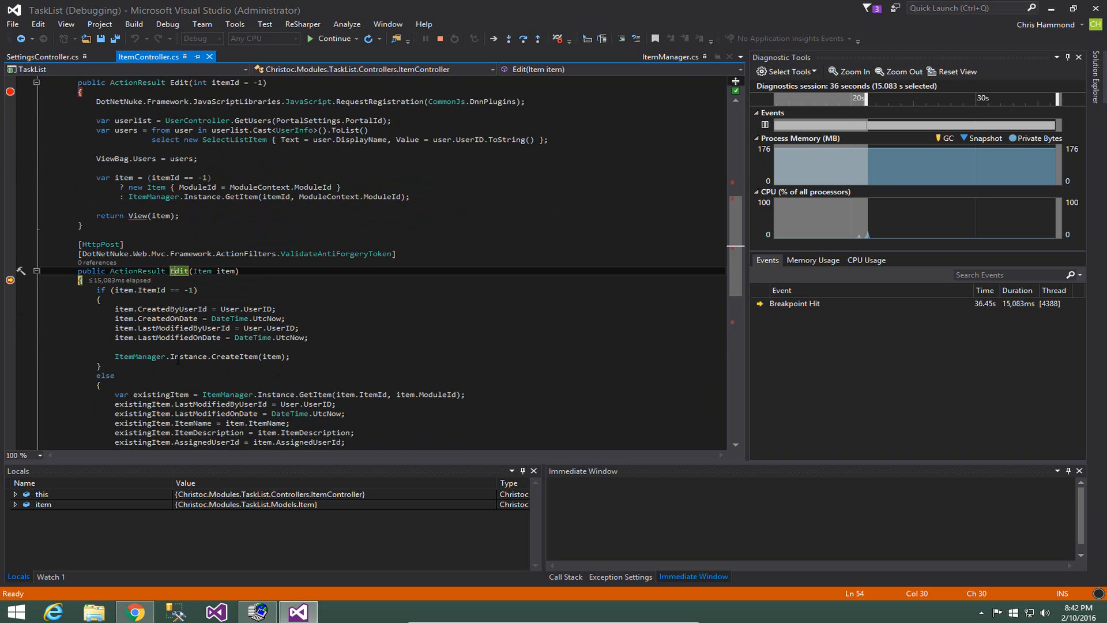
{"action": "key", "text": "F10"}
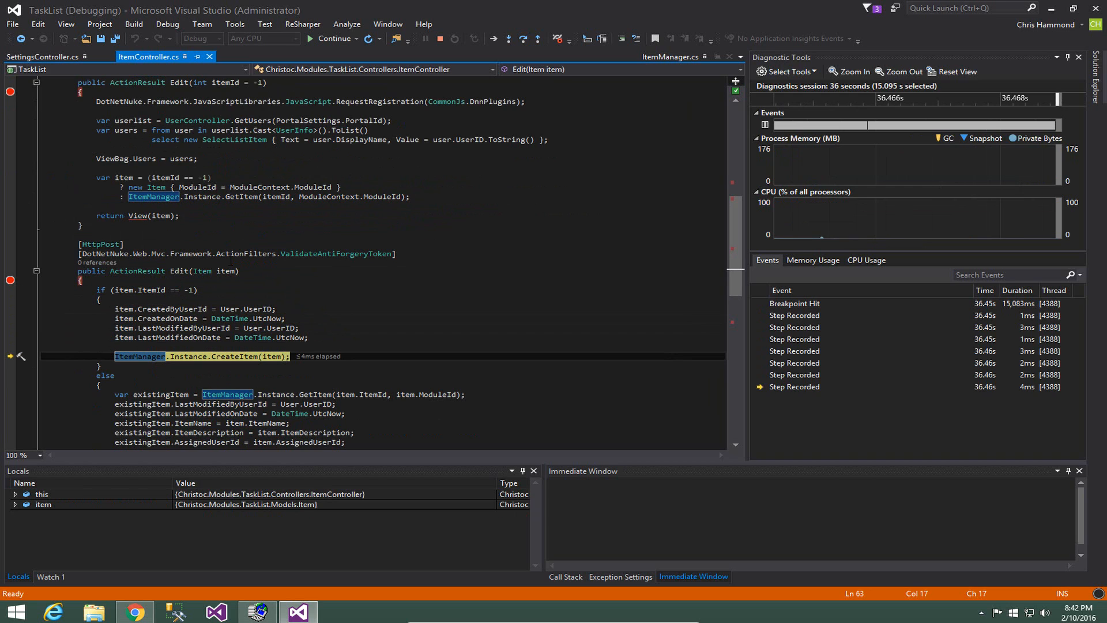
{"action": "key", "text": "F10"}
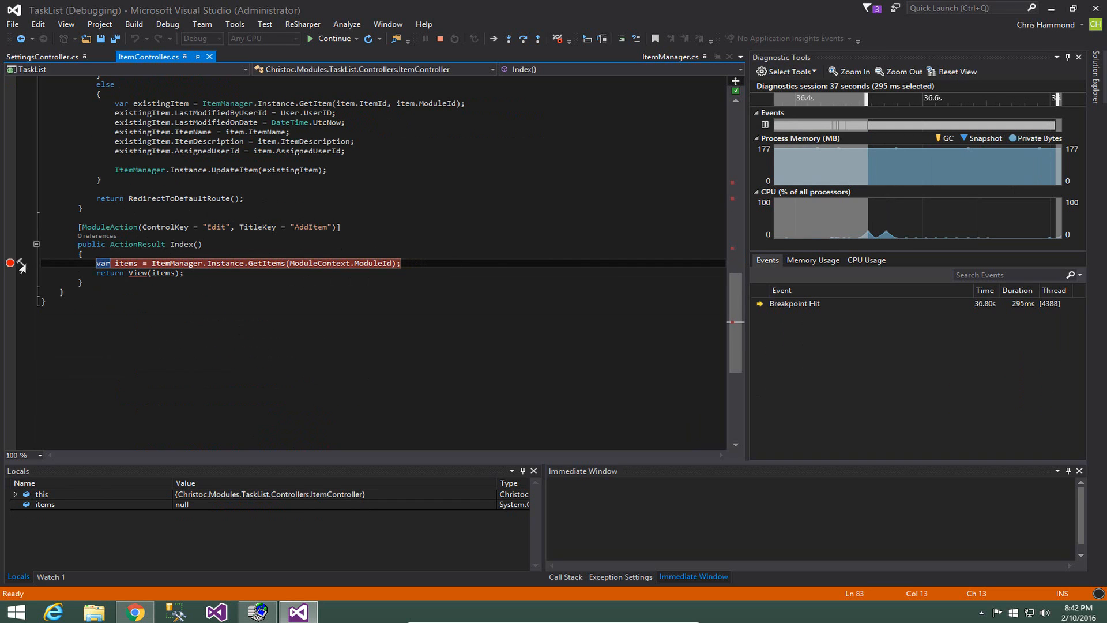
Resume so the TaskList page reloads listing Test Item 1 with Test Description
{"action": "left_click", "coordinate": [134, 611]}
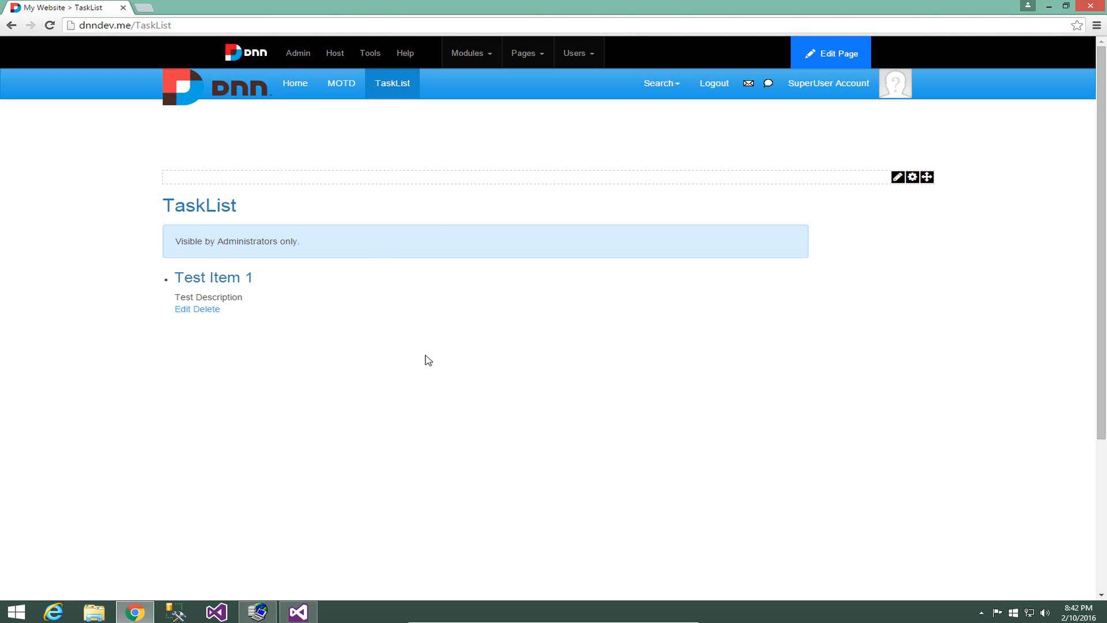
{"action": "mouse_move", "coordinate": [415, 271]}
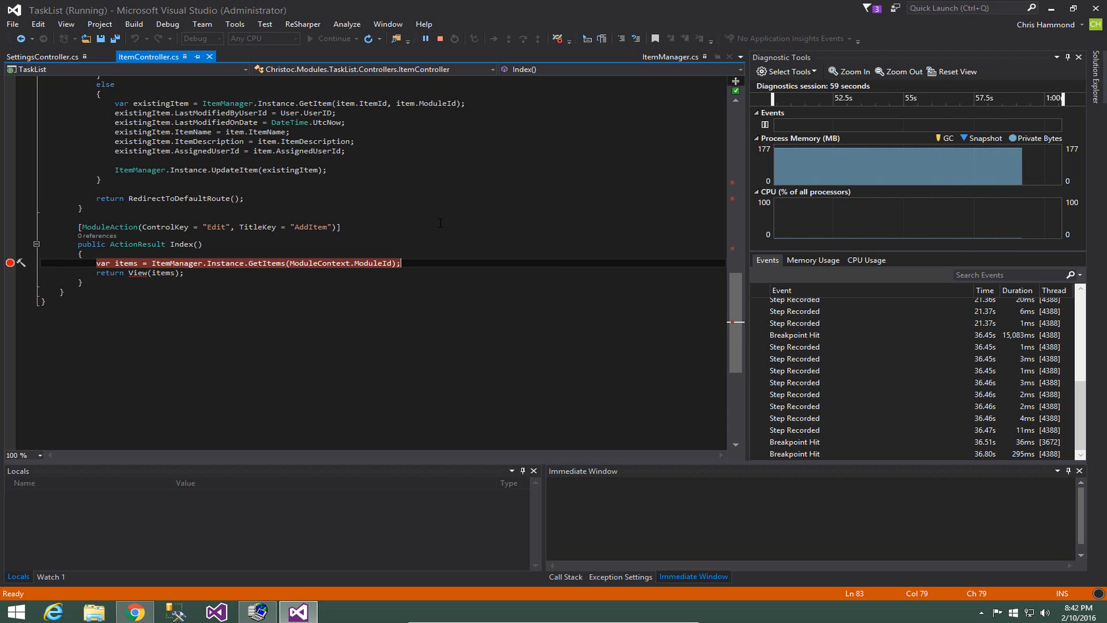
Stop debugging, then attach to w3wp.exe and confirm the security warning
{"action": "left_click", "coordinate": [440, 39]}
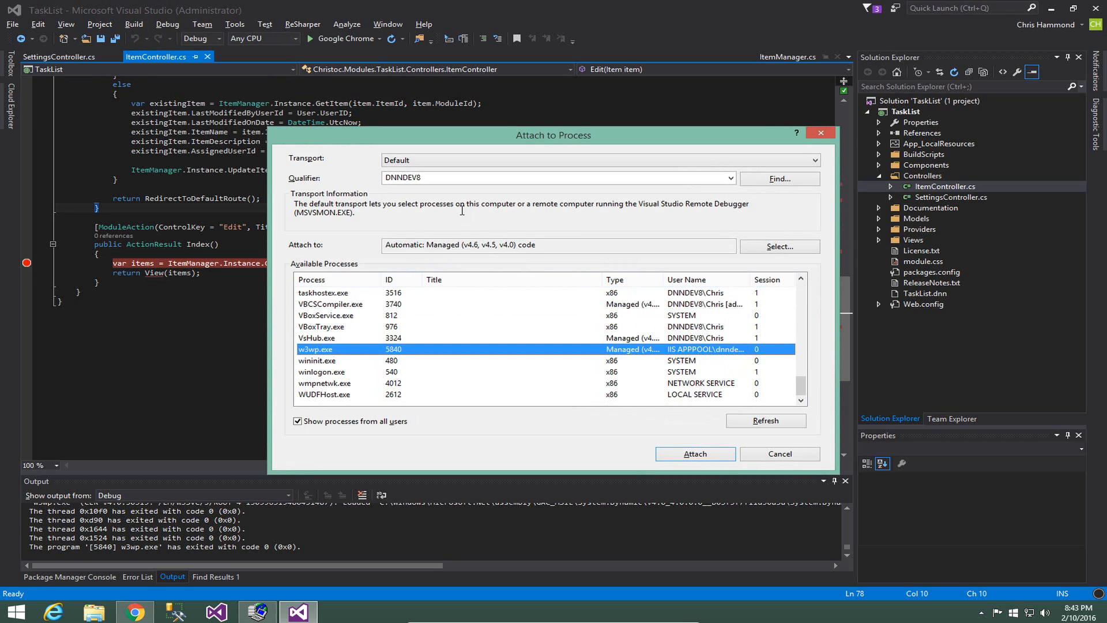
{"action": "left_click", "coordinate": [694, 454]}
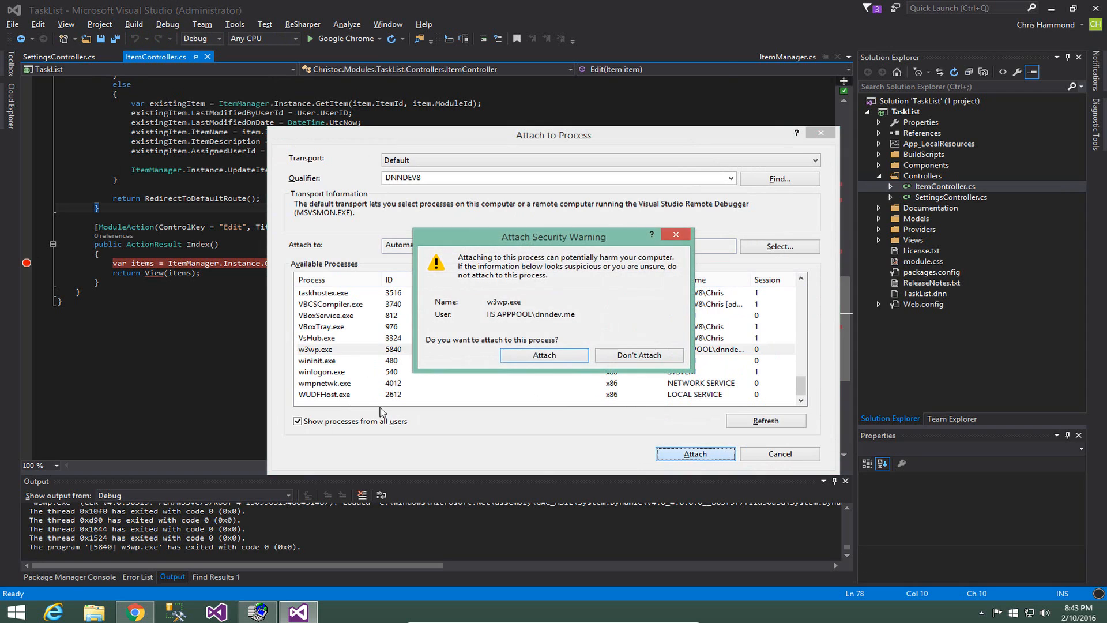
{"action": "left_click", "coordinate": [543, 355]}
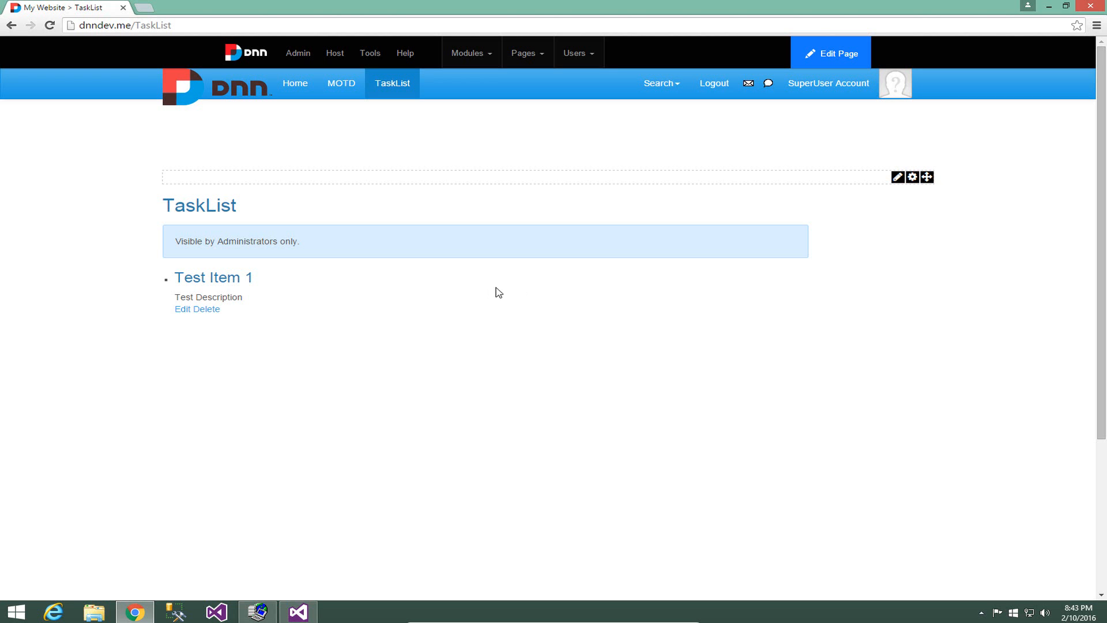
{"action": "mouse_move", "coordinate": [445, 339]}
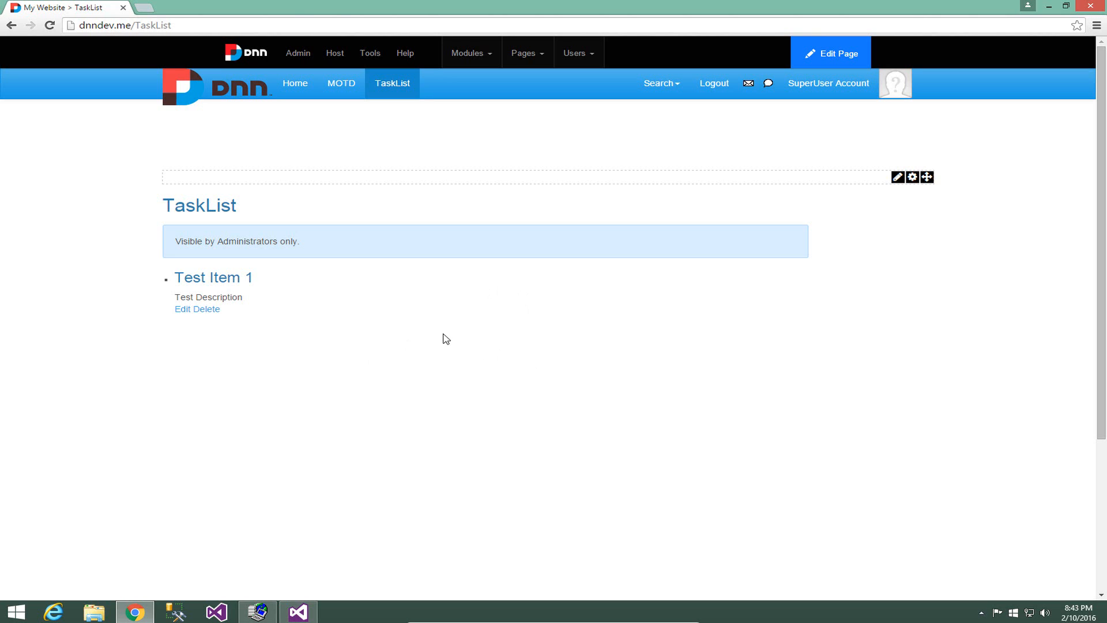
{"action": "mouse_move", "coordinate": [419, 354]}
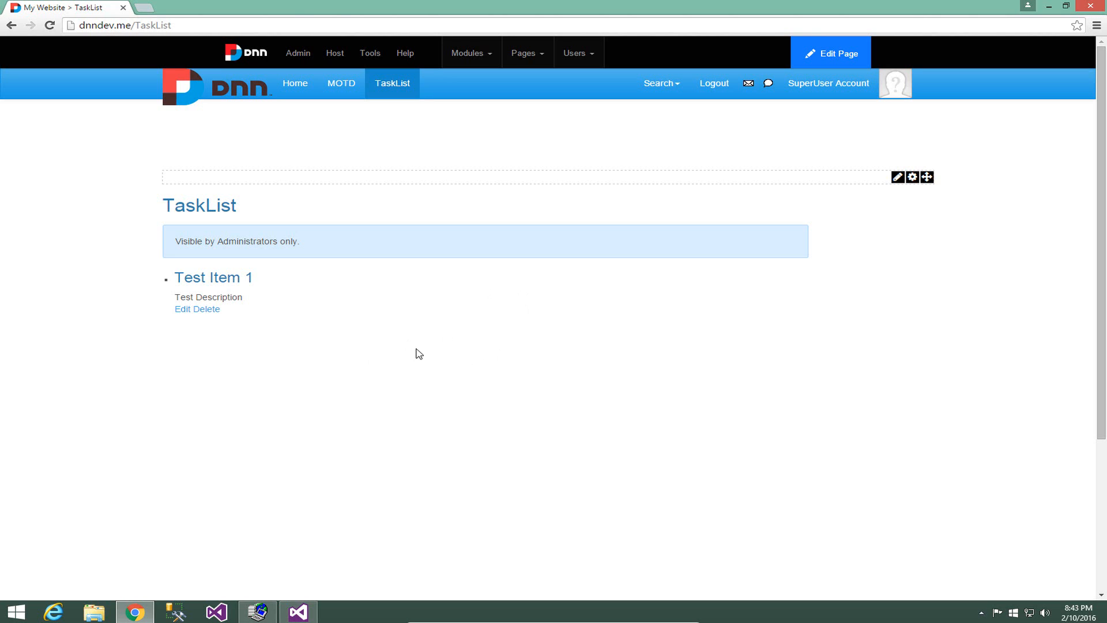